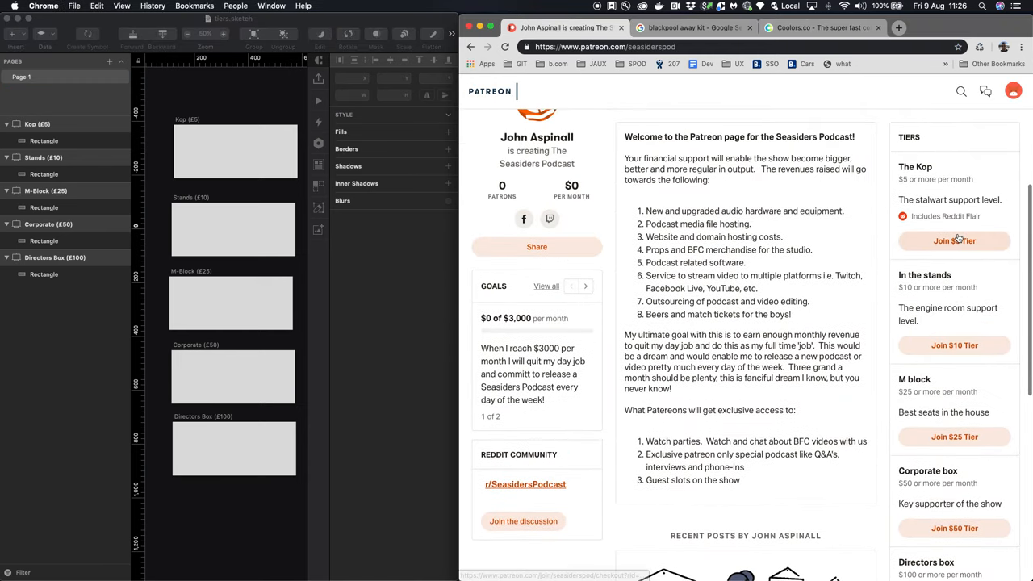
Review the Sketch tier layout, briefly selecting the Stands (£10) tier rectangle
scroll(down, 3)
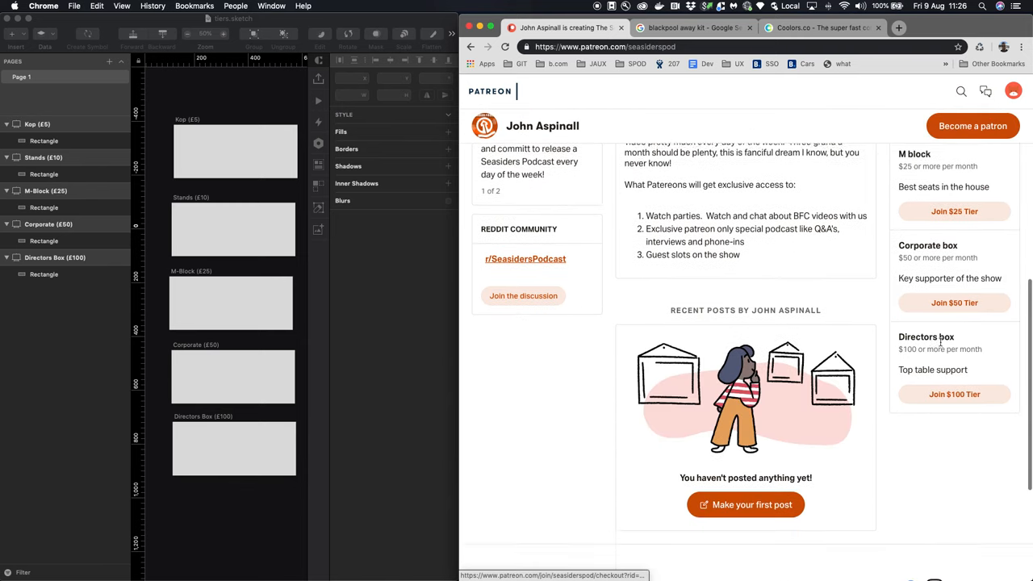
scroll(up, 3)
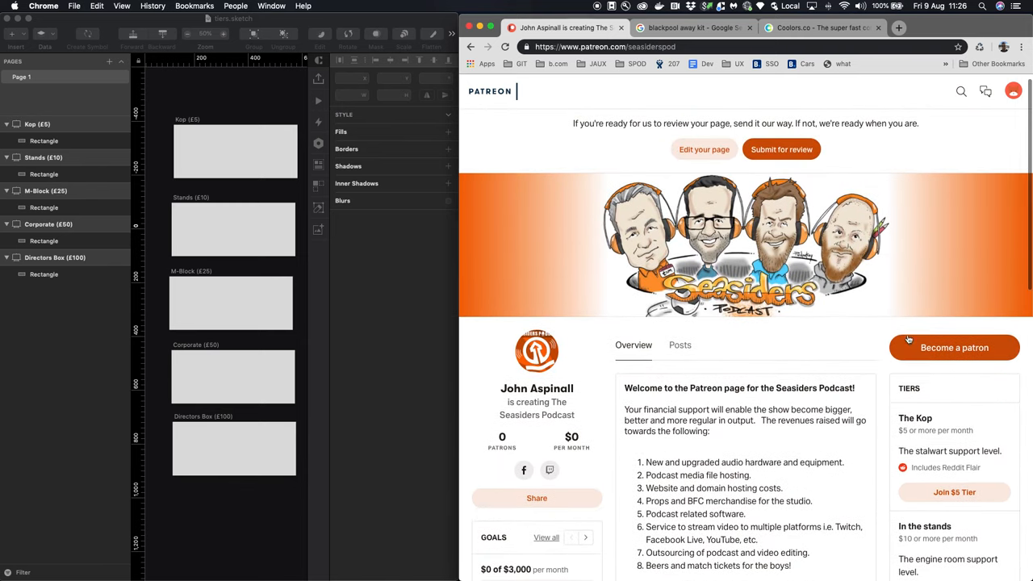
scroll(down, 3)
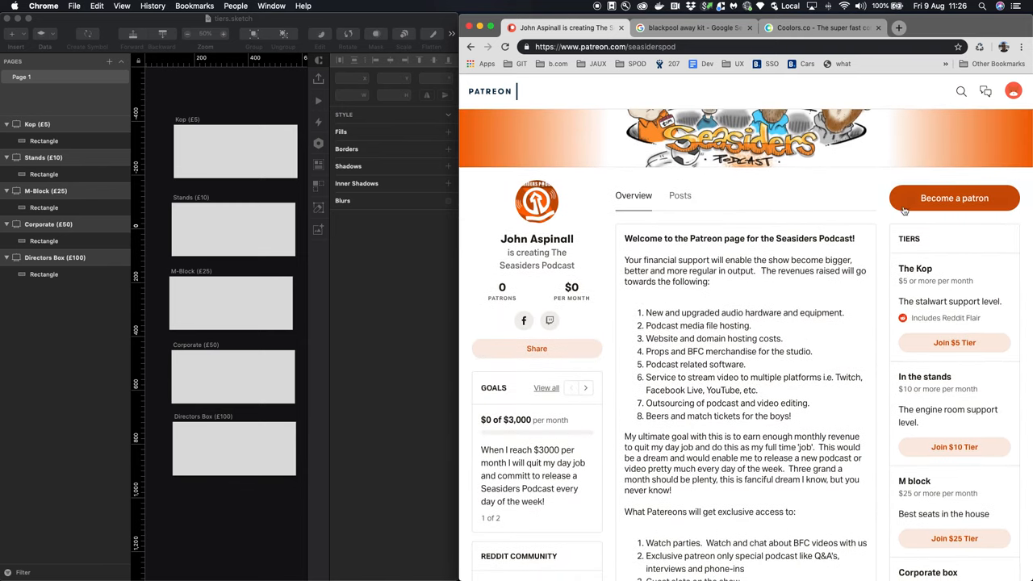
scroll(down, 3)
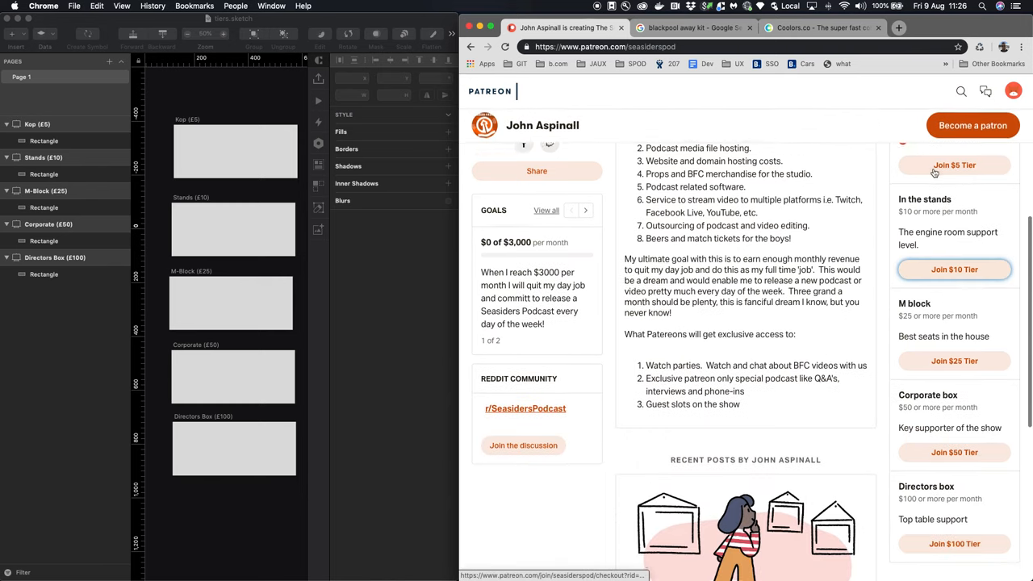
scroll(down, 3)
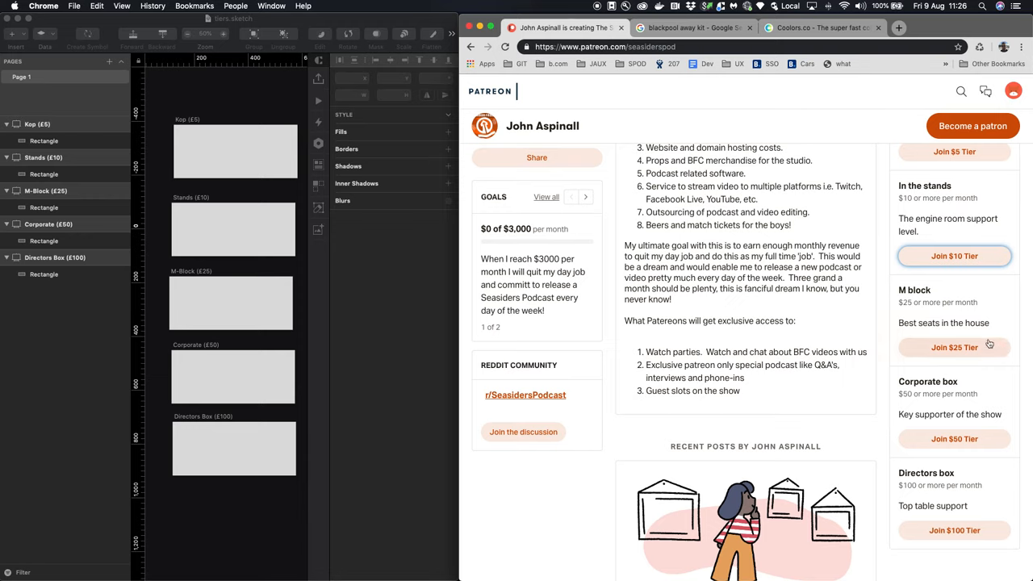
mouse_move(326, 287)
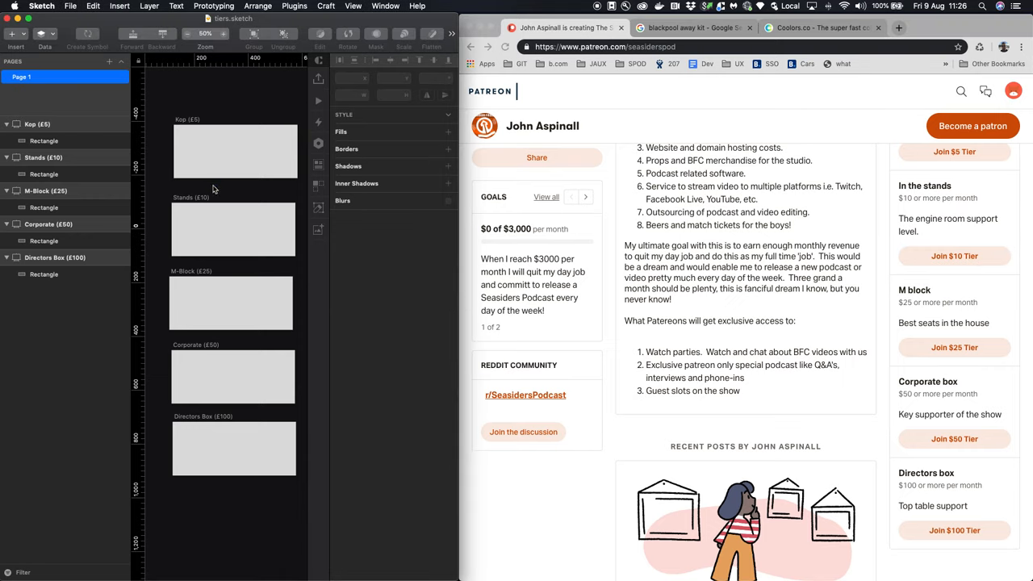
click(233, 229)
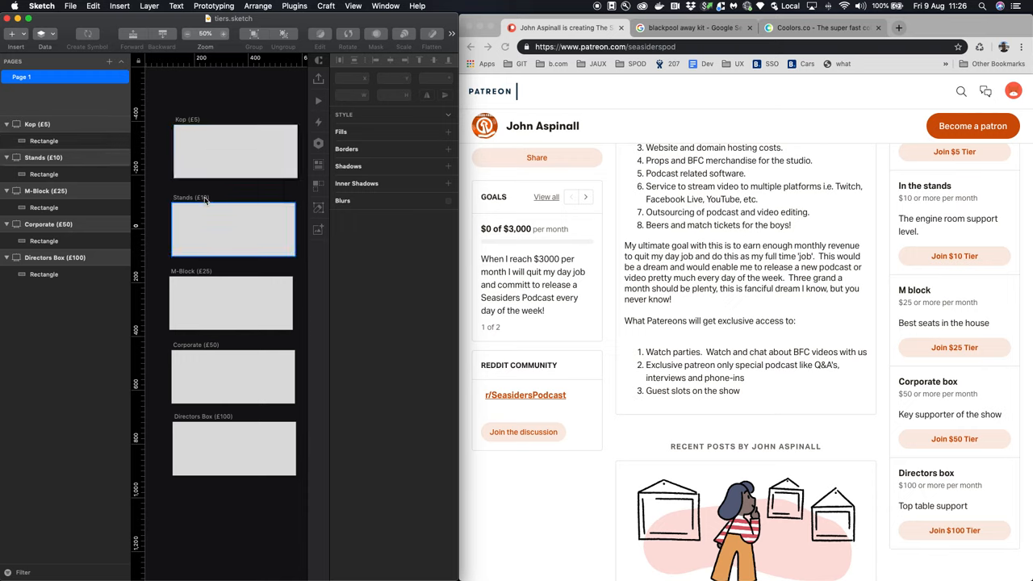
click(234, 449)
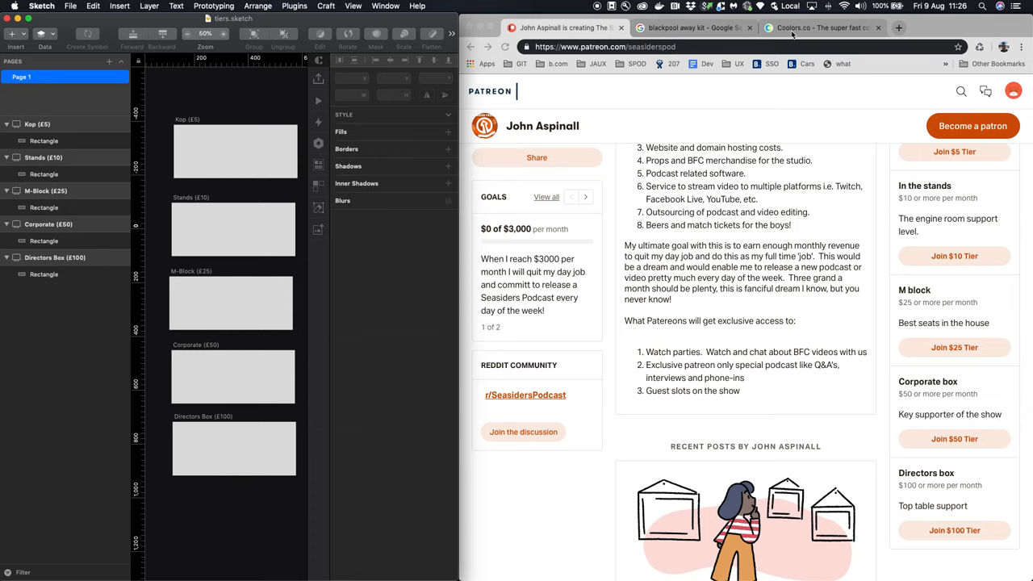
mouse_move(794, 32)
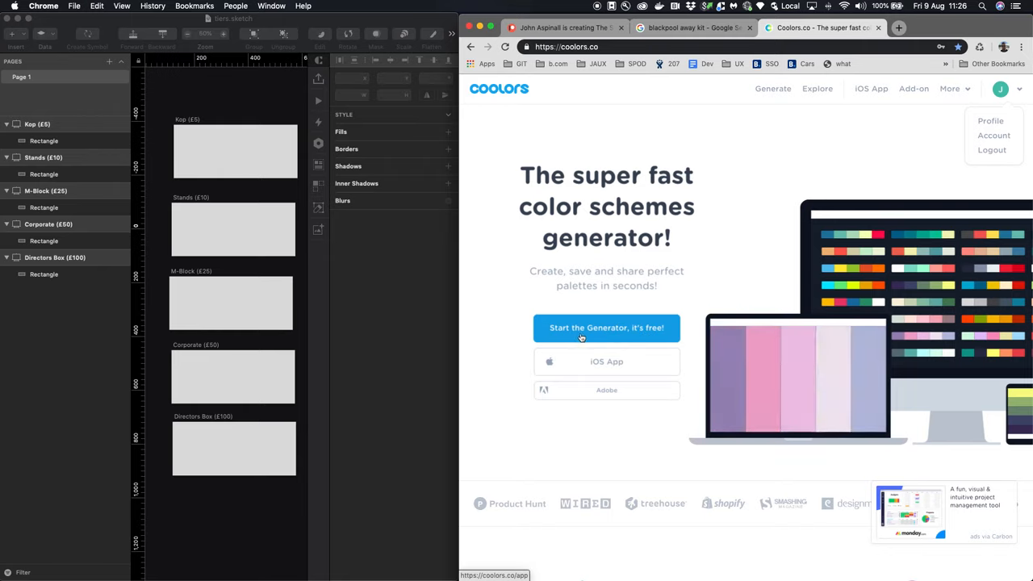
Start the Coolors generator and cycle random palettes until a steel-blue-to-lime scheme shows
click(607, 328)
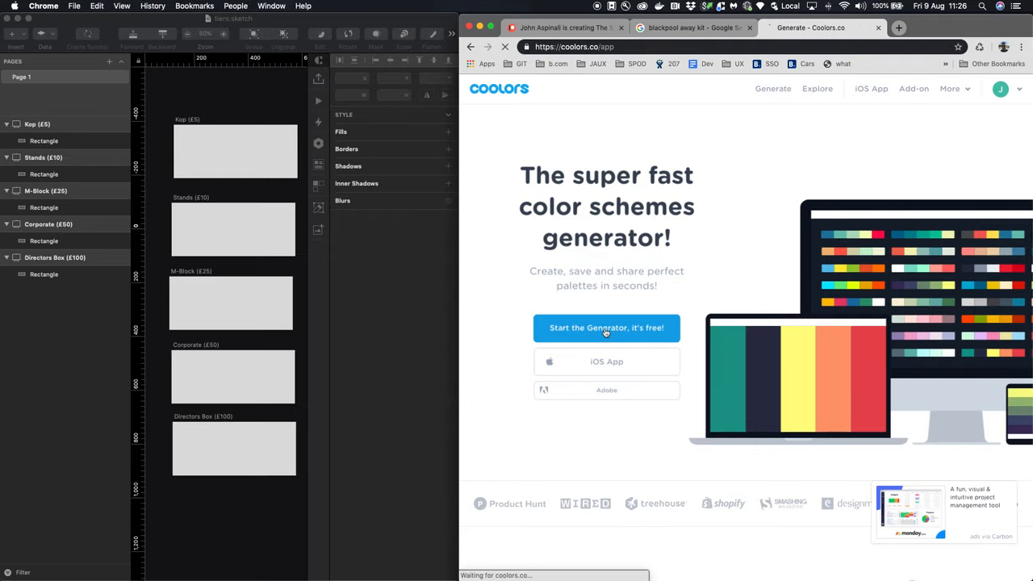
click(607, 327)
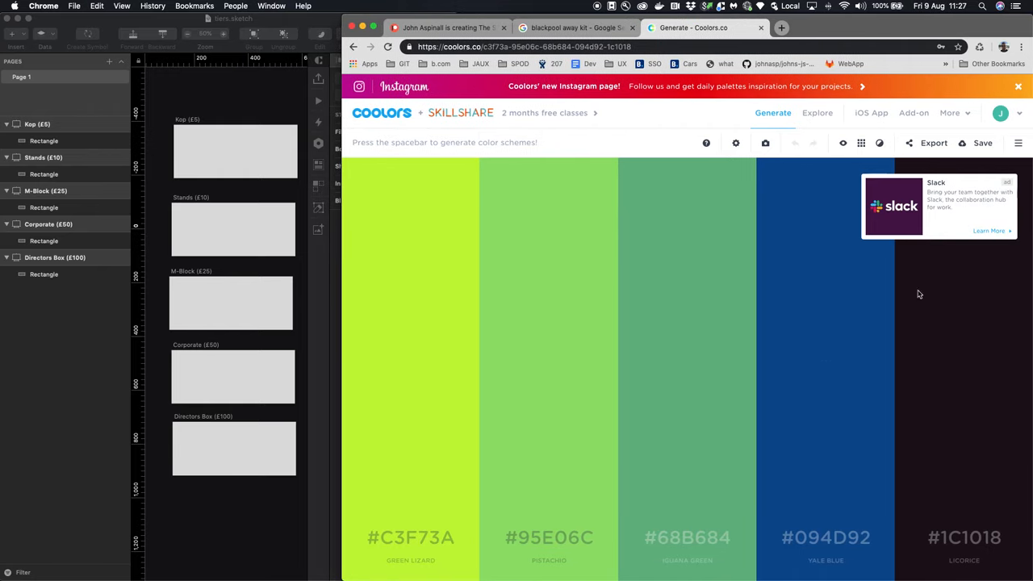
key(space)
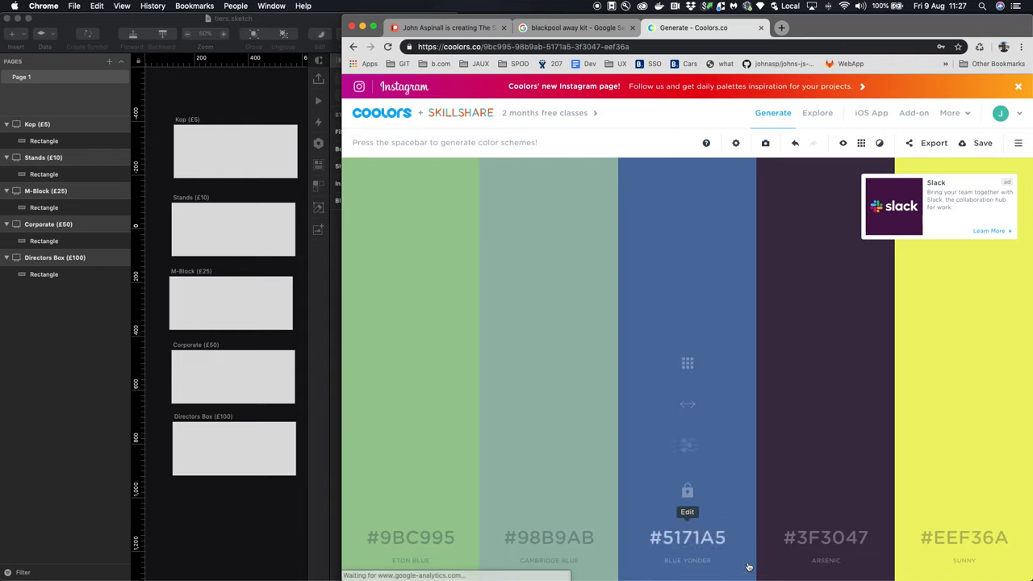
key(space)
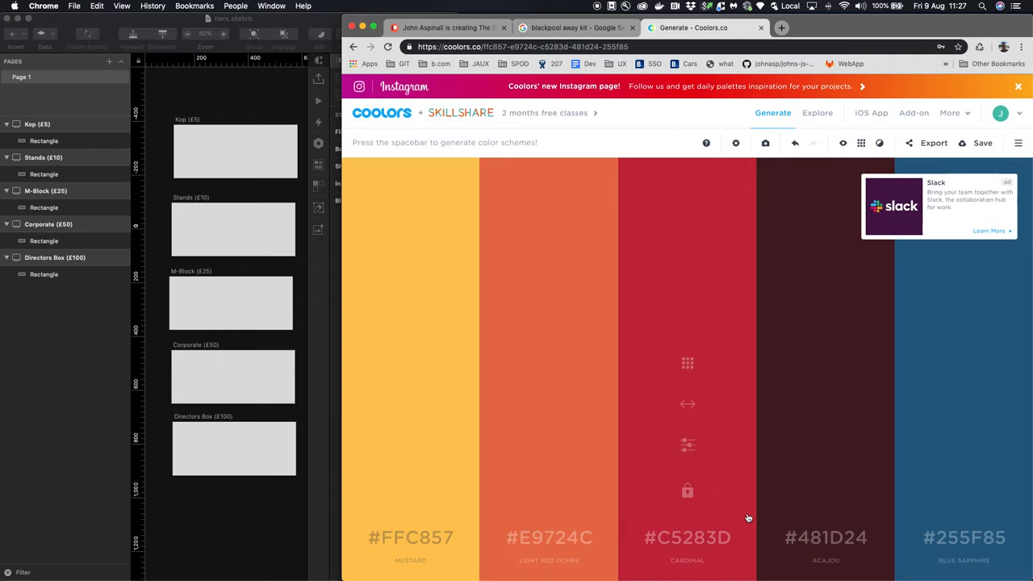
key(space)
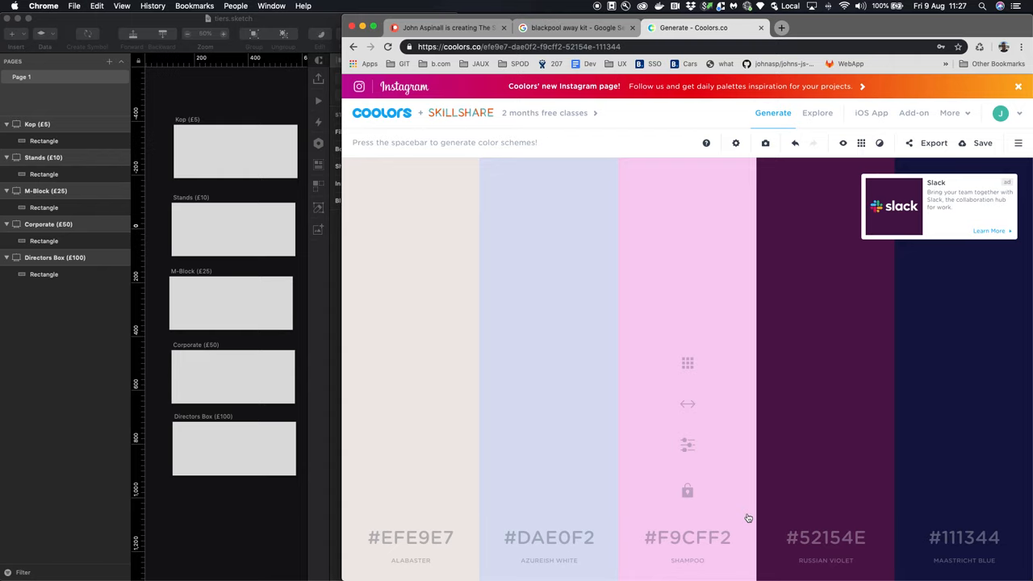
key(space)
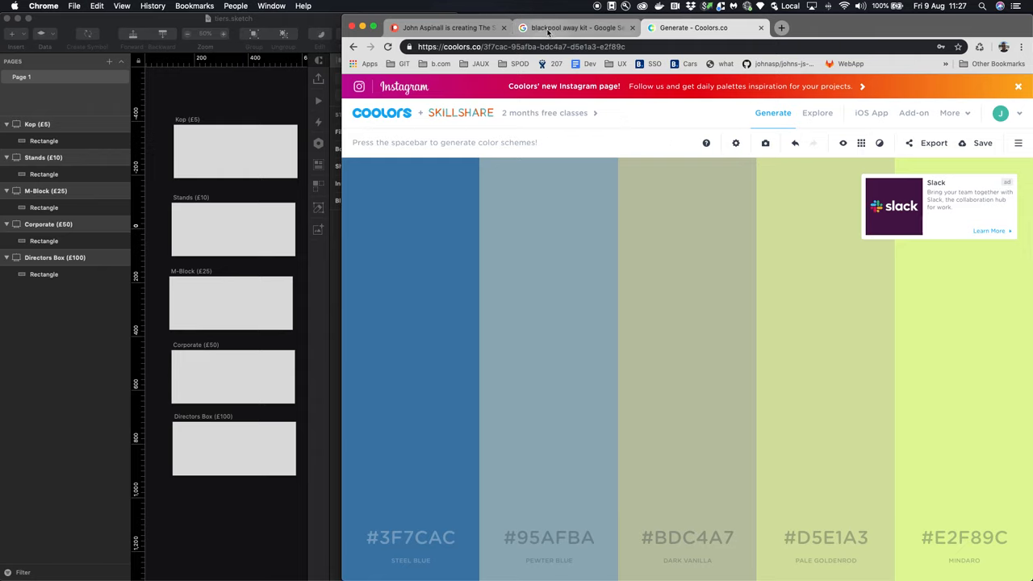
mouse_move(575, 27)
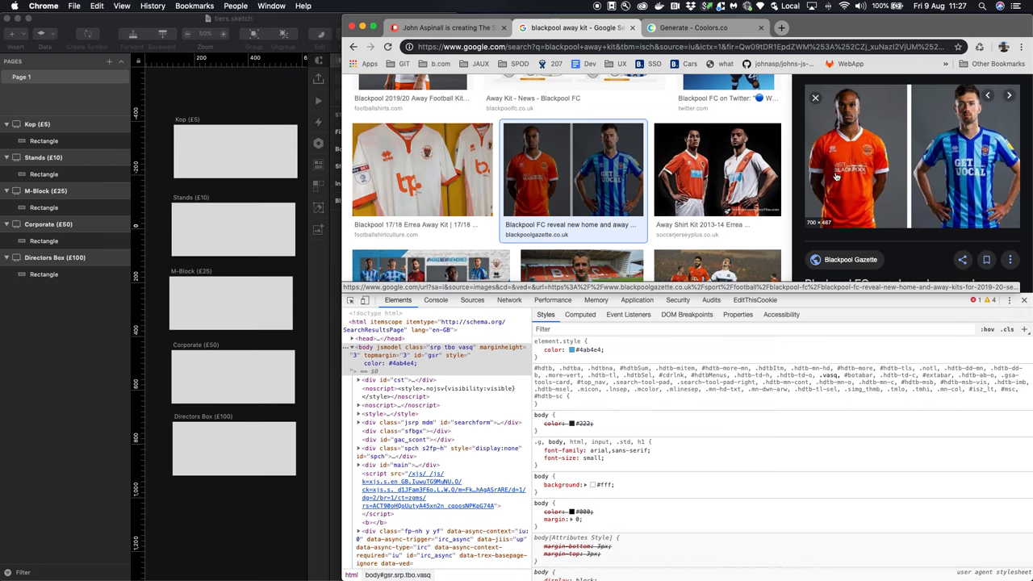
mouse_move(850, 153)
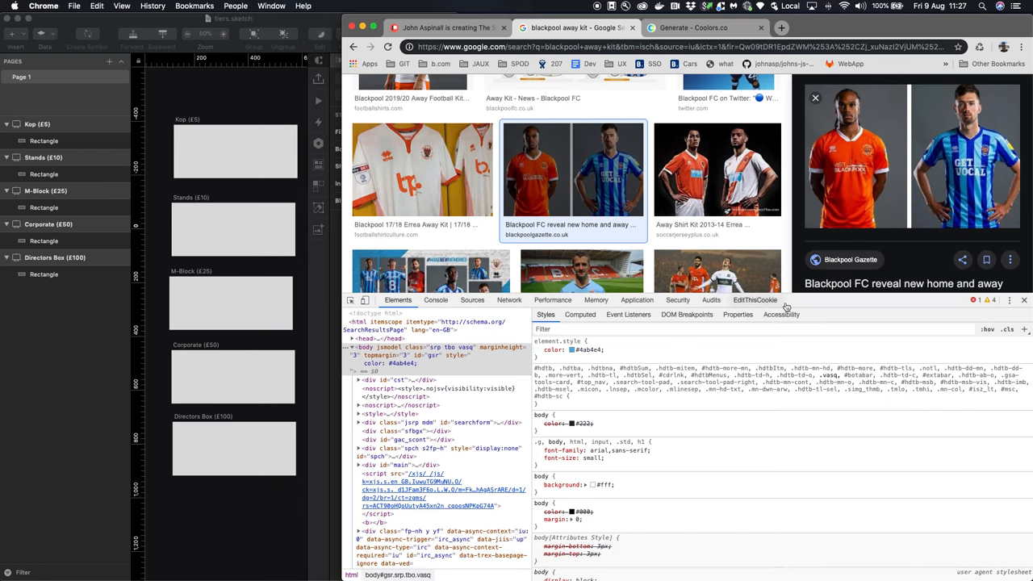
mouse_move(755, 176)
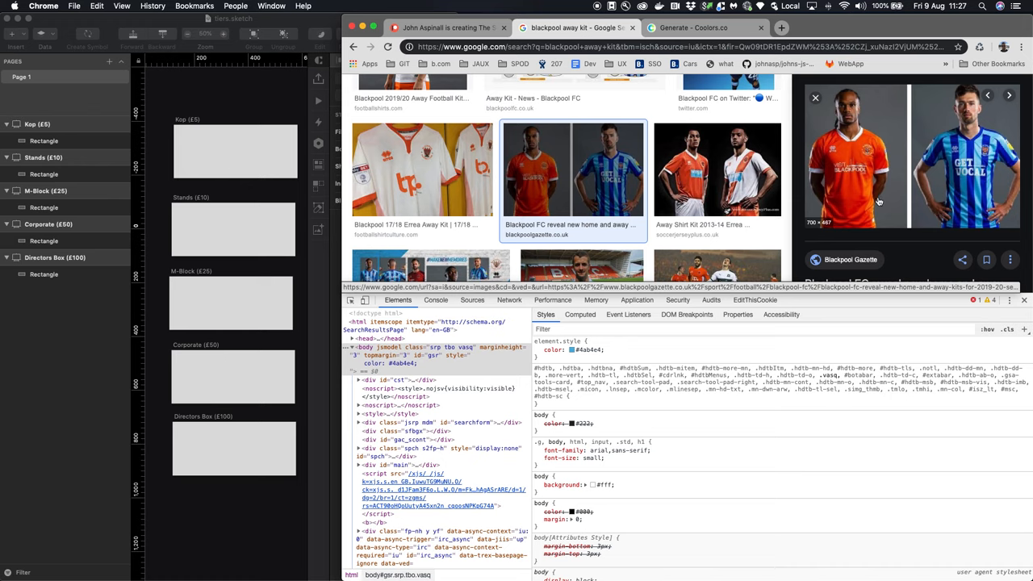
mouse_move(972, 157)
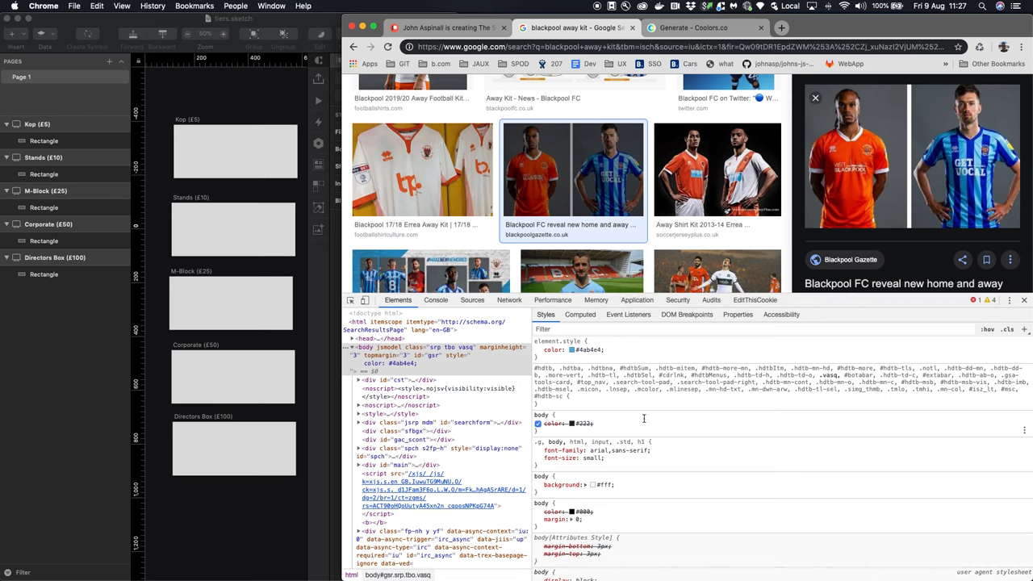
mouse_move(652, 415)
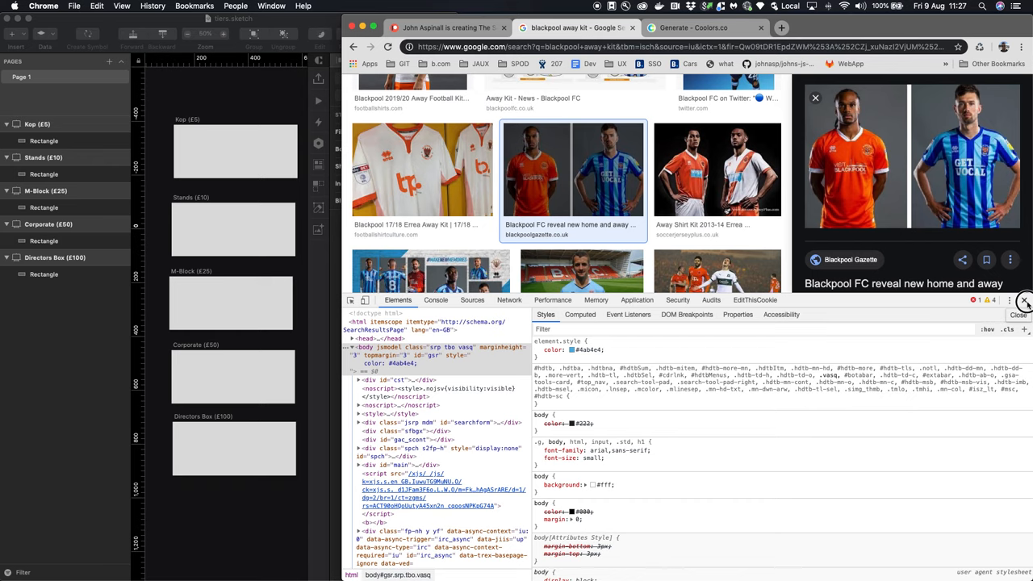
click(1025, 300)
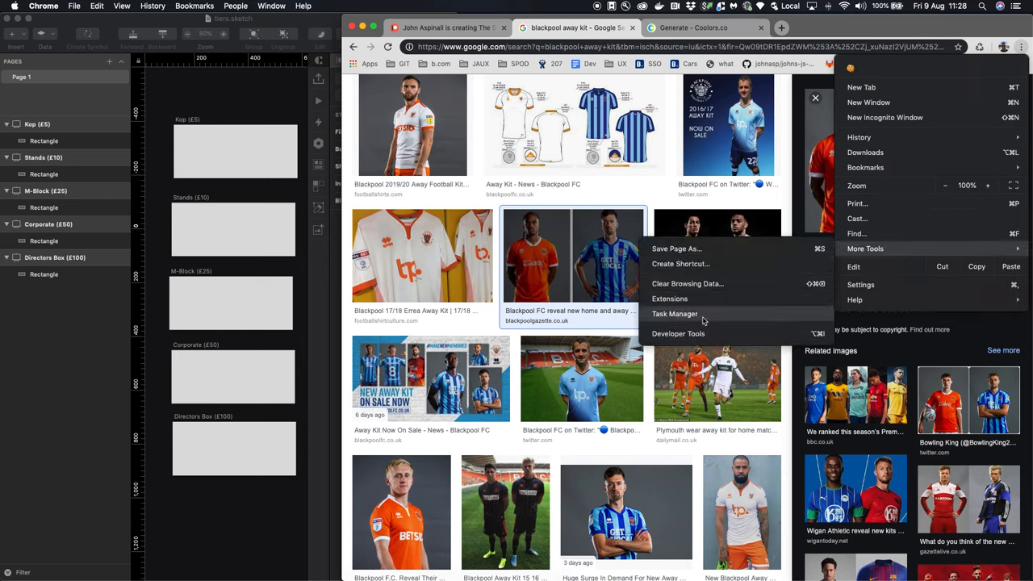
mouse_move(678, 333)
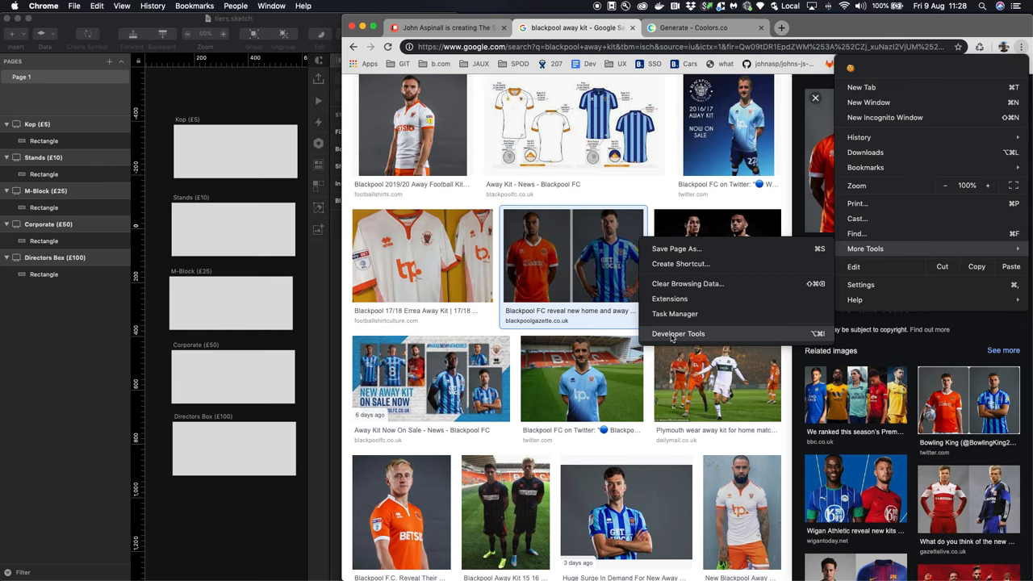
click(678, 332)
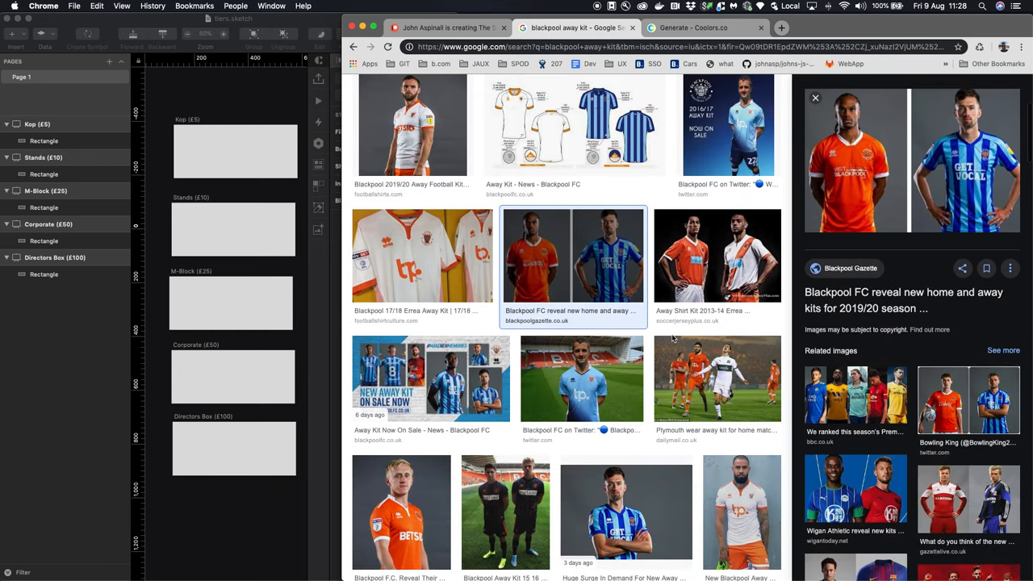
key(F12)
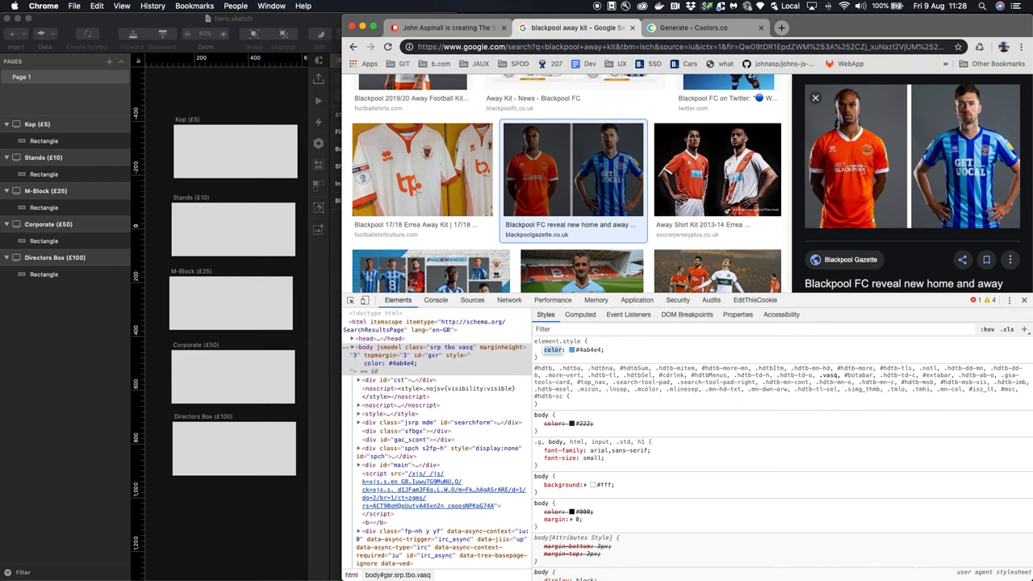
Bring up the DevTools colour picker on the page body's text colour, ready to sample the kit photo
click(552, 349)
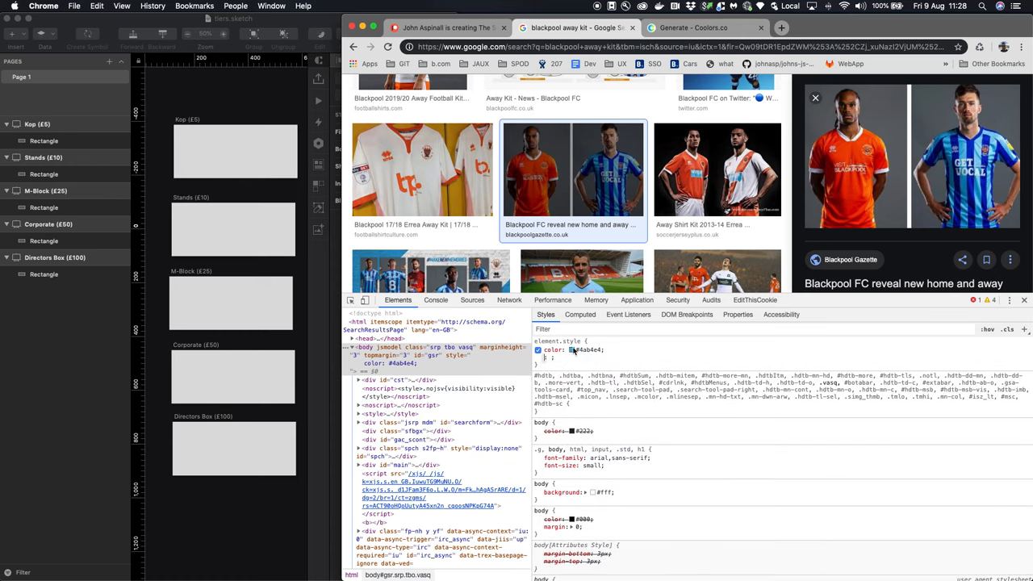
mouse_move(607, 348)
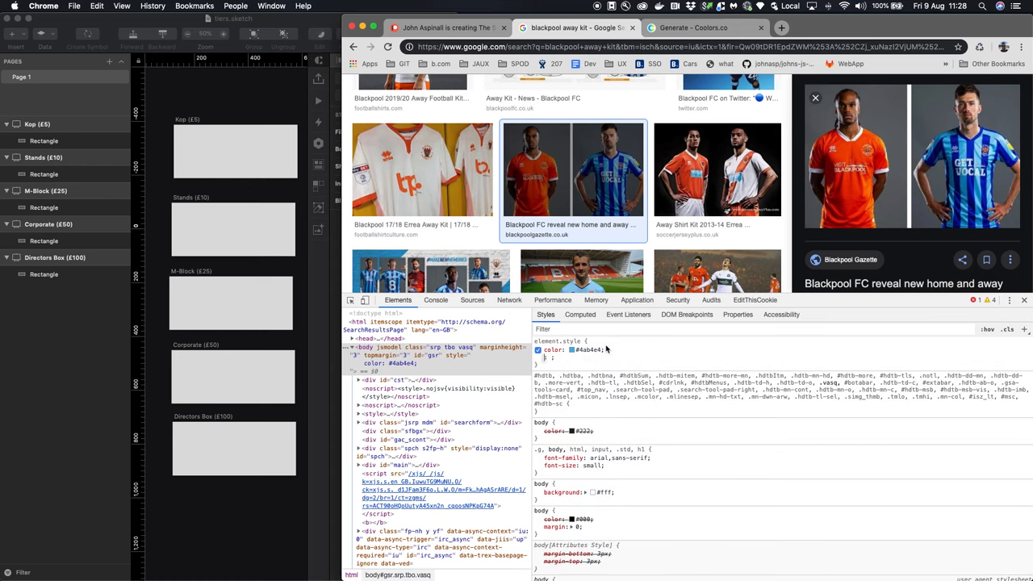
mouse_move(573, 348)
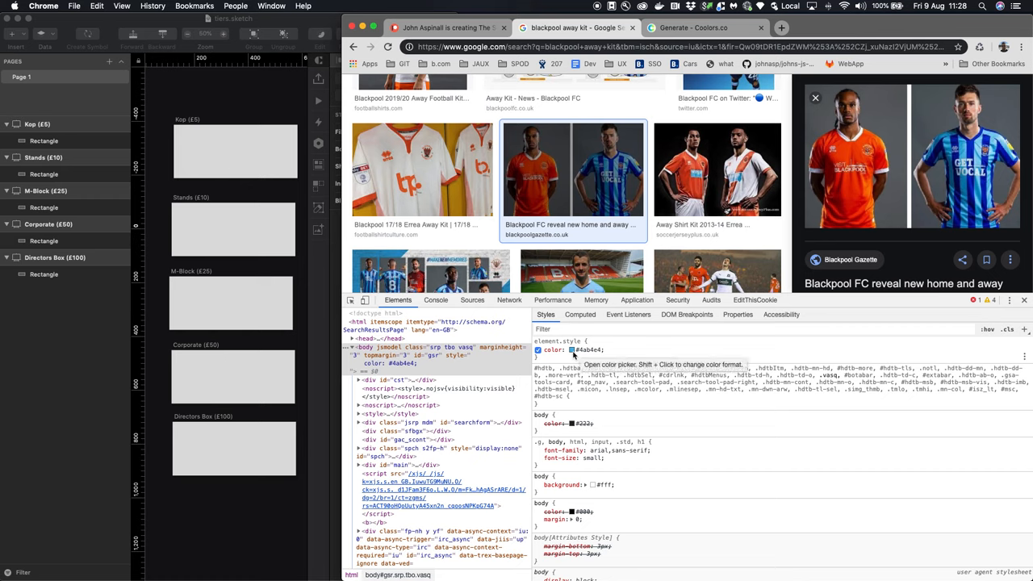
click(573, 349)
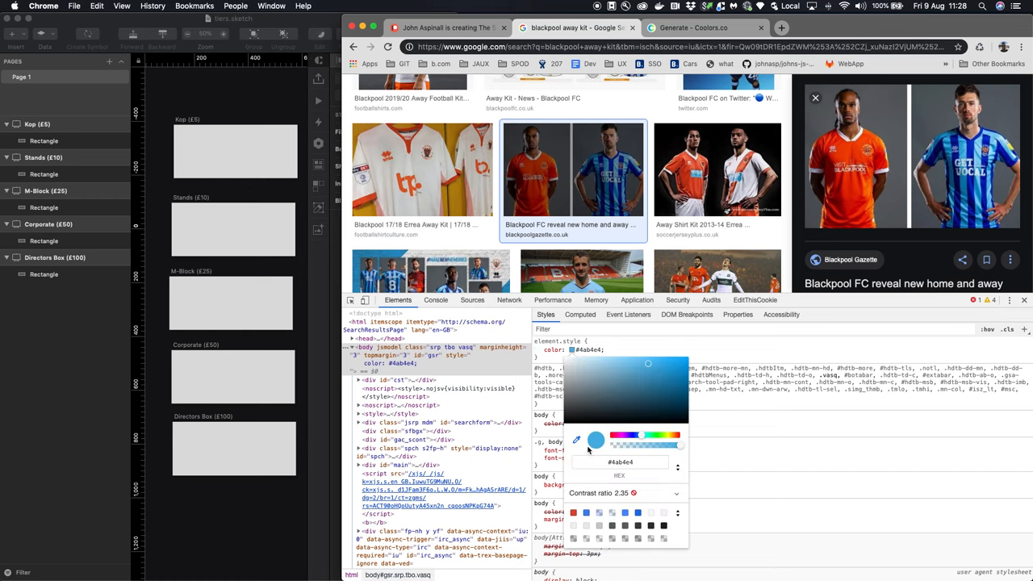
mouse_move(578, 442)
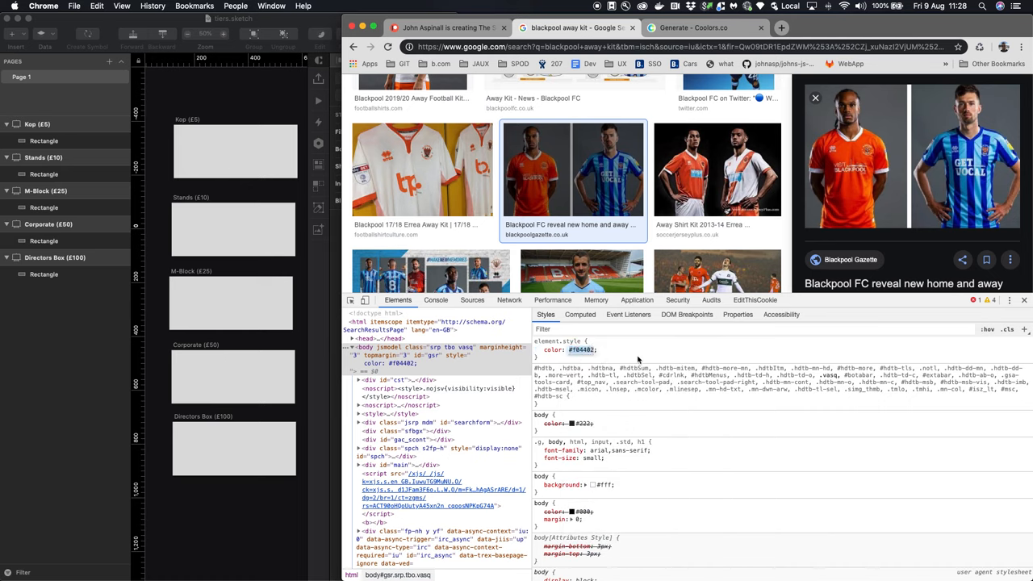
mouse_move(284, 198)
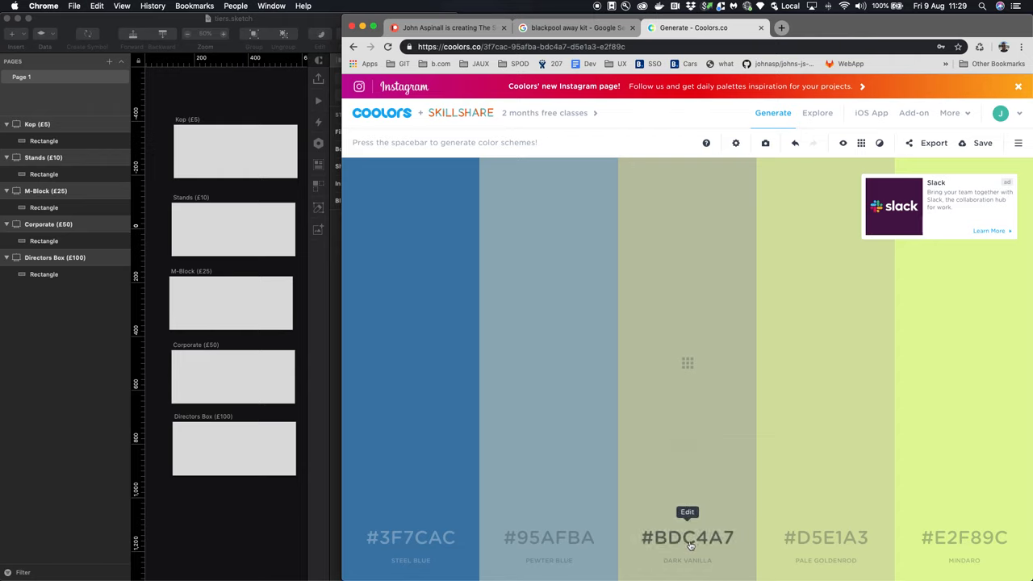
Make the middle palette colour the kit orange F04402 and lock it
double_click(688, 537)
text(#F04402)
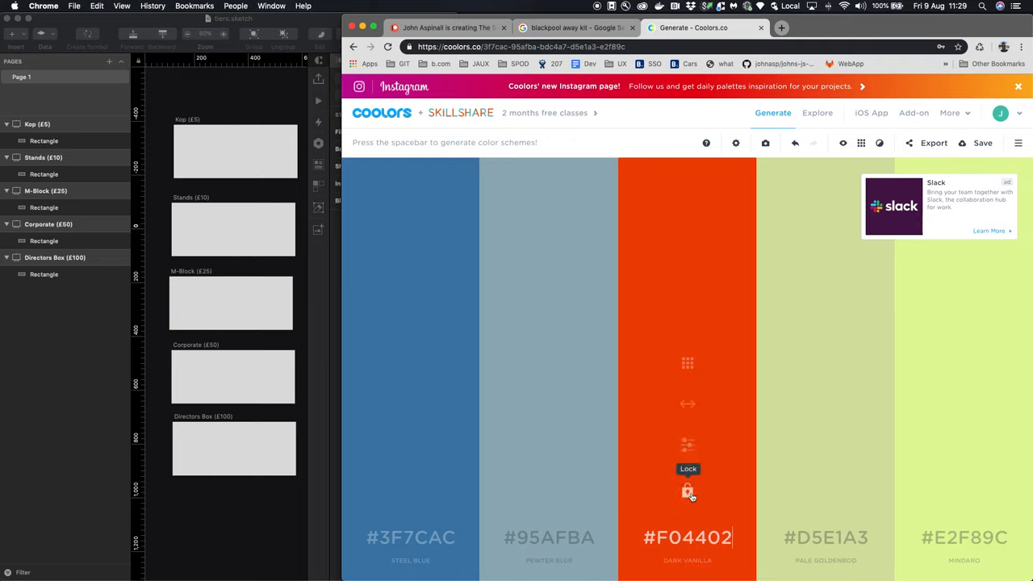
click(688, 491)
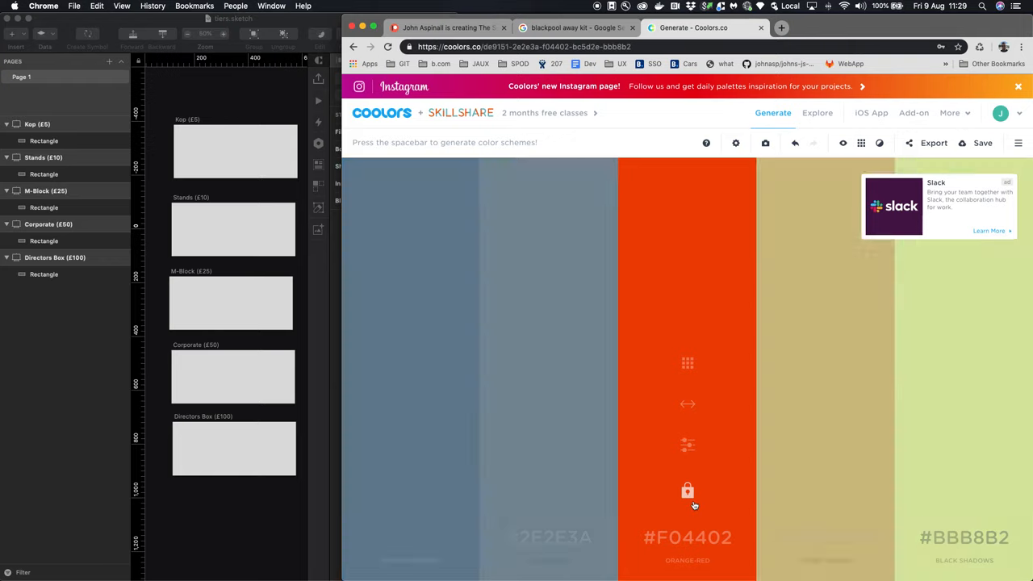
Generate several palettes around the locked orange, then return to the Blackpool kit images
key(space)
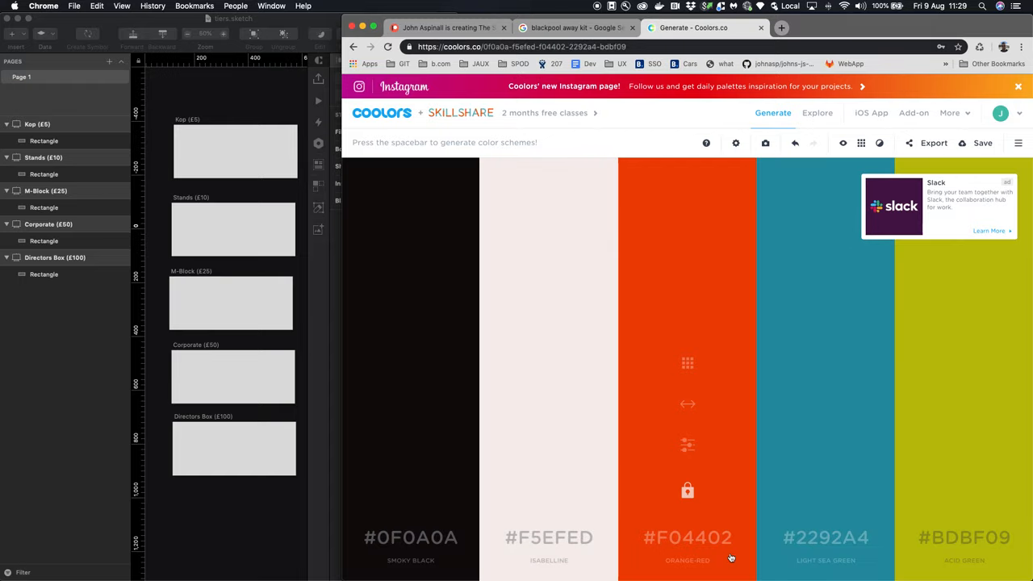
key(space)
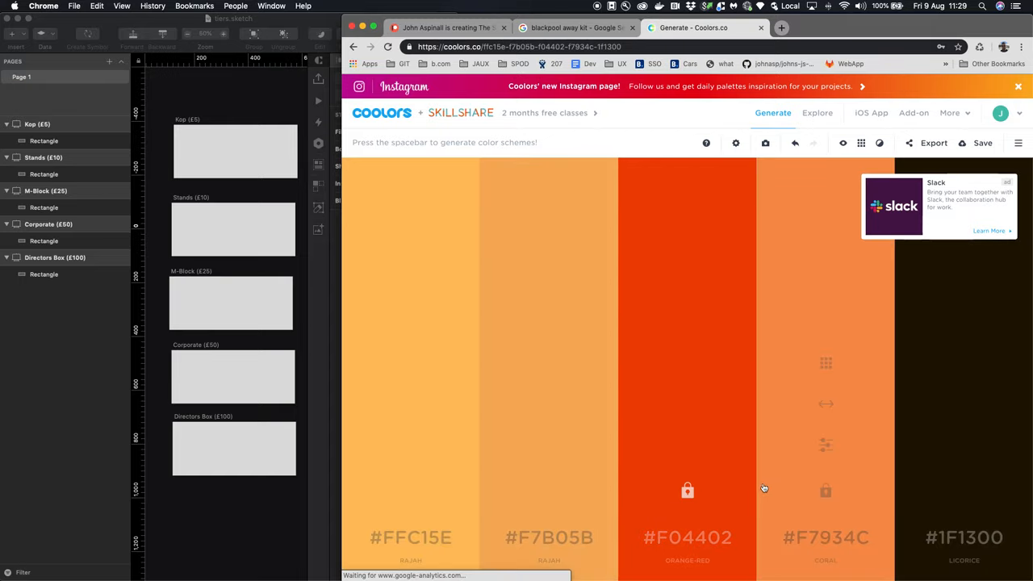
key(space)
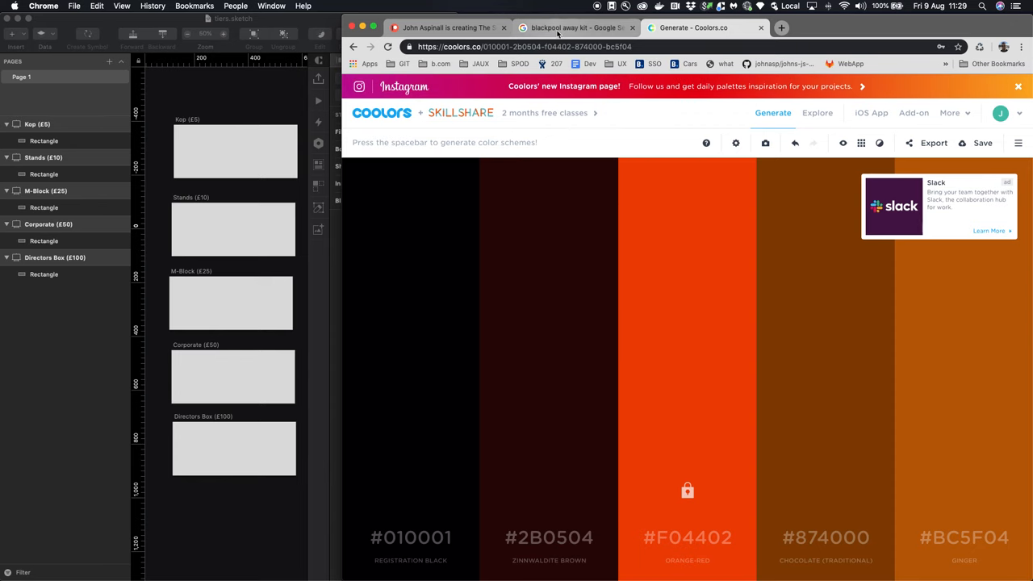
click(575, 27)
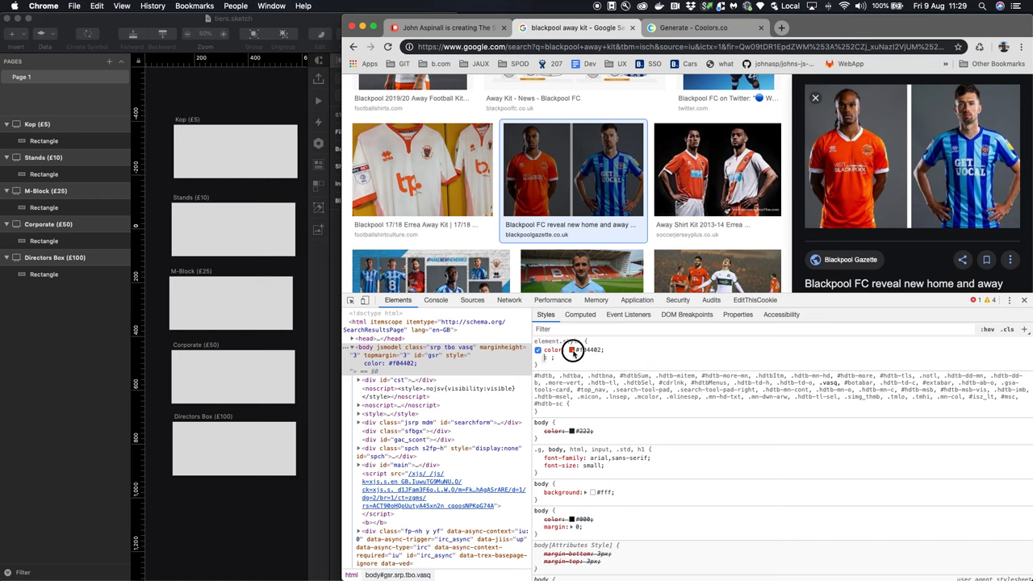
Sample the away-kit shirt blue 022BBE with the DevTools eyedropper
click(573, 348)
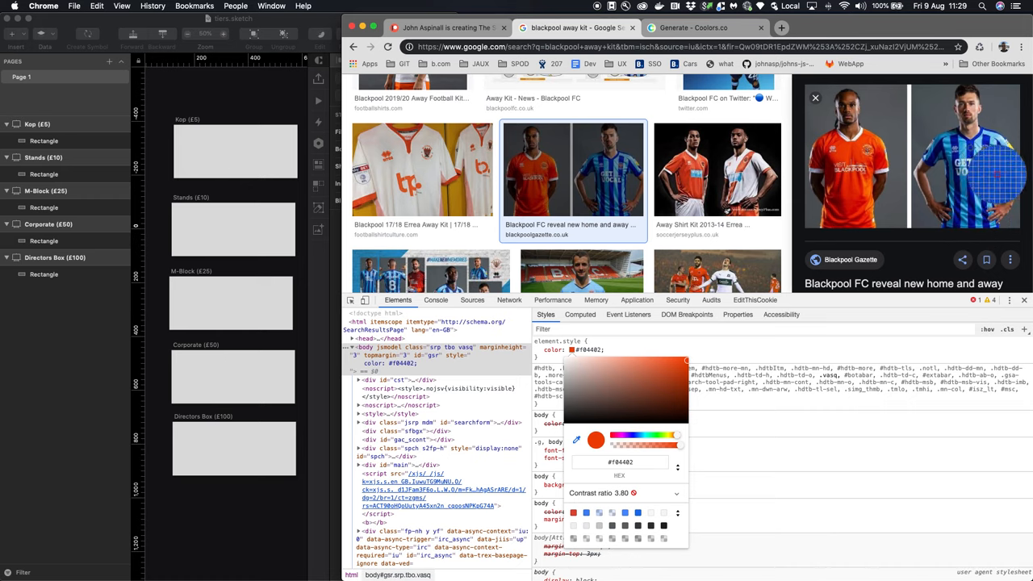
click(686, 375)
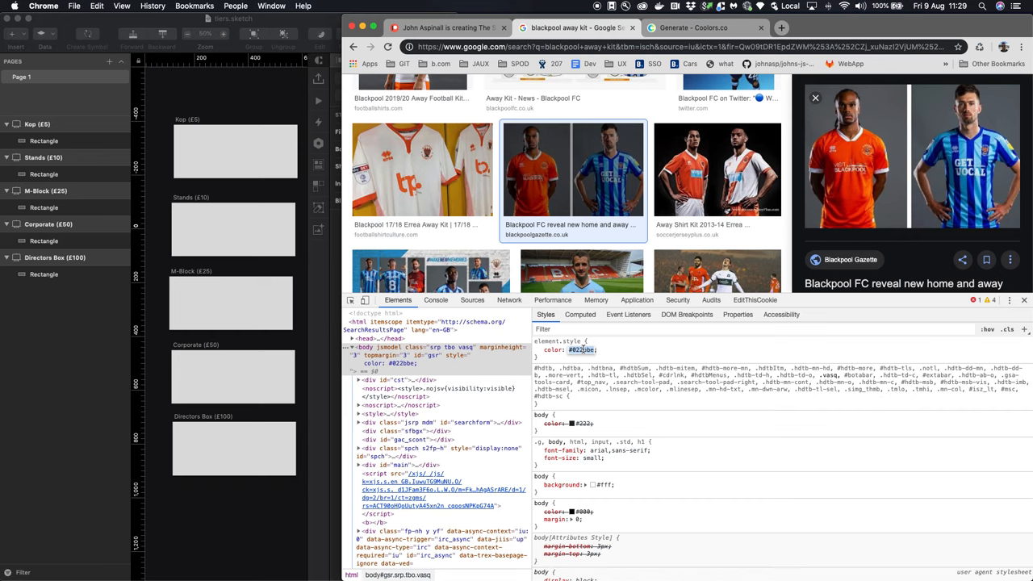
mouse_move(580, 135)
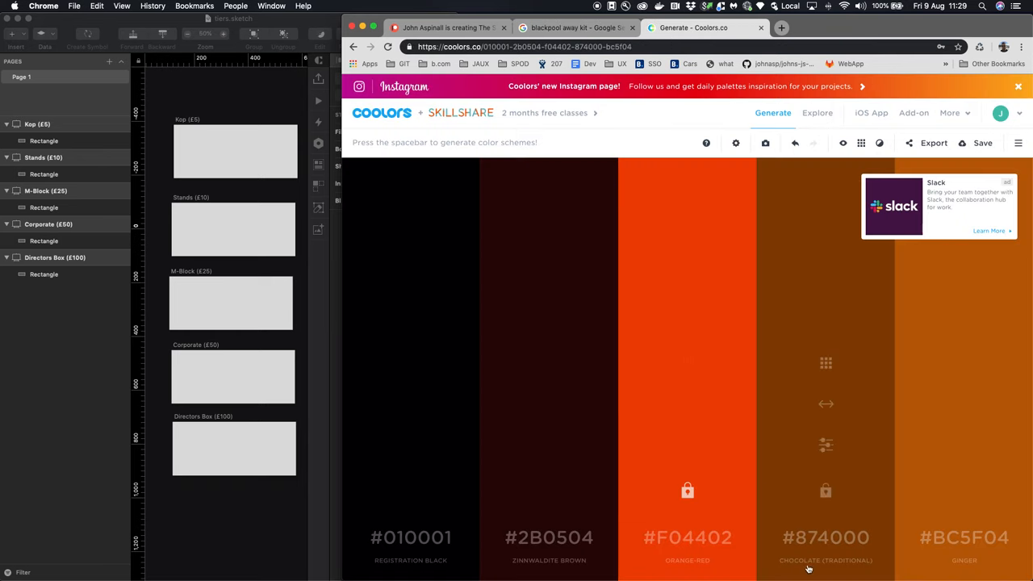
Make the fourth palette colour the away-kit blue 022BBE, lock it, and go back to the kit photos
double_click(827, 536)
text(#022BBE)
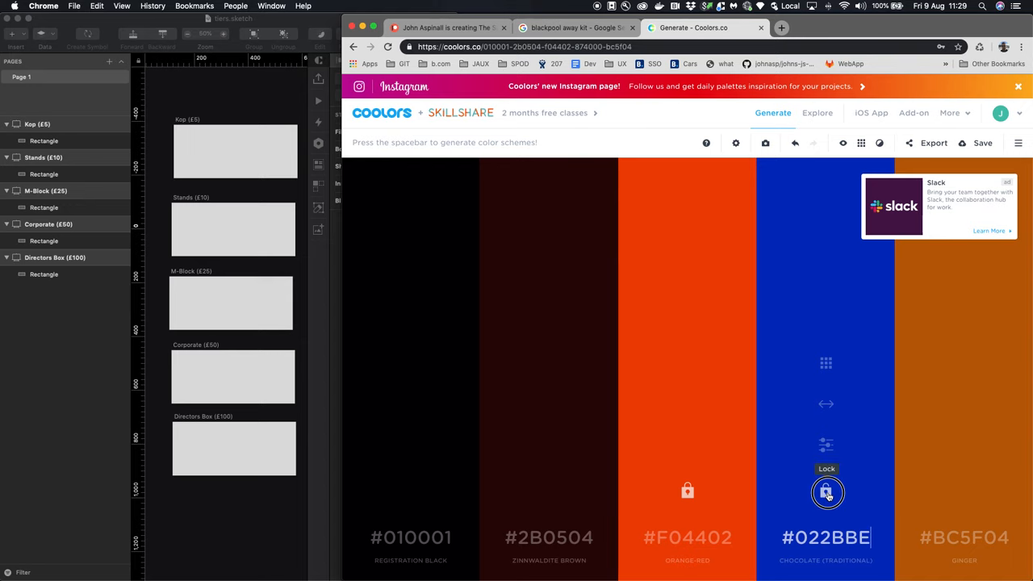
click(826, 493)
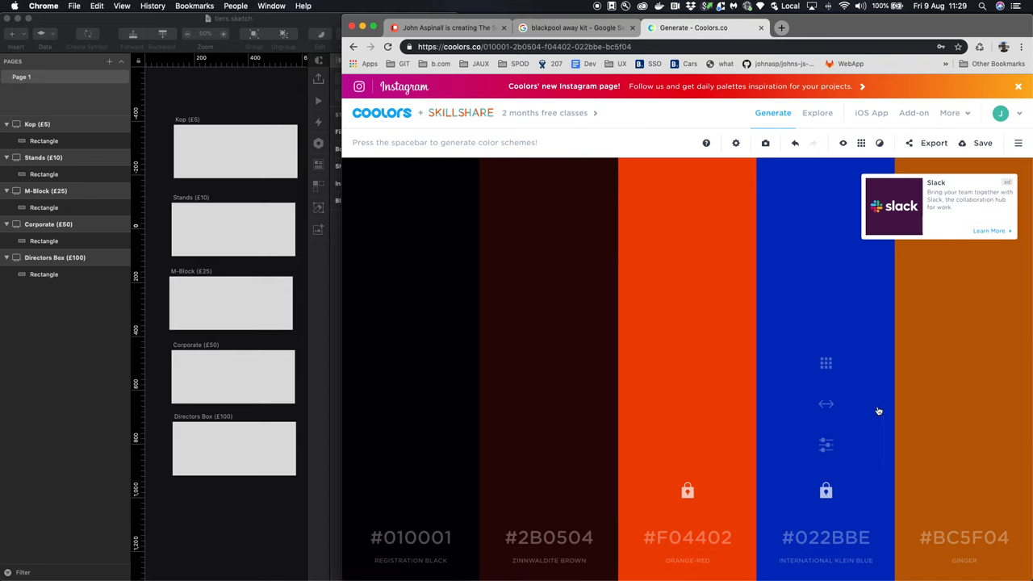
click(575, 27)
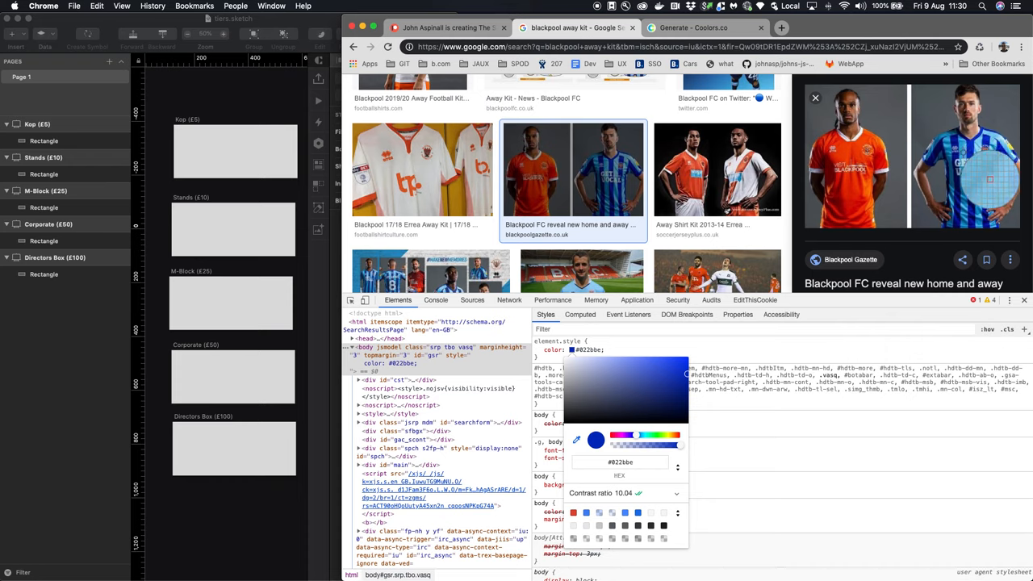
Sample the light blue 4EB8E5 from the away kit and bring it back to the Coolors palette
click(646, 365)
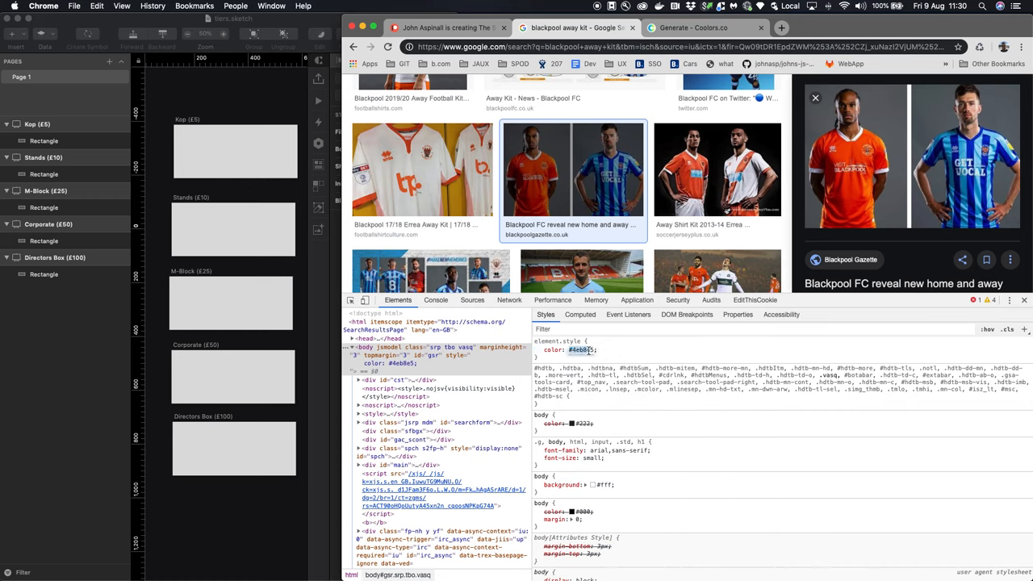
mouse_move(632, 134)
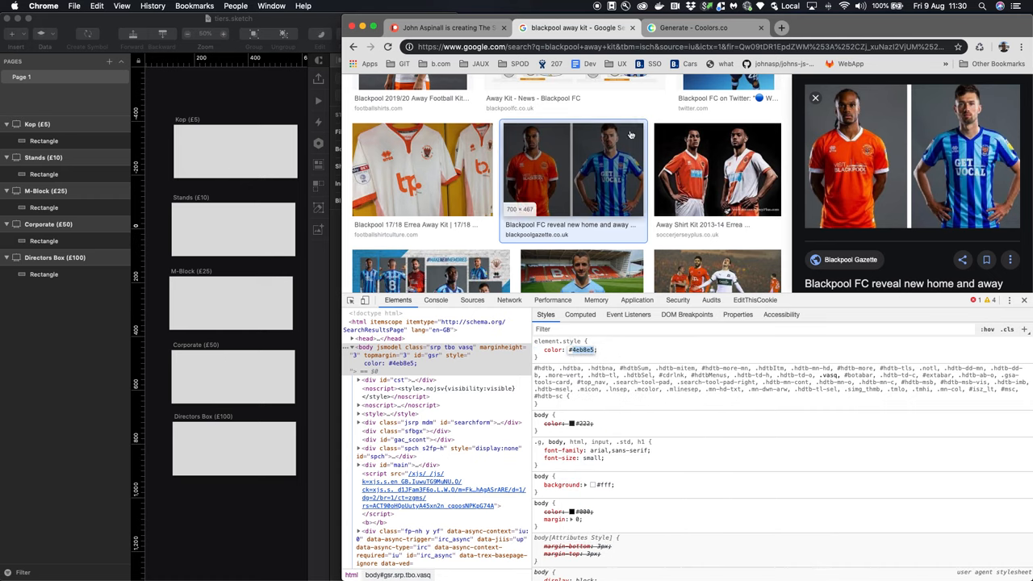
click(694, 27)
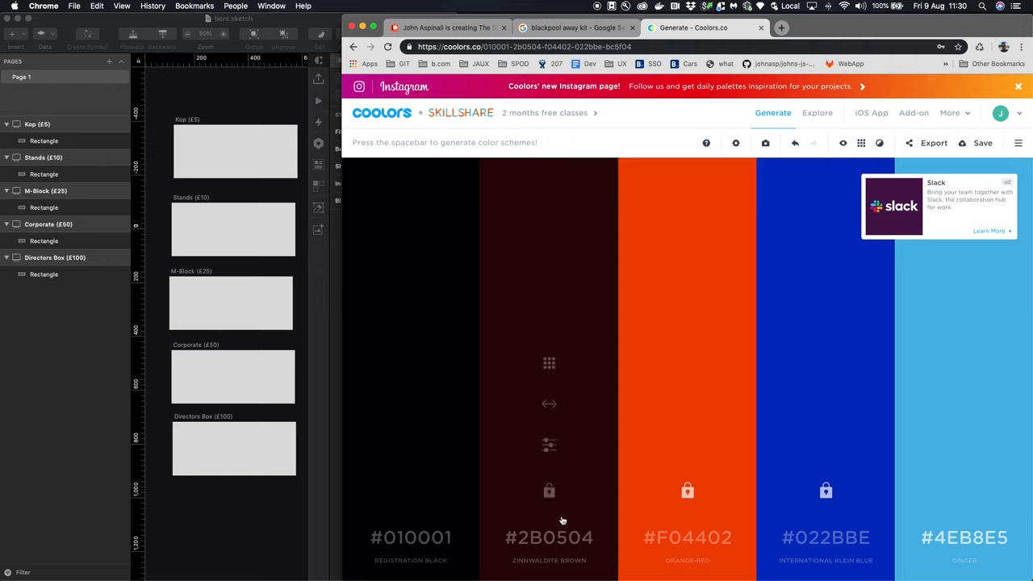
mouse_move(688, 491)
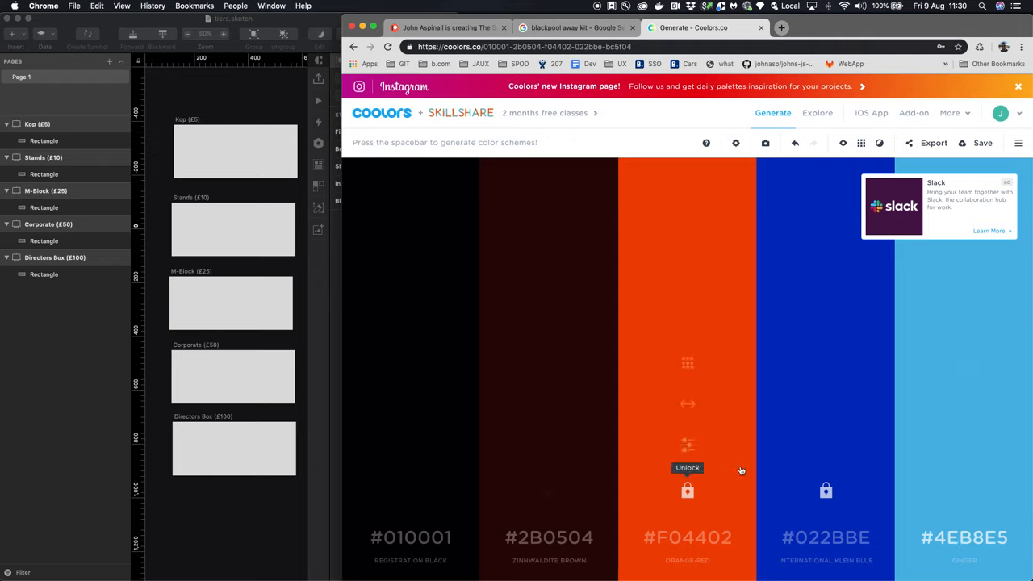
mouse_move(842, 371)
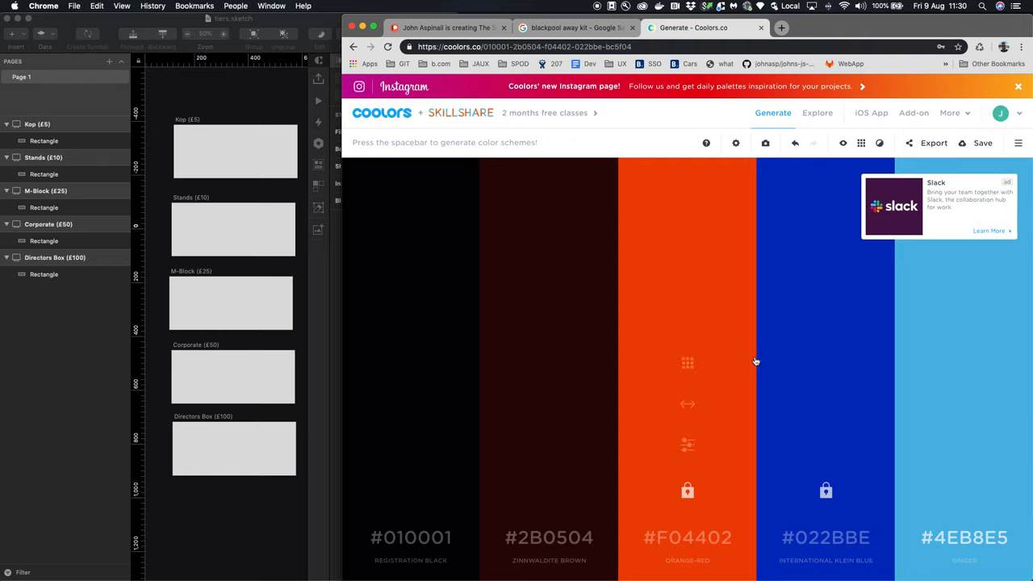
mouse_move(549, 536)
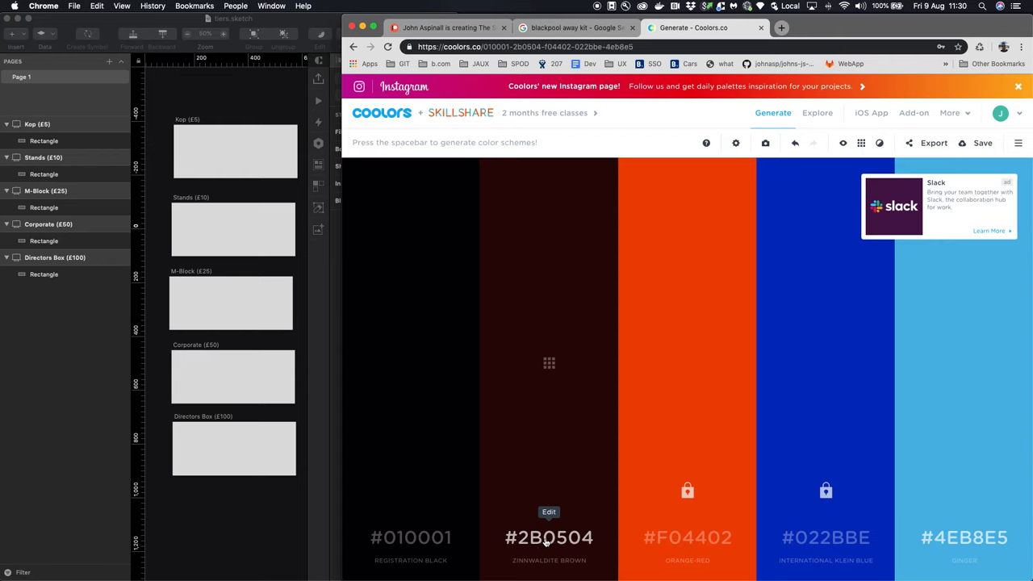
mouse_move(549, 491)
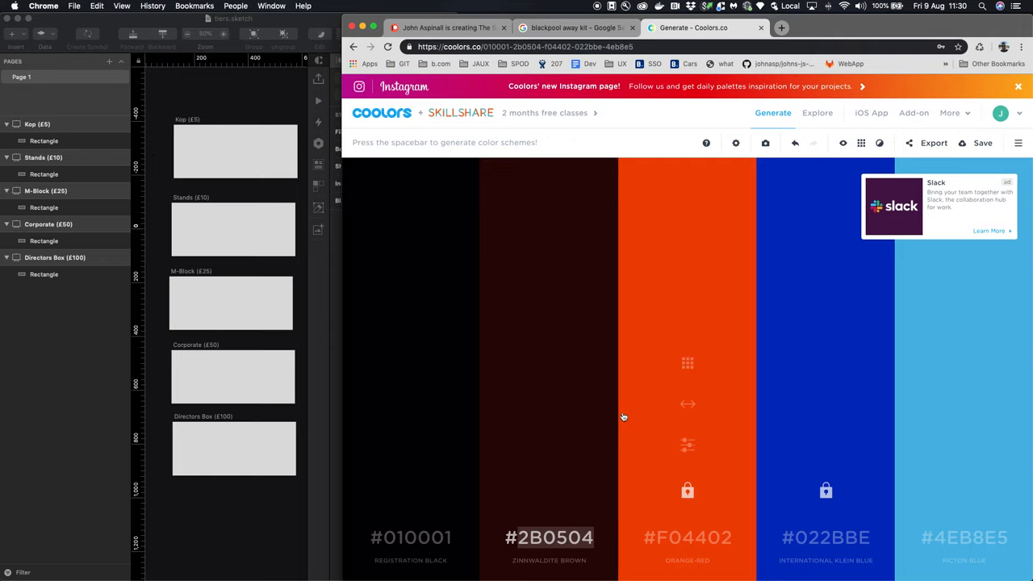
mouse_move(714, 533)
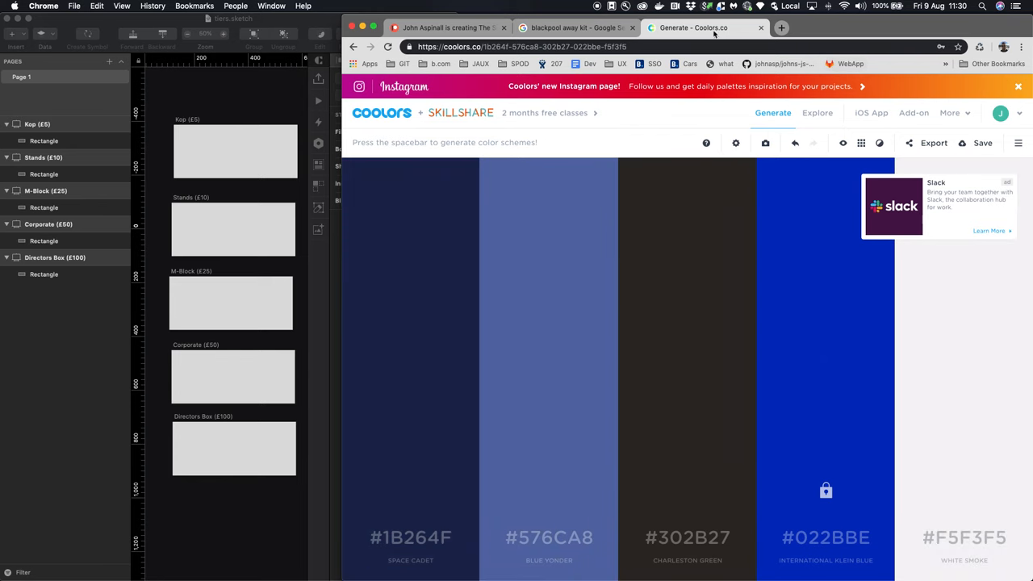
Re-sample the kit orange as EB3D01, set it as the third colour and lock it
click(573, 28)
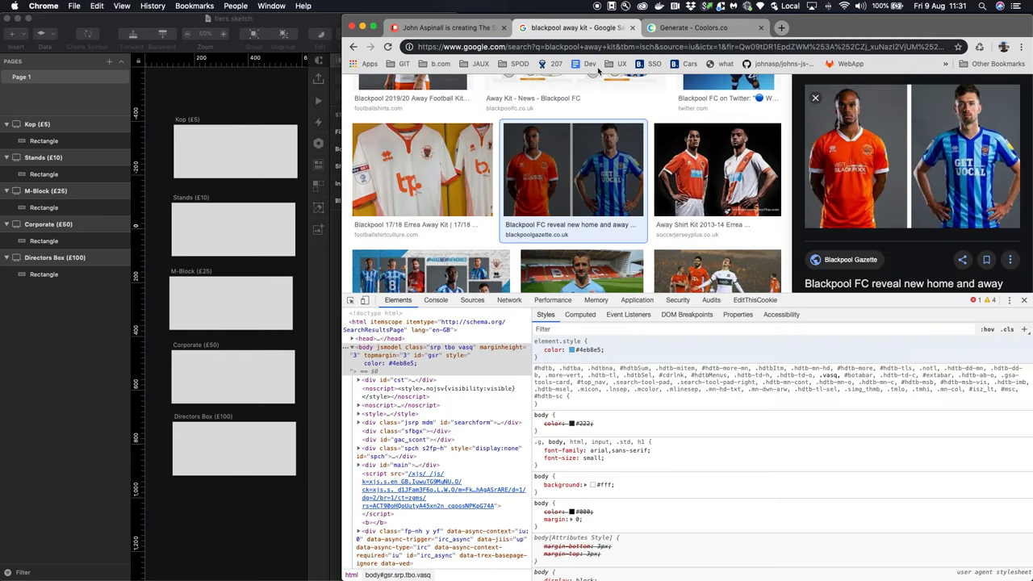
click(572, 350)
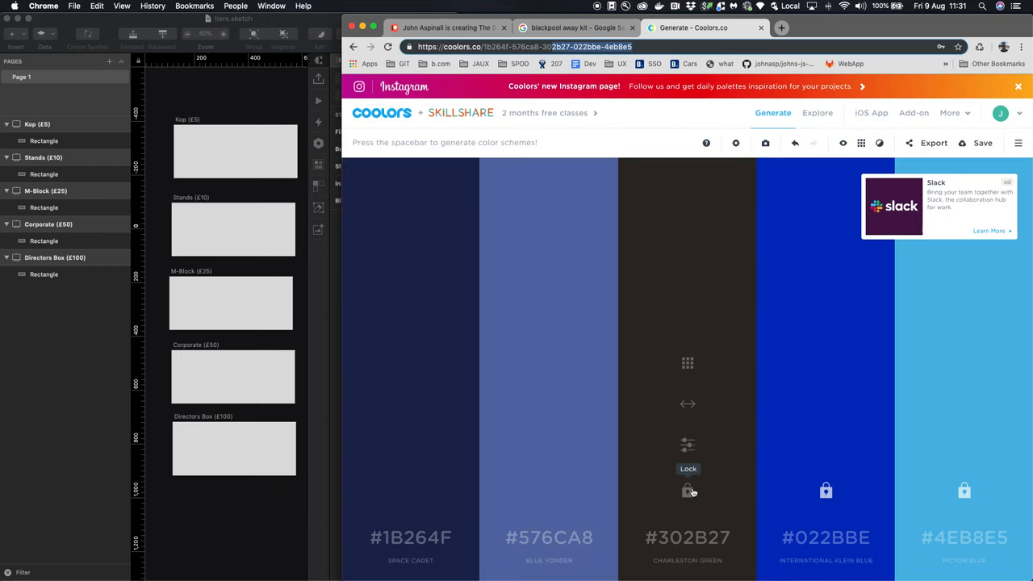
click(687, 491)
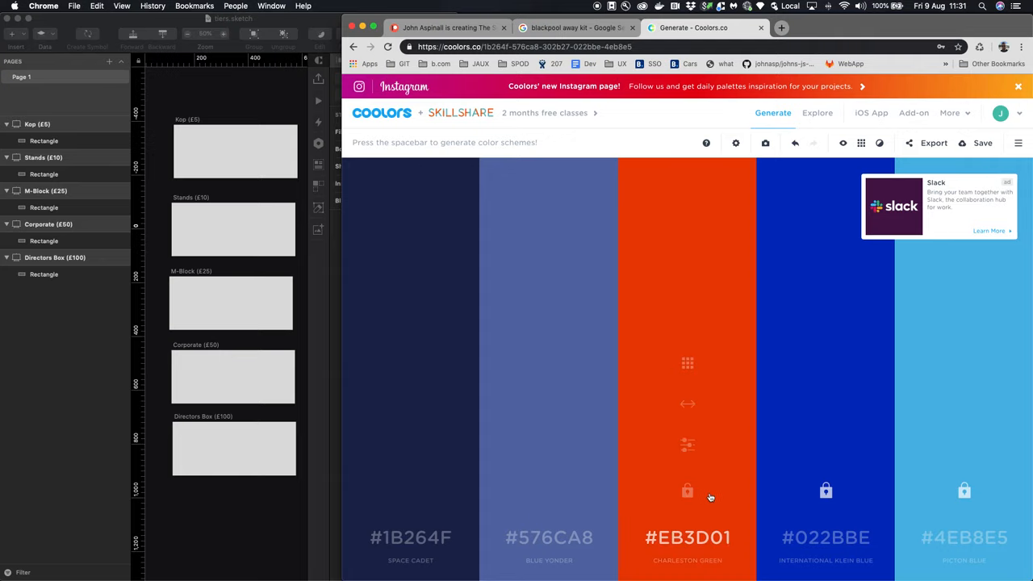
click(688, 491)
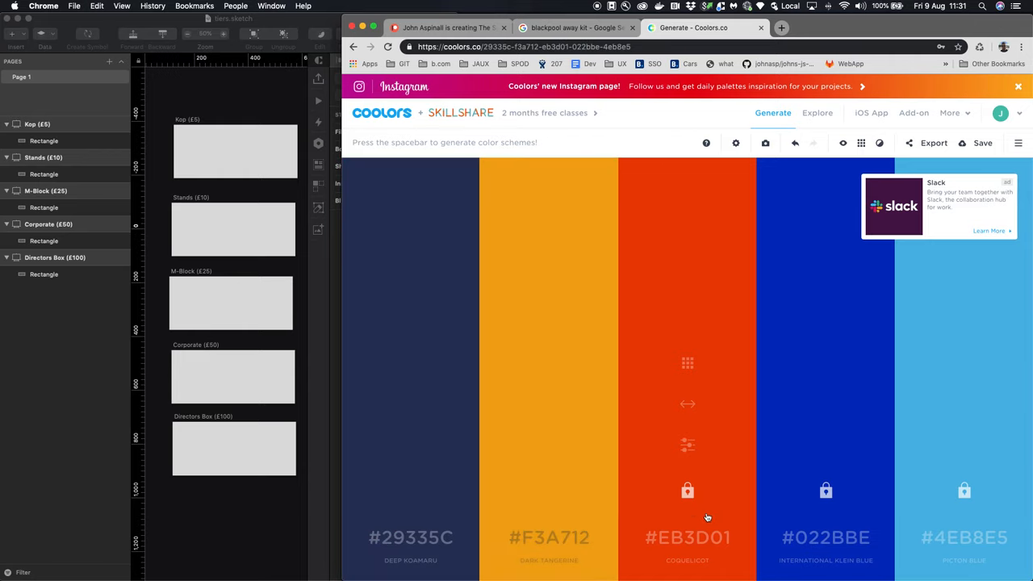
Regenerate the two unlocked slots until near-black 0F0A0A and off-white F5EFED appear
key(space)
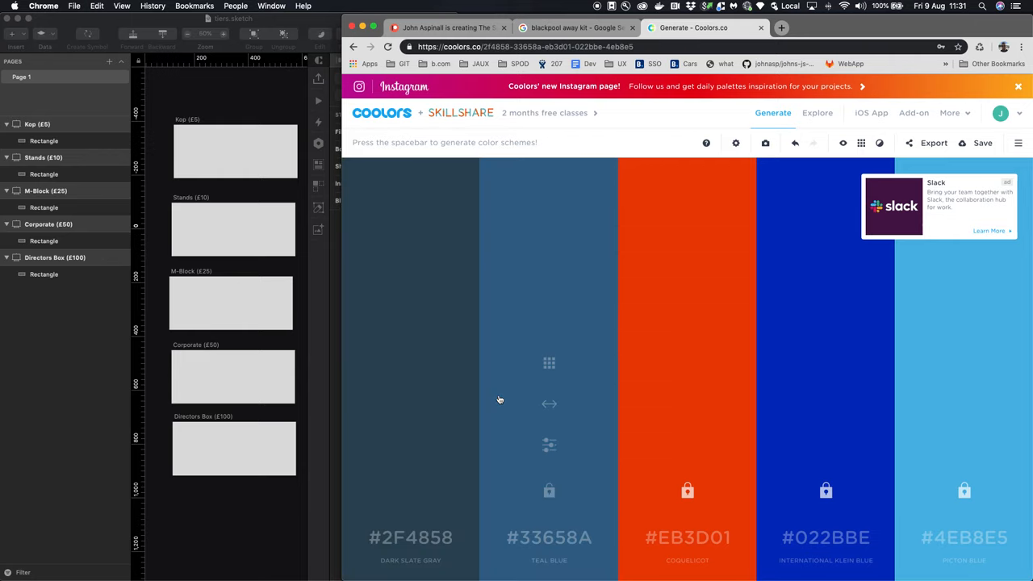
mouse_move(563, 410)
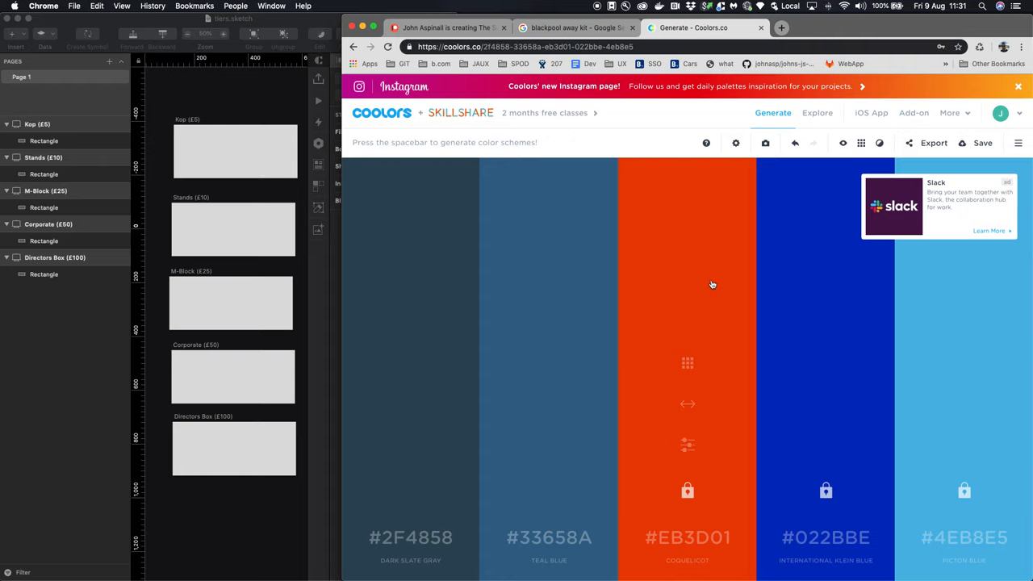
key(space)
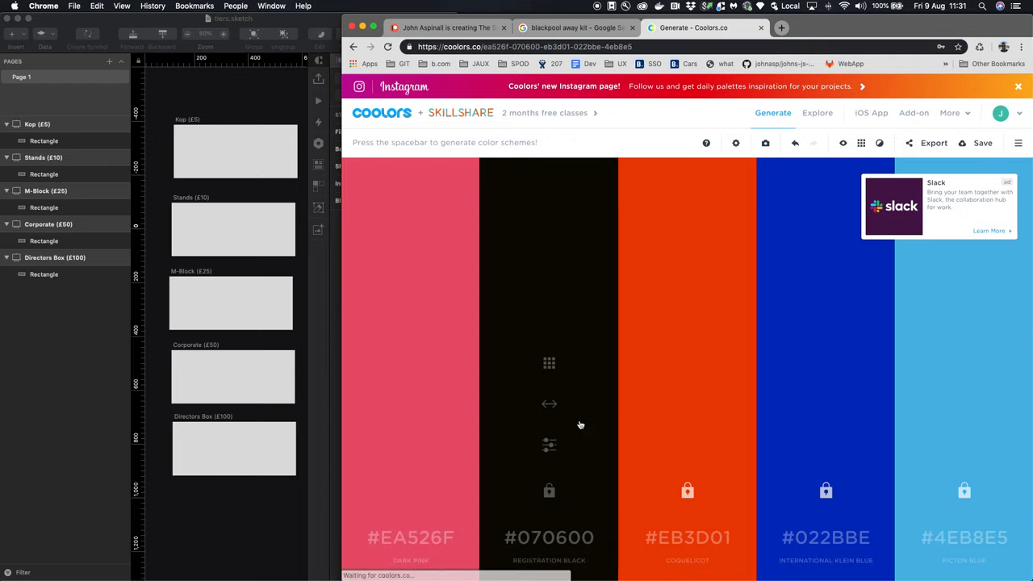
key(space)
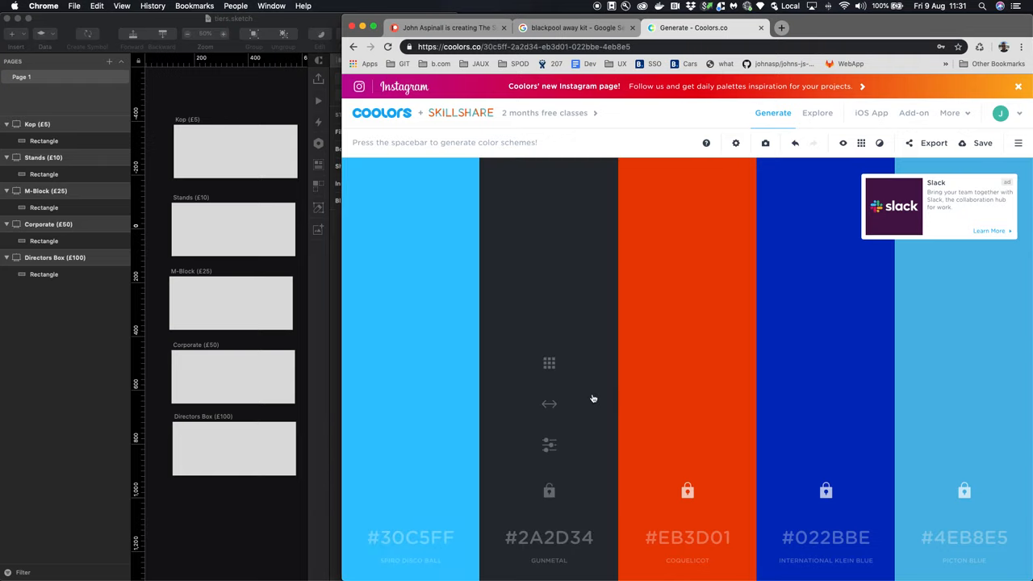
key(space)
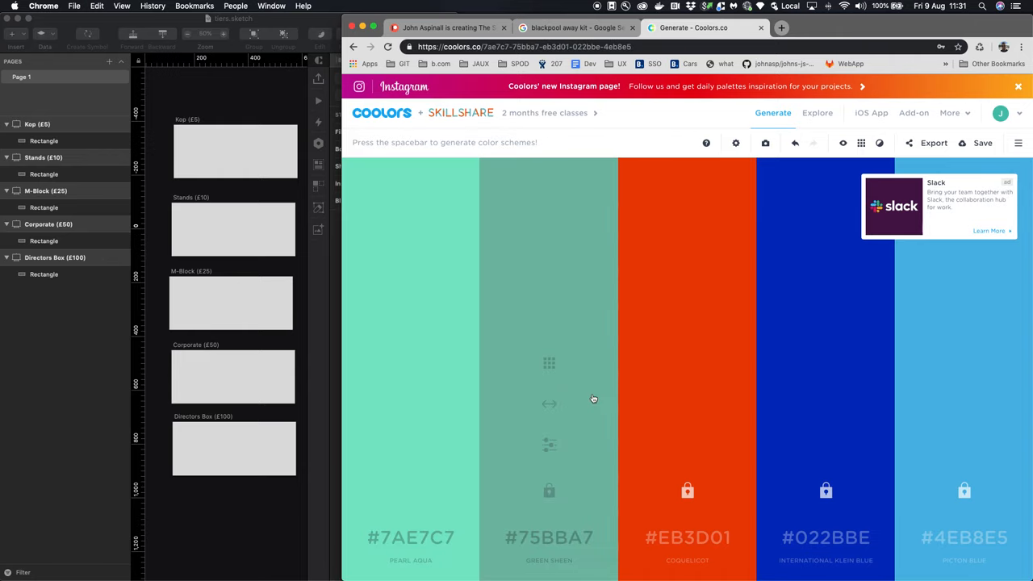
key(space)
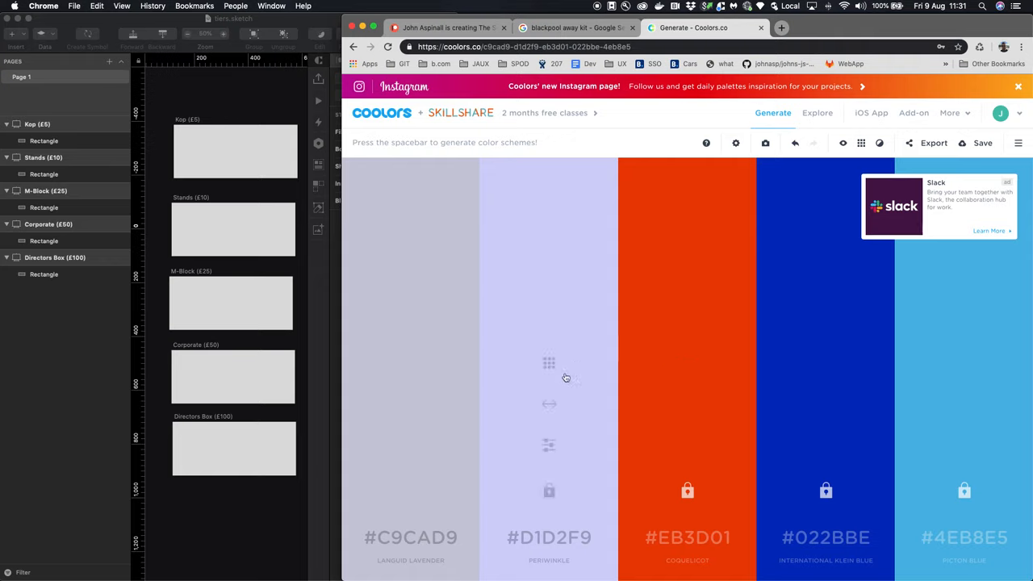
mouse_move(655, 407)
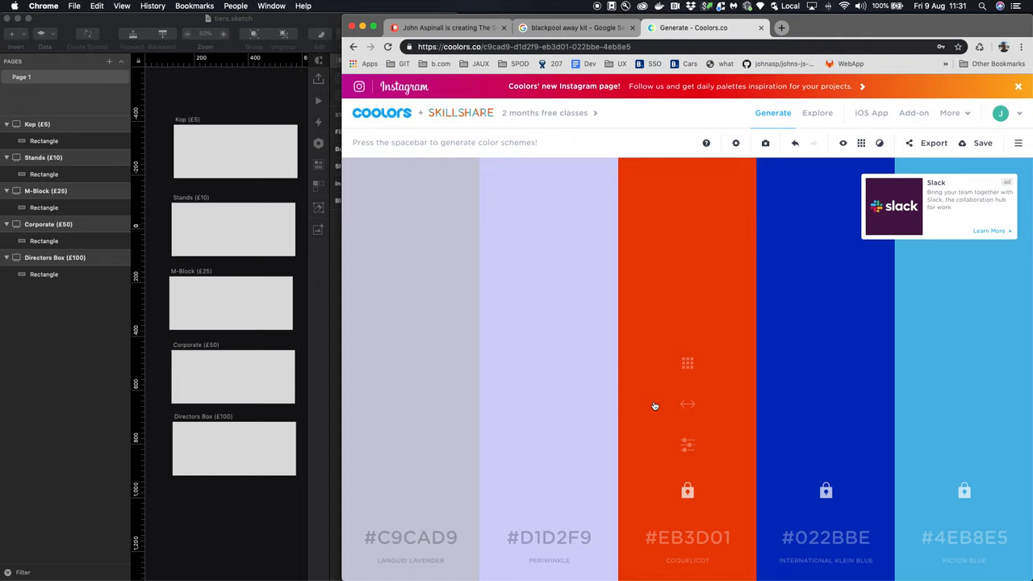
key(space)
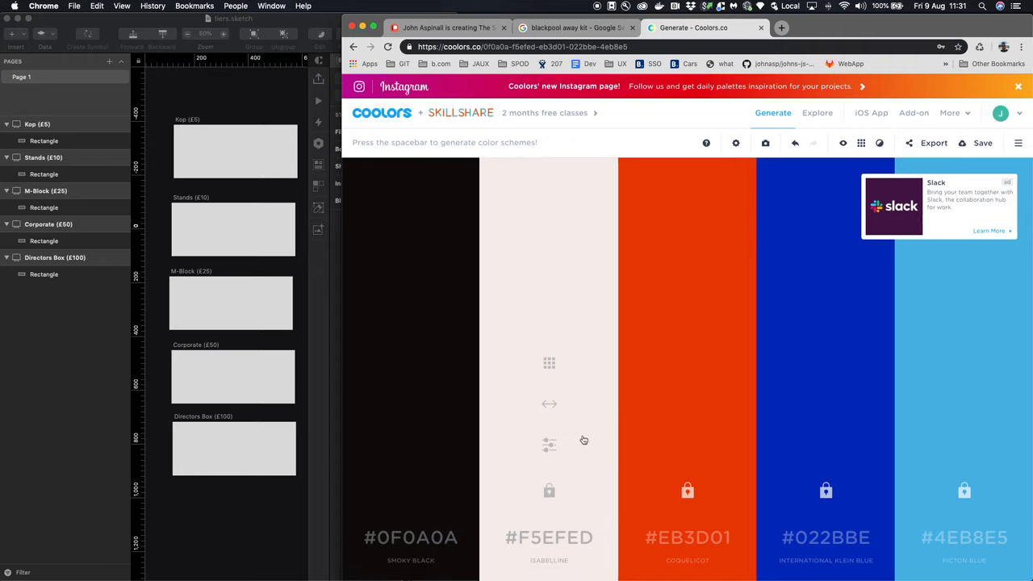
mouse_move(549, 452)
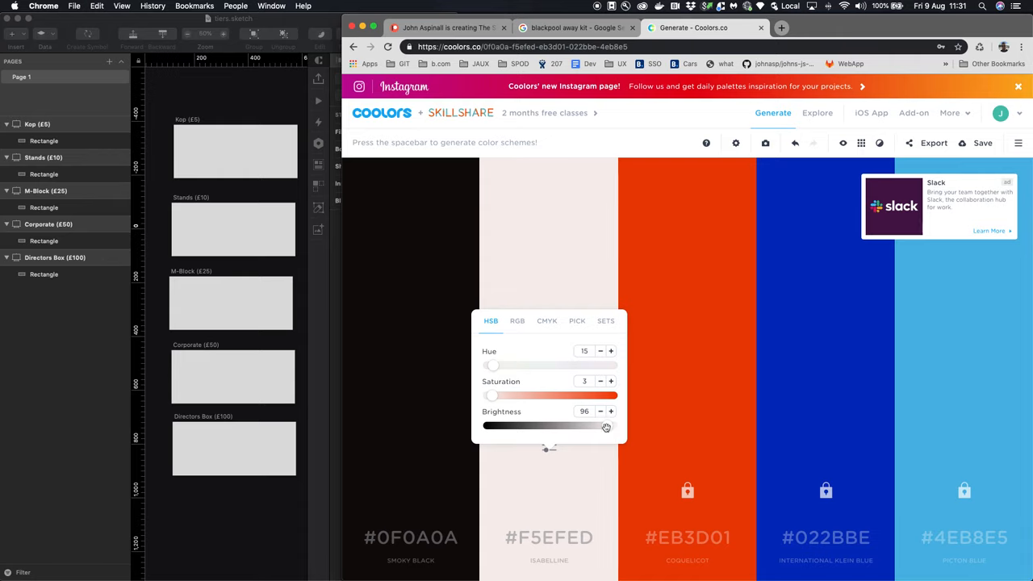
Adjust the second colour's hue, saturation and brightness into warm off-white F9F2F2
drag(607, 426, 612, 427)
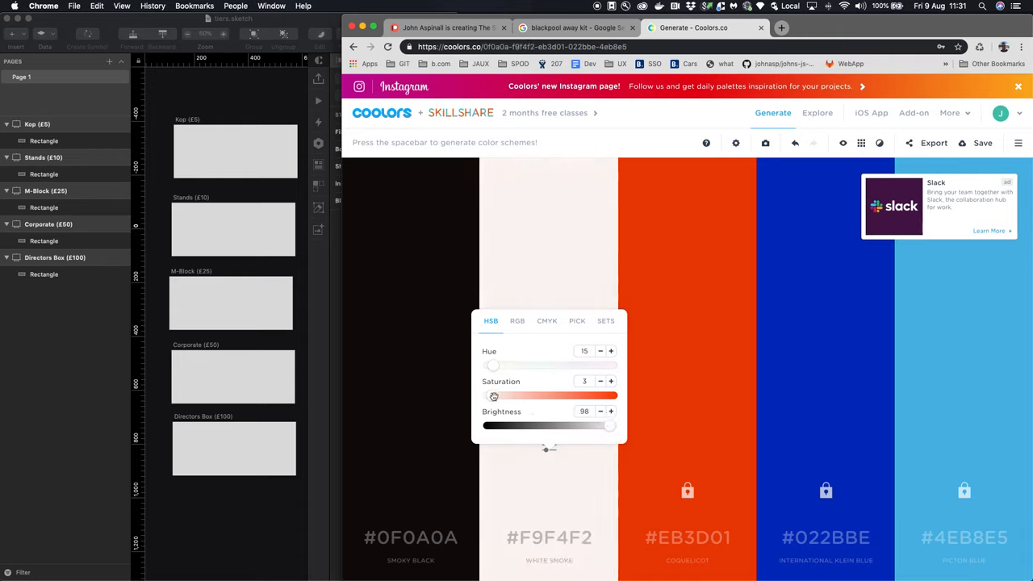
drag(494, 395, 549, 396)
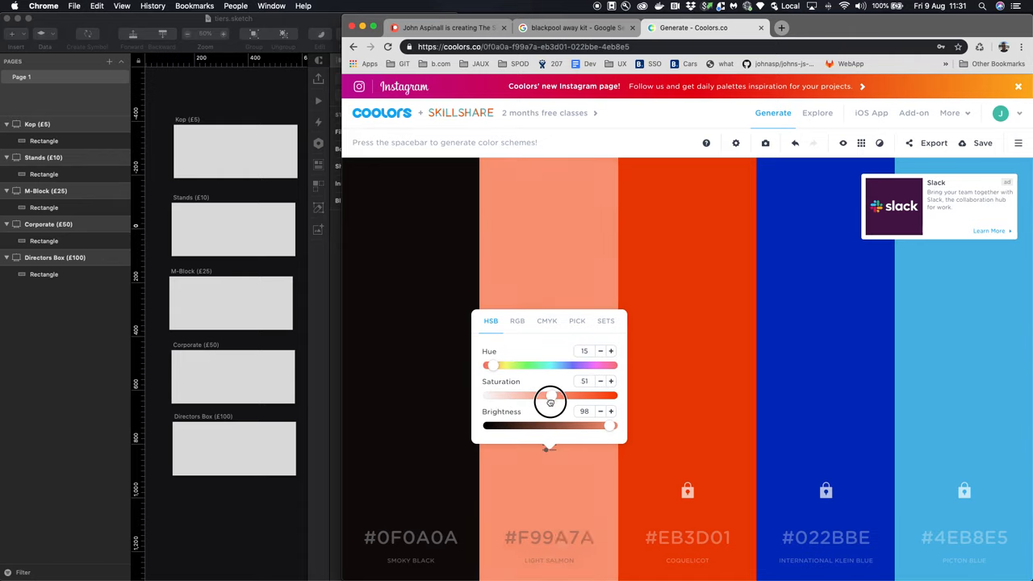
drag(549, 395, 517, 395)
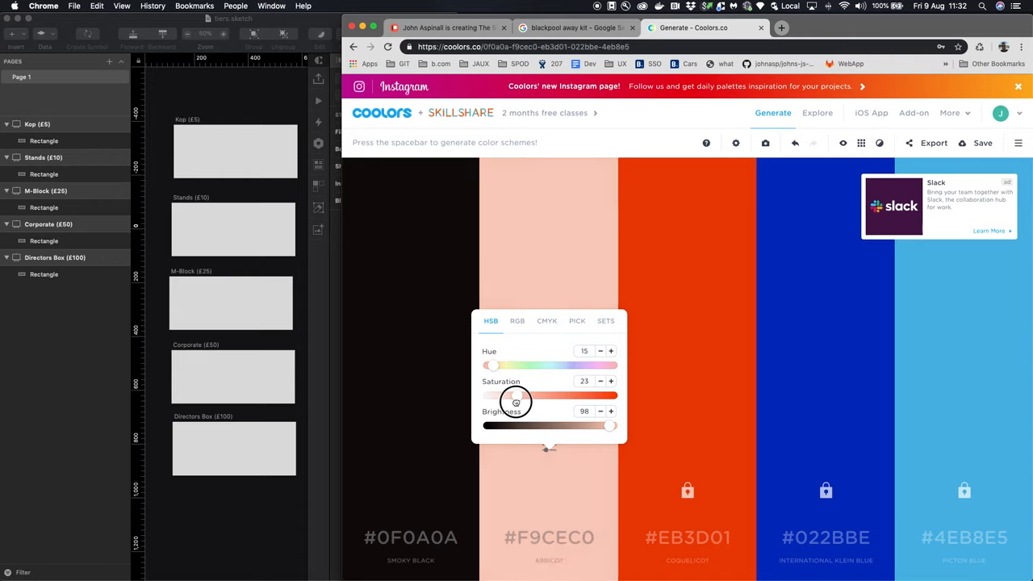
drag(517, 396, 491, 396)
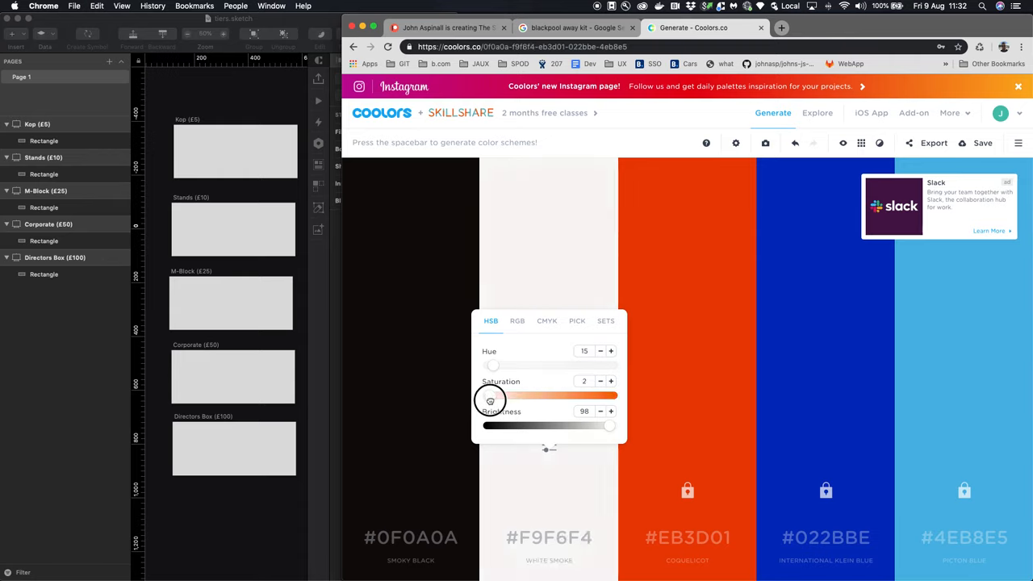
drag(491, 401, 494, 401)
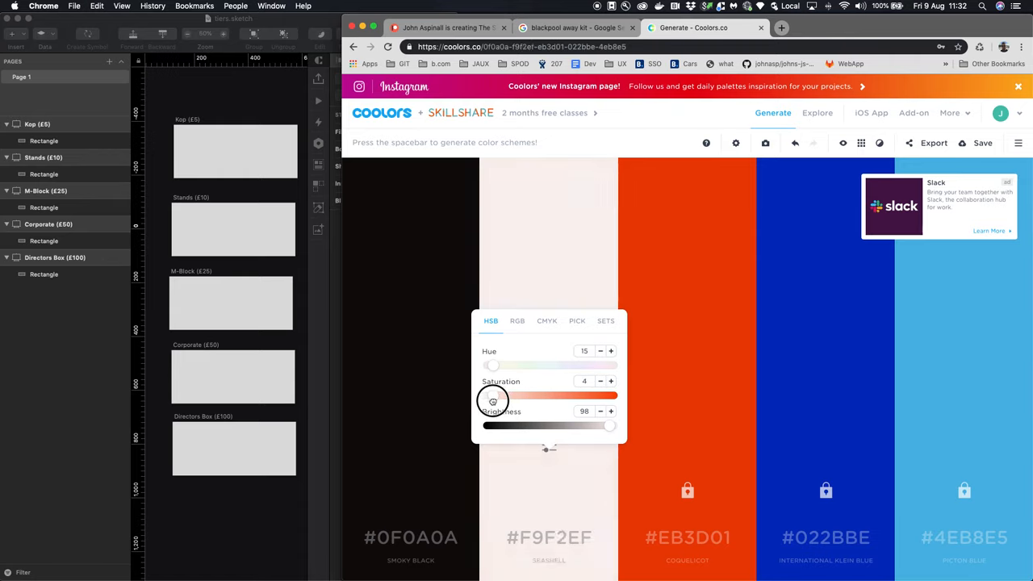
click(713, 287)
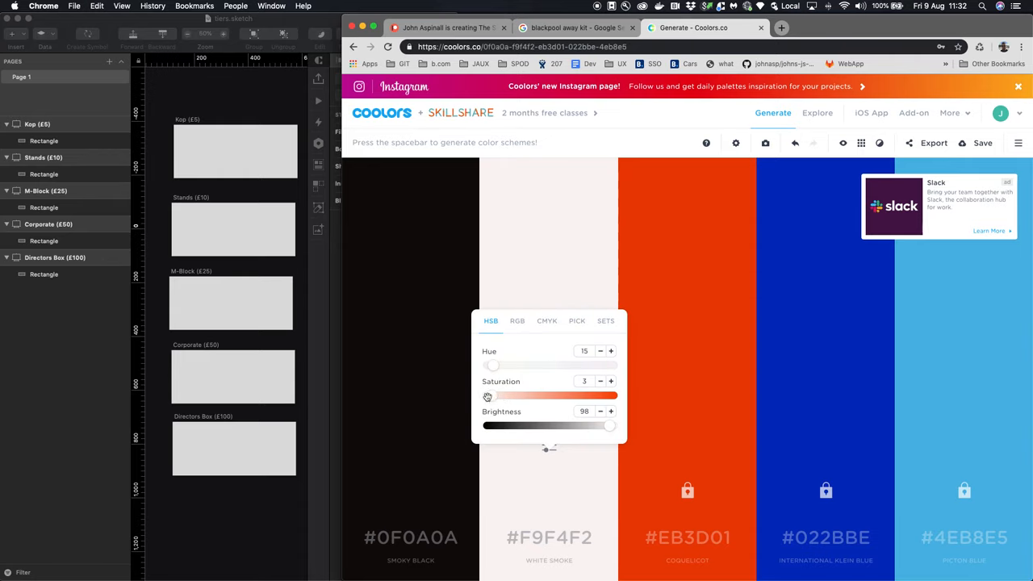
drag(494, 364, 516, 365)
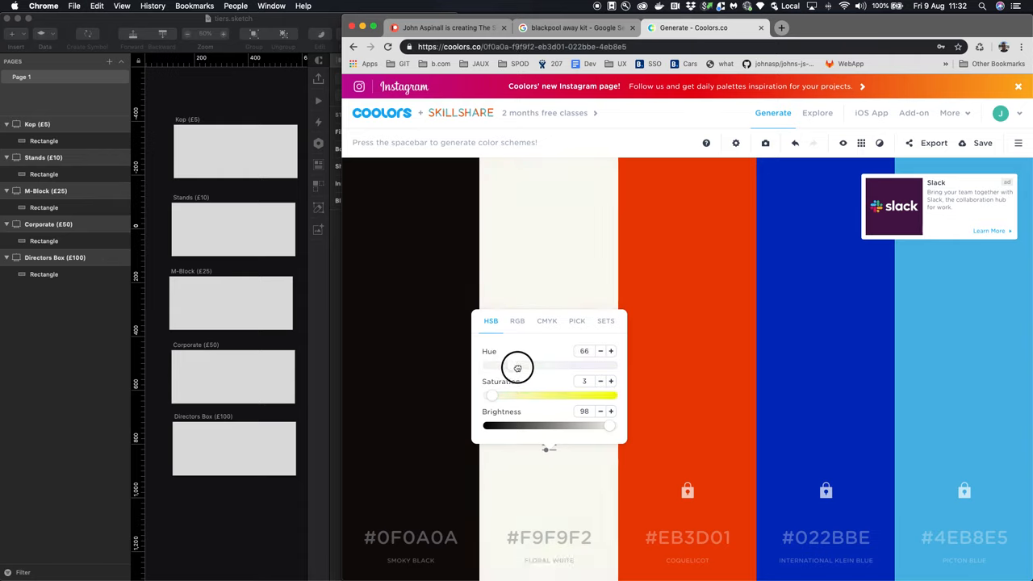
drag(517, 365, 491, 365)
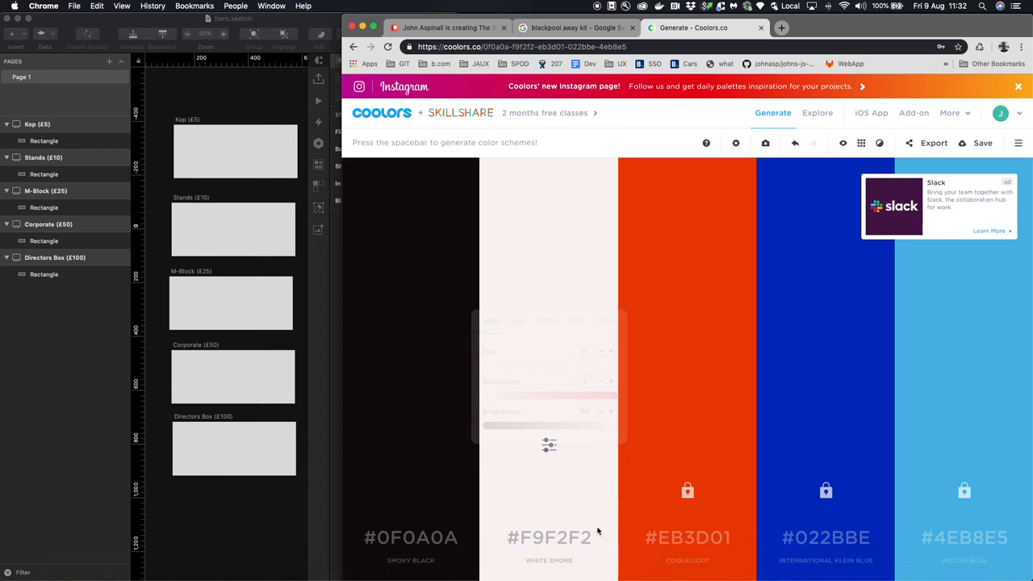
mouse_move(575, 481)
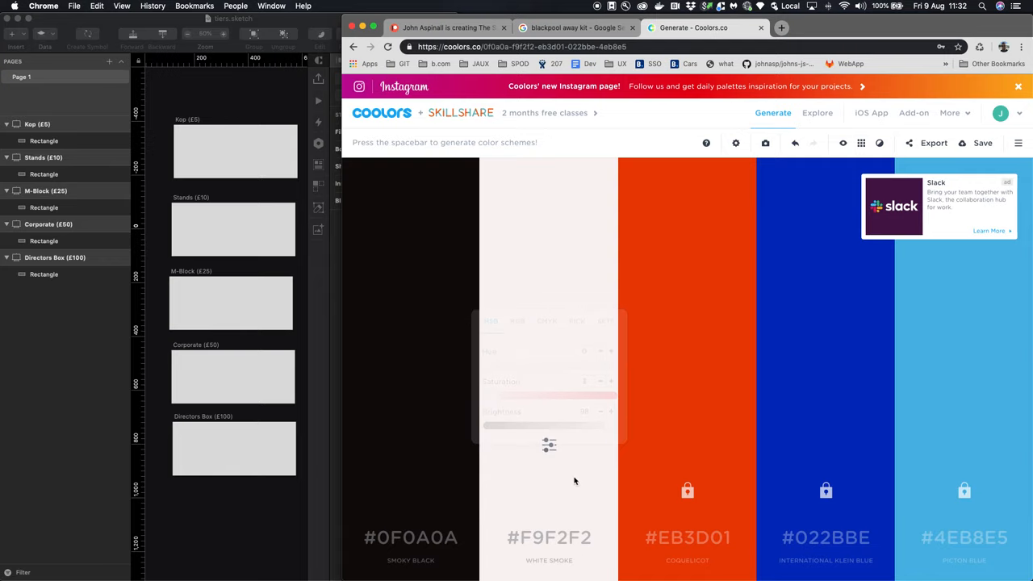
mouse_move(413, 472)
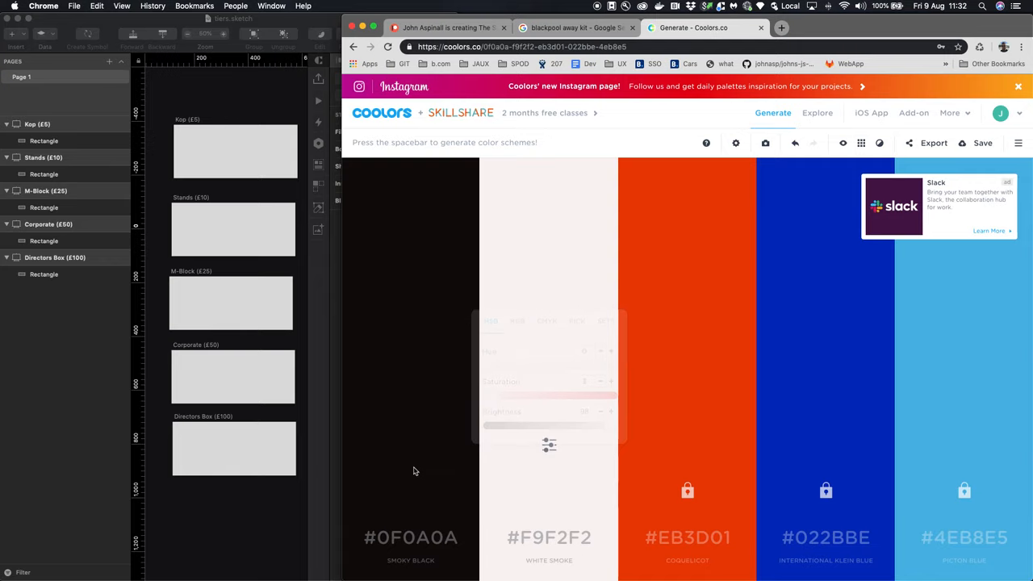
mouse_move(388, 500)
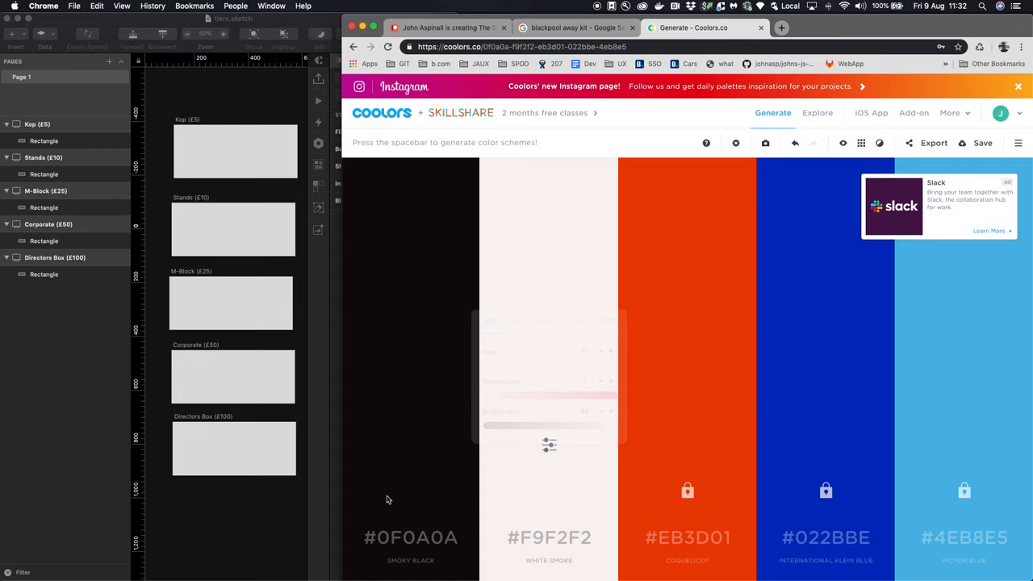
mouse_move(429, 482)
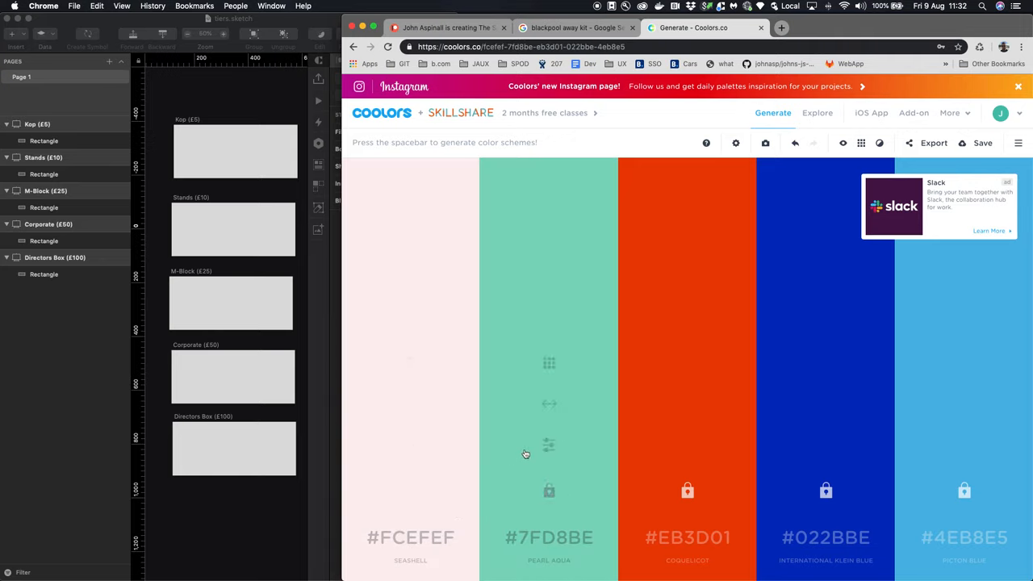
mouse_move(549, 446)
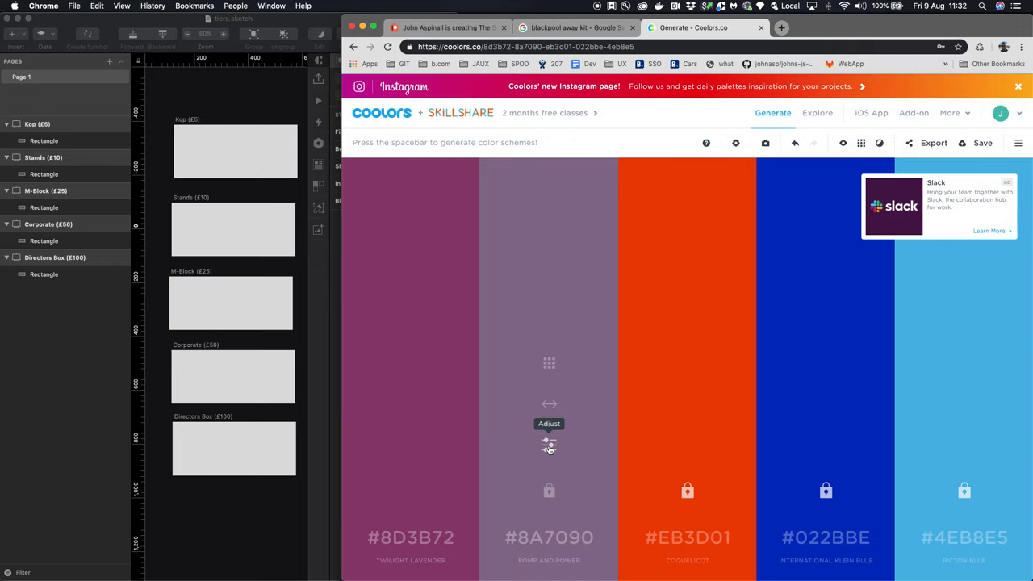
Regenerate the unlocked slots to Raisin Black 231F20 and White Smoke F7F0F5, locking Raisin Black
key(space)
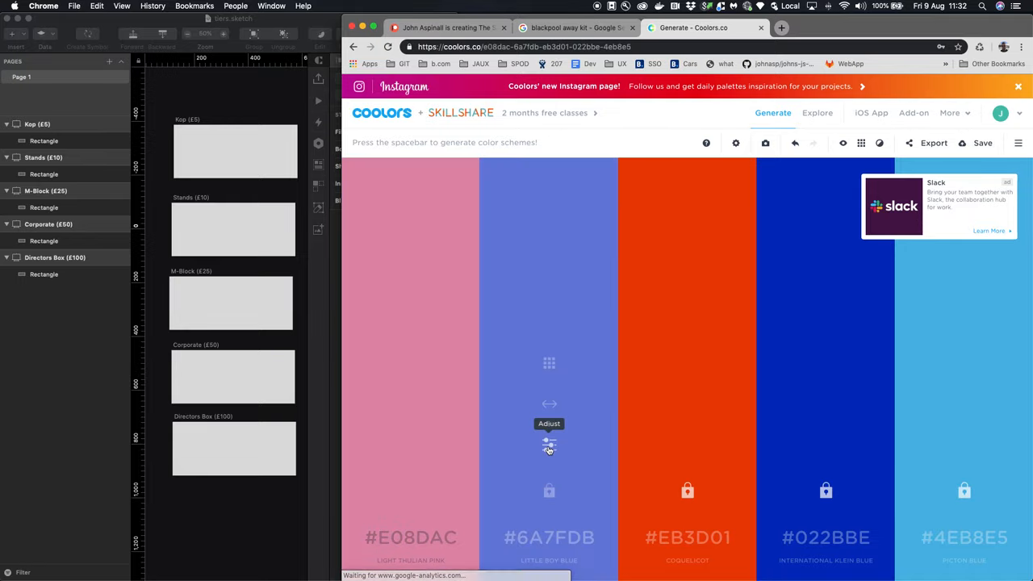
key(space)
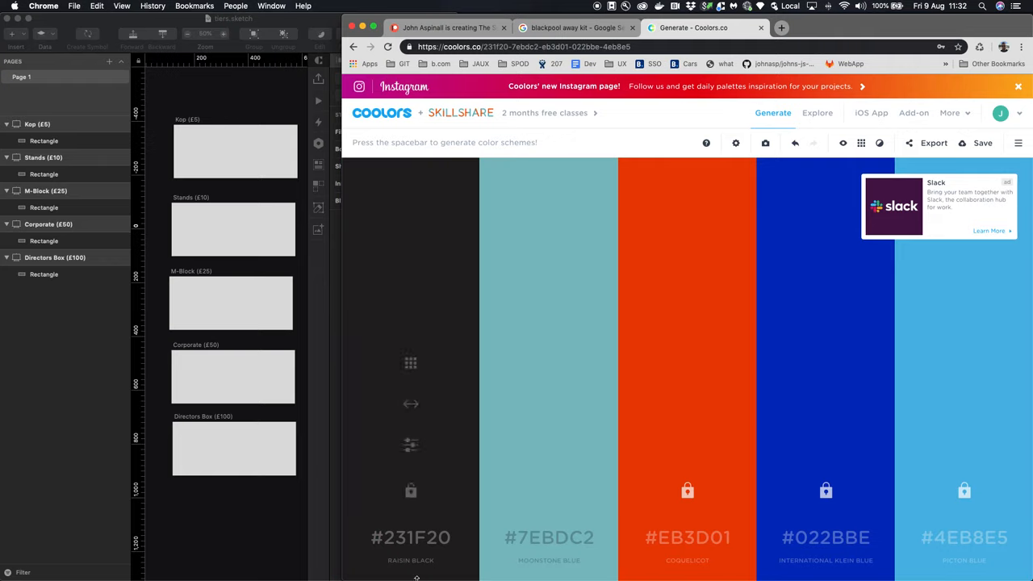
click(410, 491)
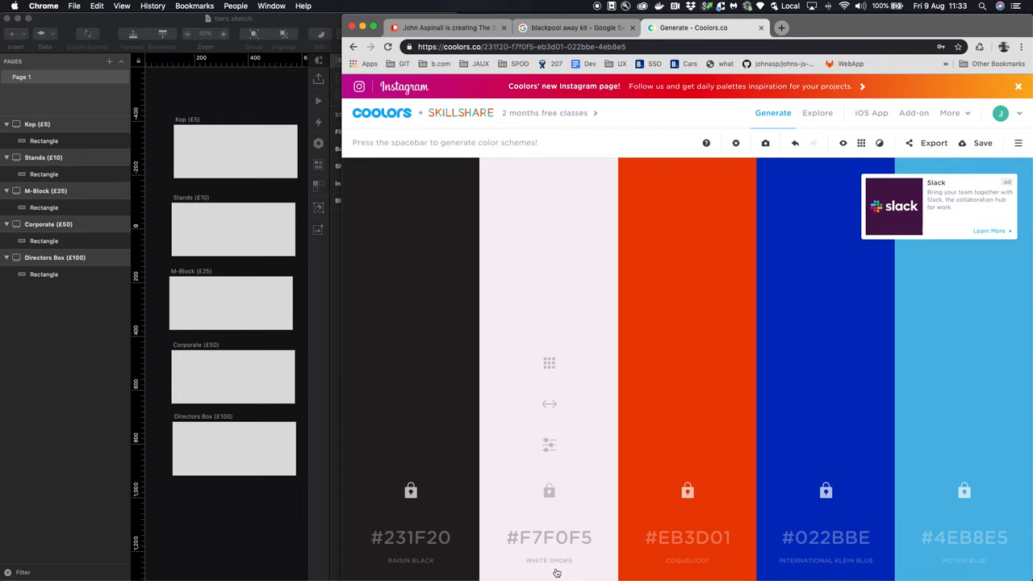
Select the white second swatch and inspect its HSB and RGB values in the picker
click(549, 446)
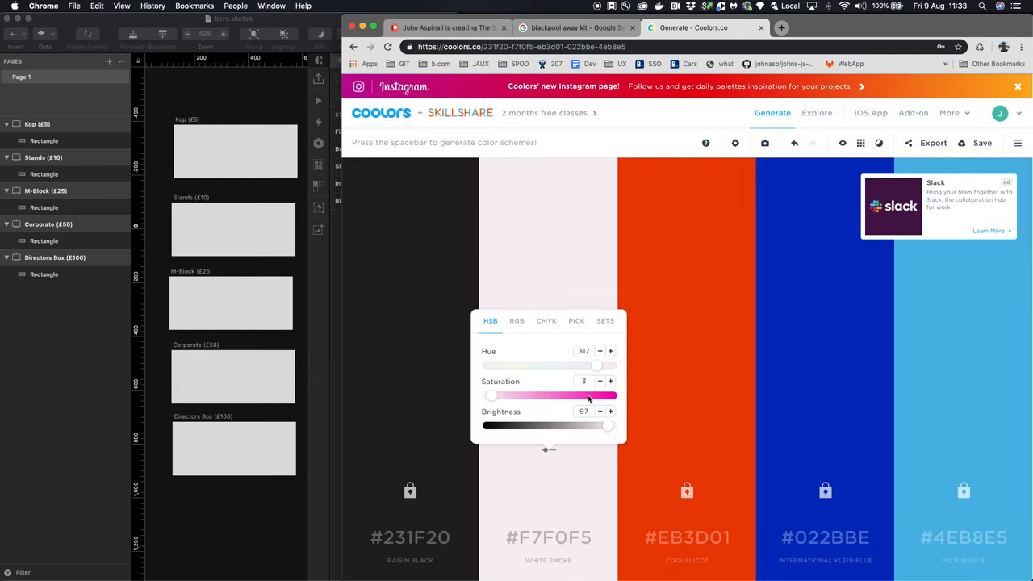
mouse_move(555, 370)
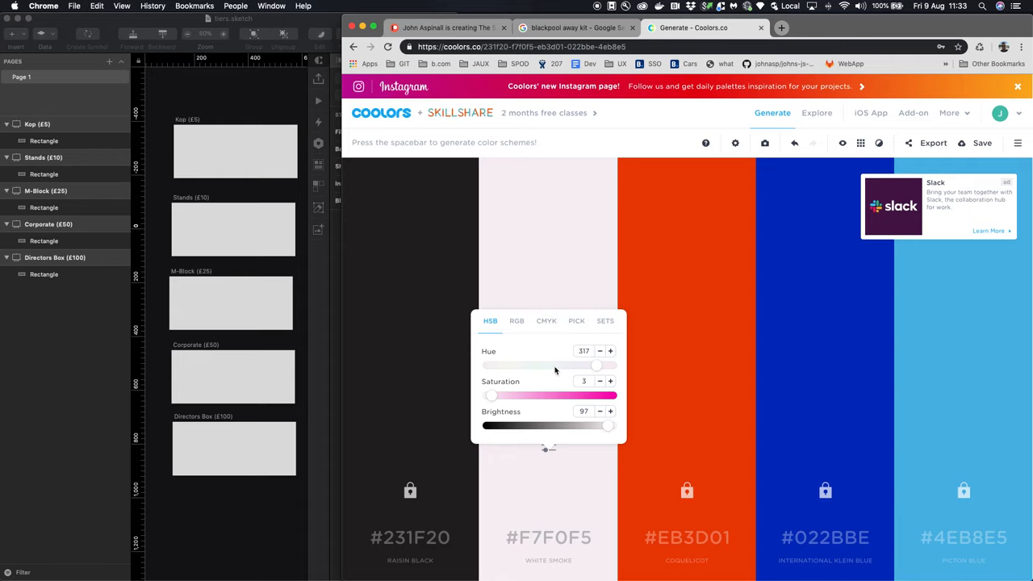
drag(595, 395, 491, 396)
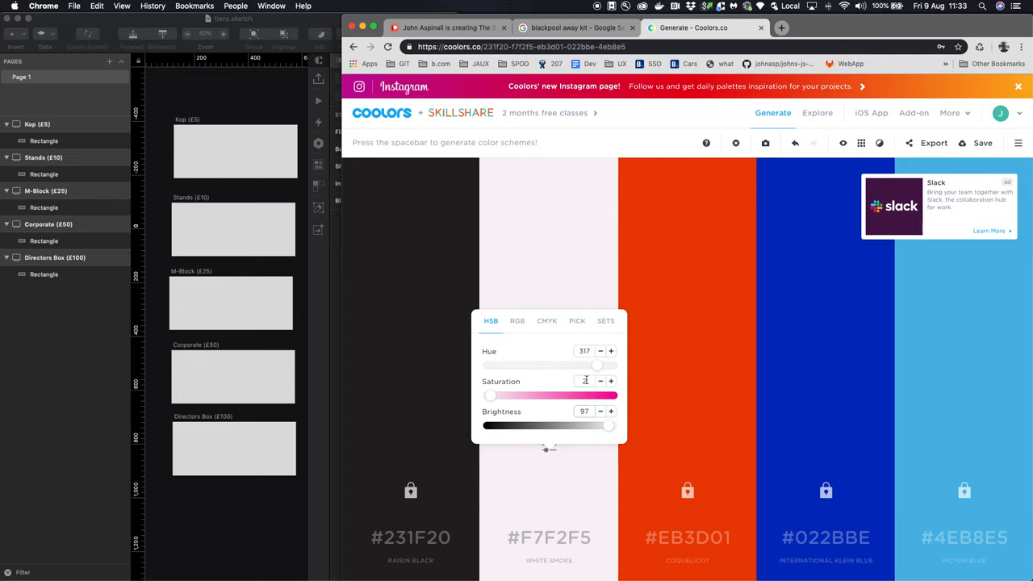
click(516, 319)
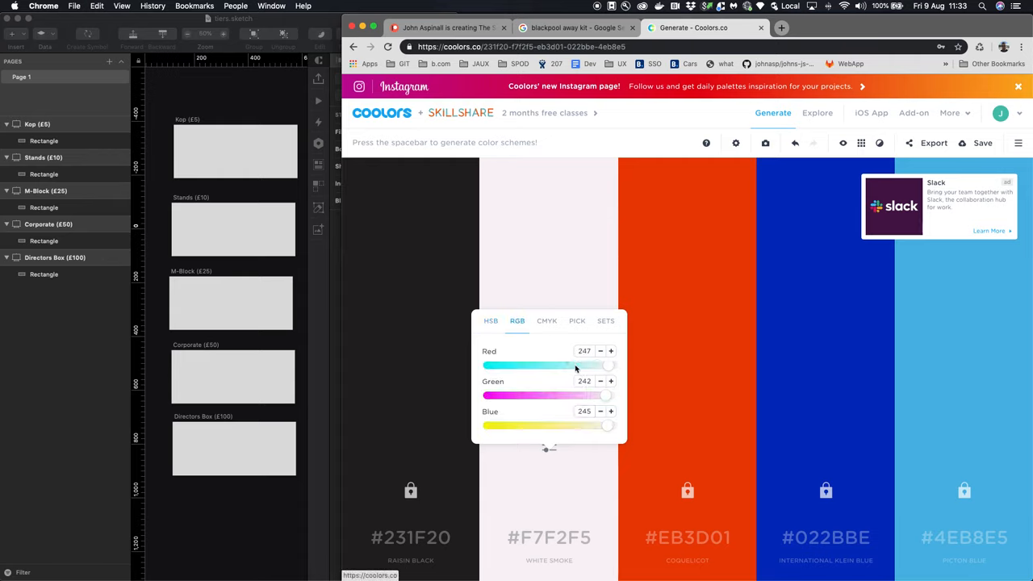
click(491, 319)
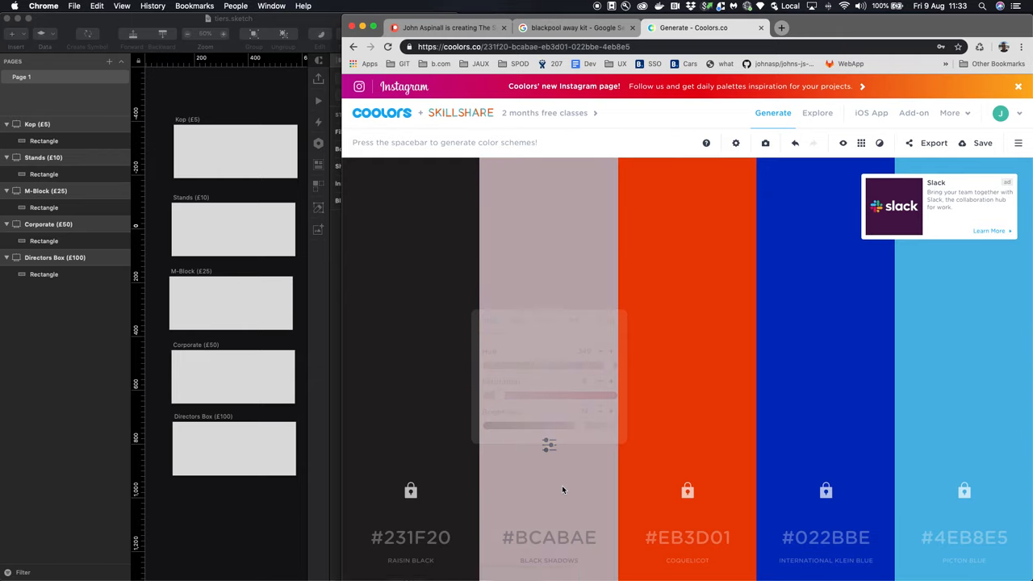
key(space)
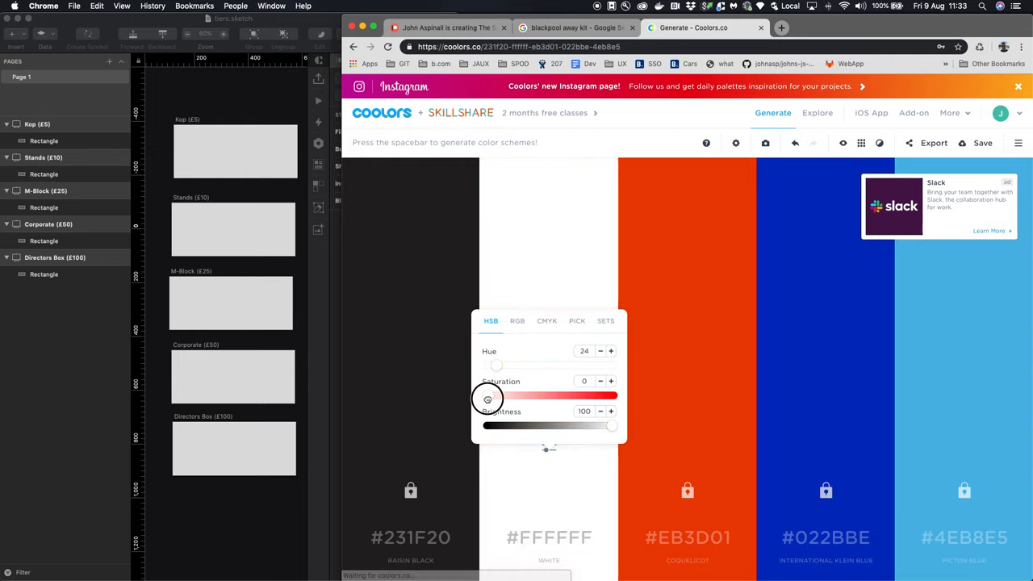
Nudge the saturation up to about 4, giving a faint warm off-white, Floral White #FFF8F4
drag(488, 401, 497, 400)
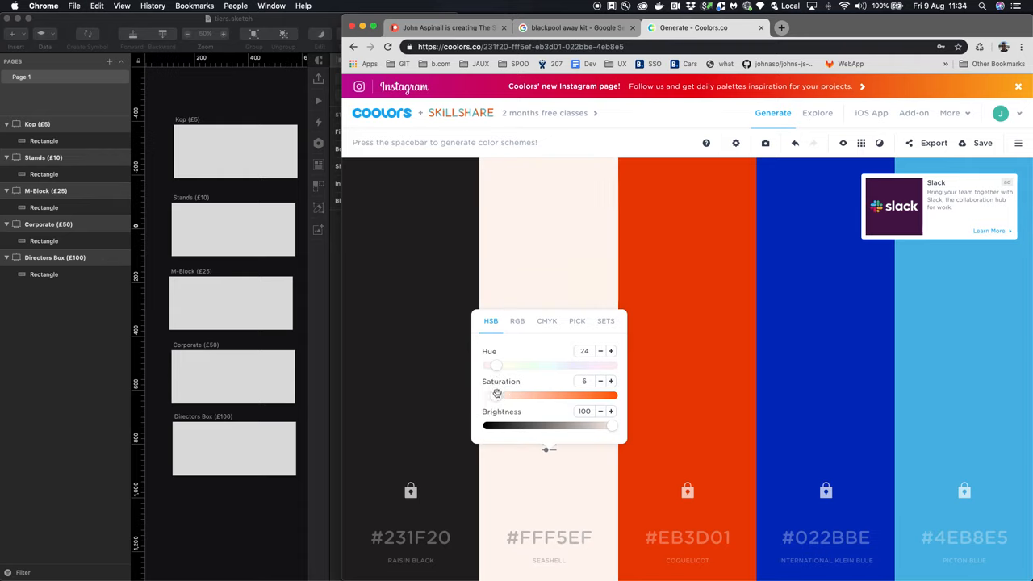
drag(497, 396, 486, 396)
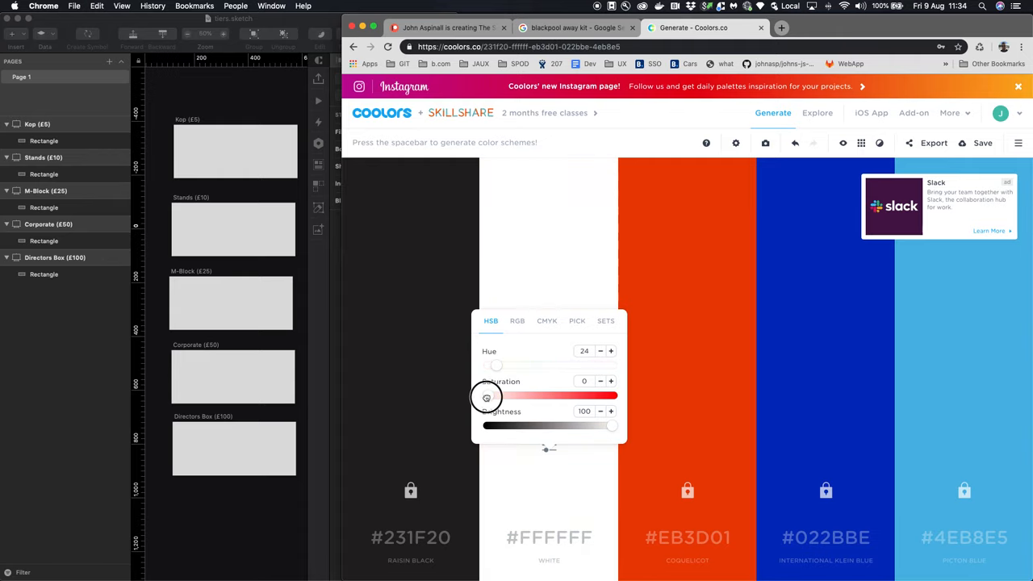
drag(487, 398, 492, 397)
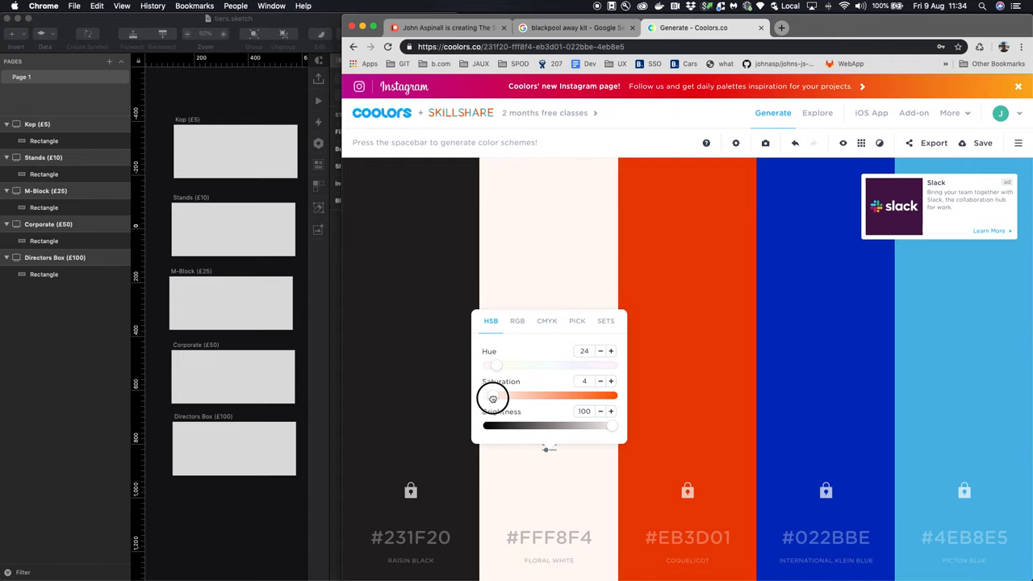
drag(493, 397, 494, 397)
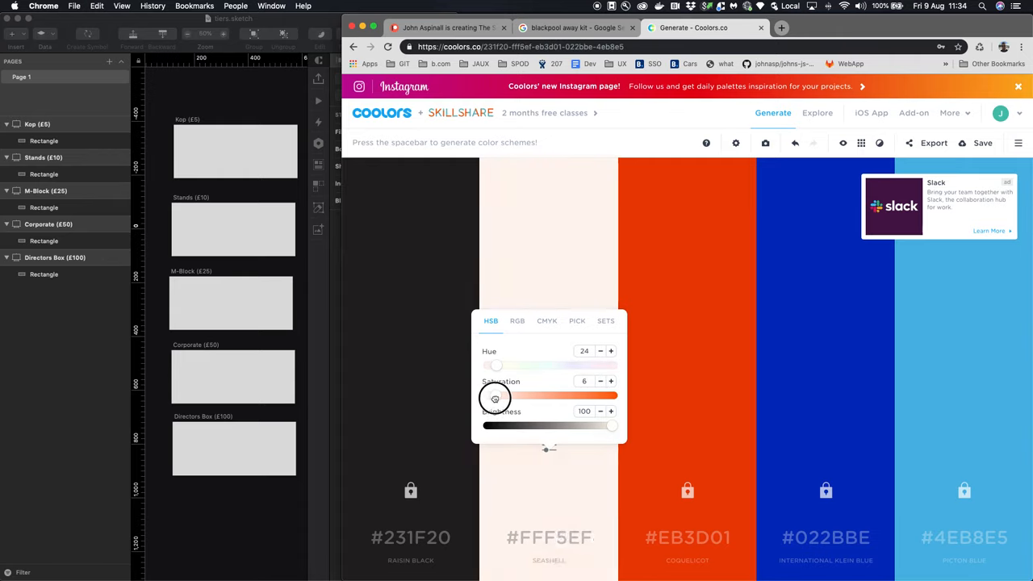
drag(497, 395, 494, 395)
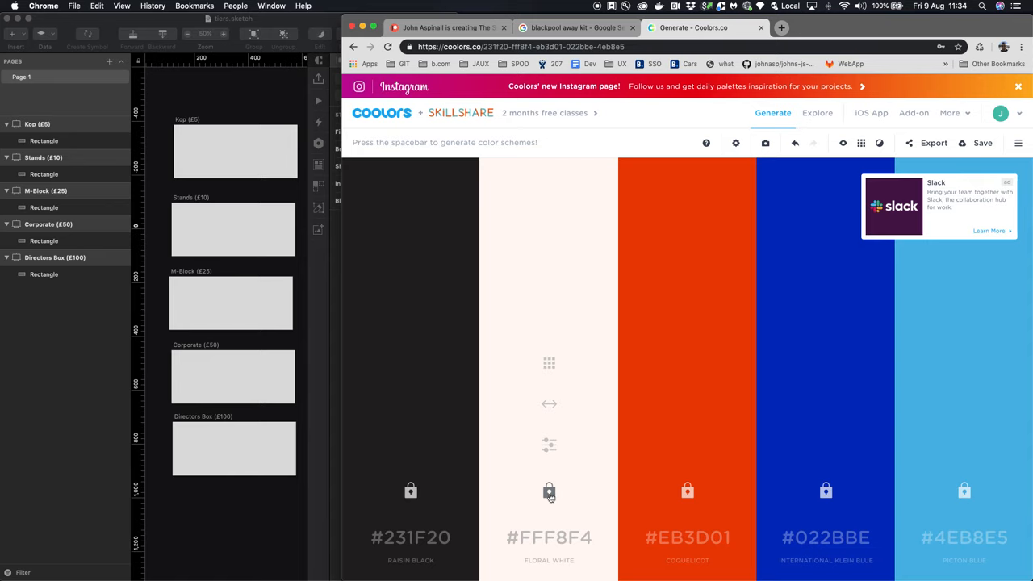
mouse_move(581, 10)
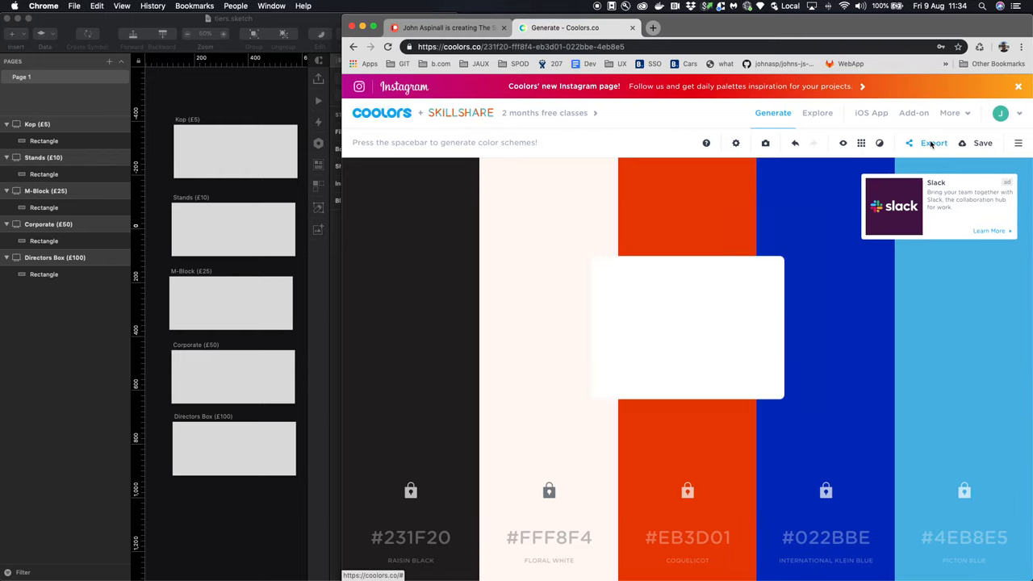
Export the palette as a PDF and choose Save As on the PDF page
click(933, 142)
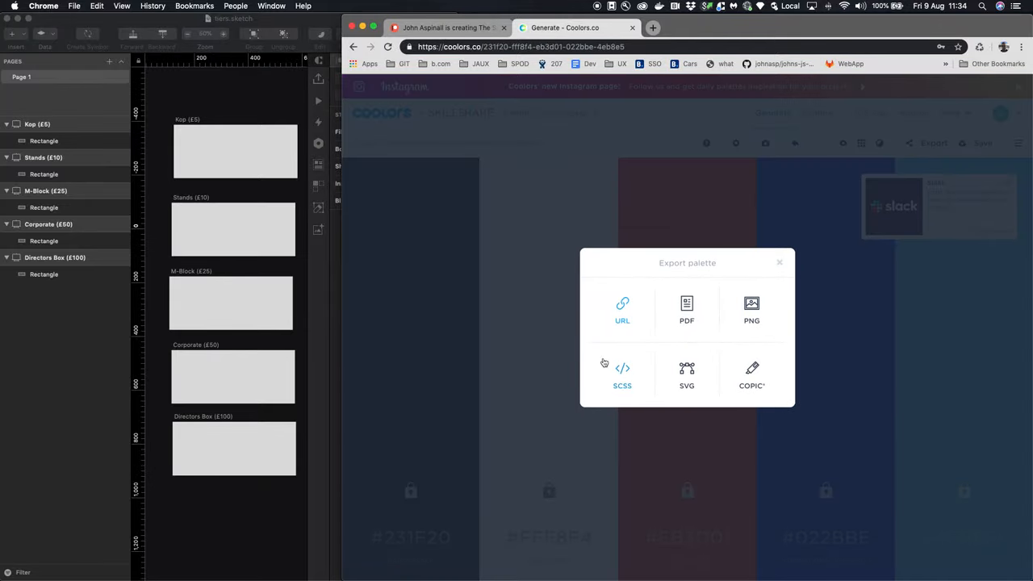
mouse_move(780, 334)
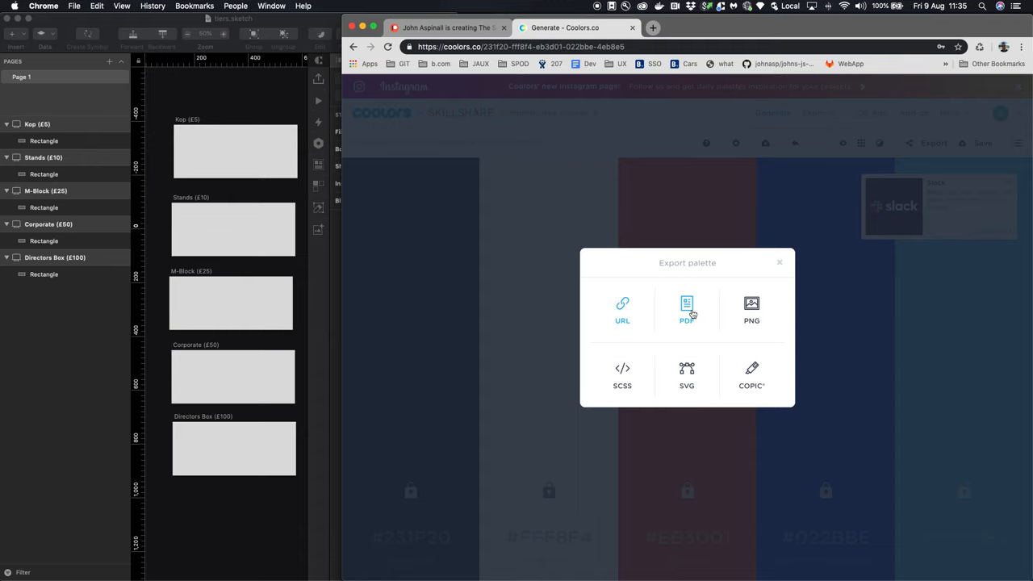
click(688, 310)
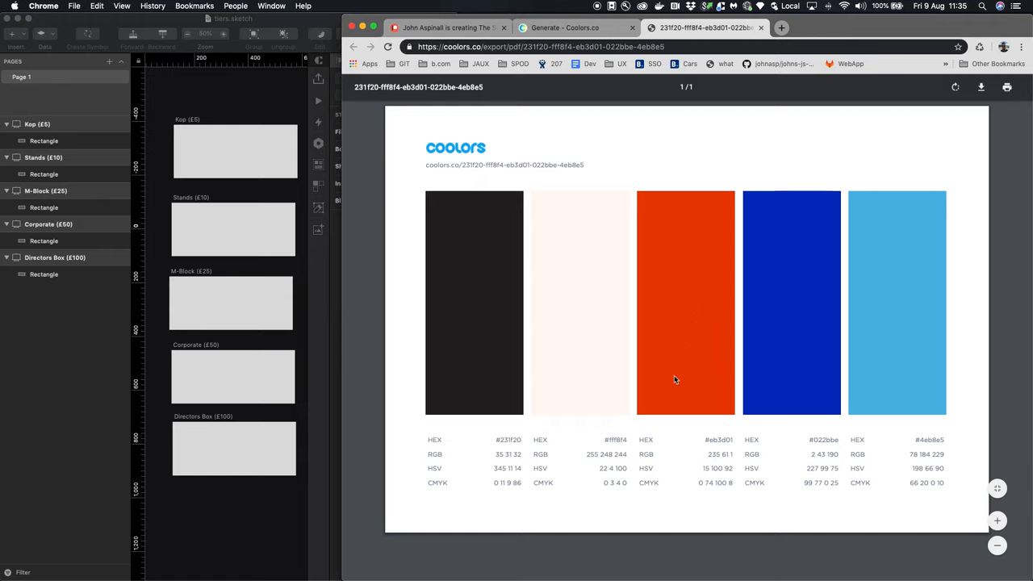
mouse_move(569, 438)
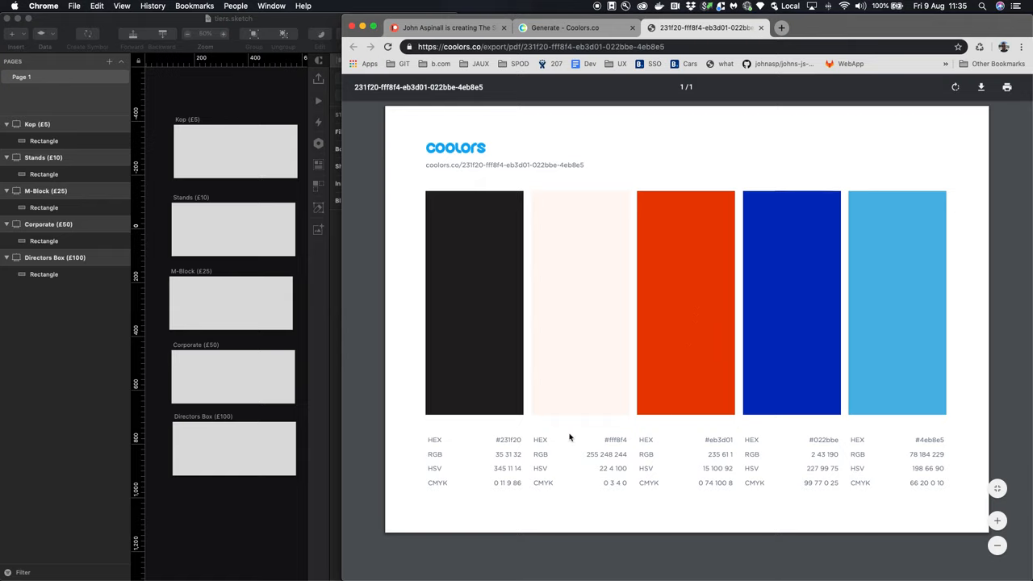
mouse_move(671, 500)
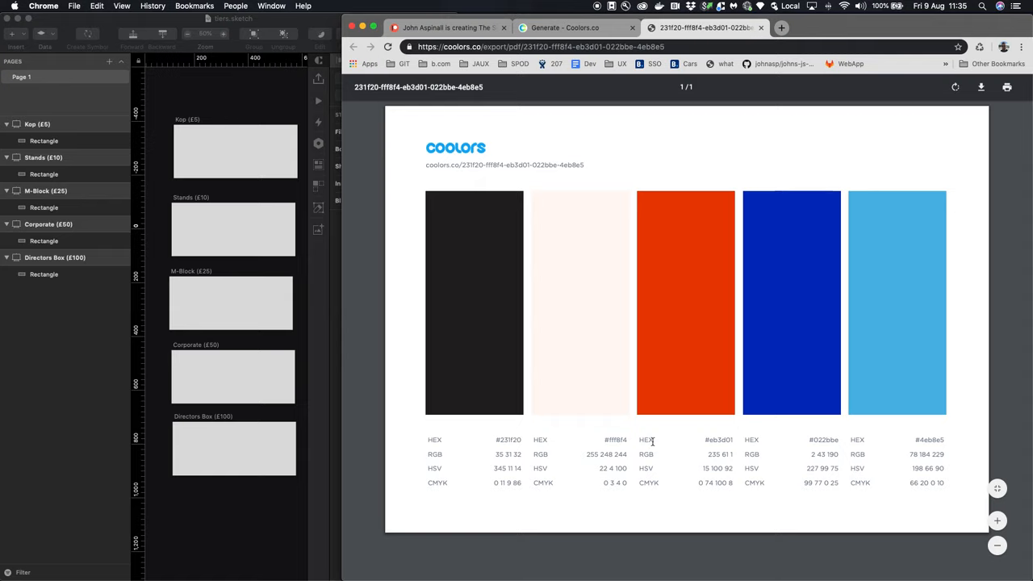
mouse_move(575, 290)
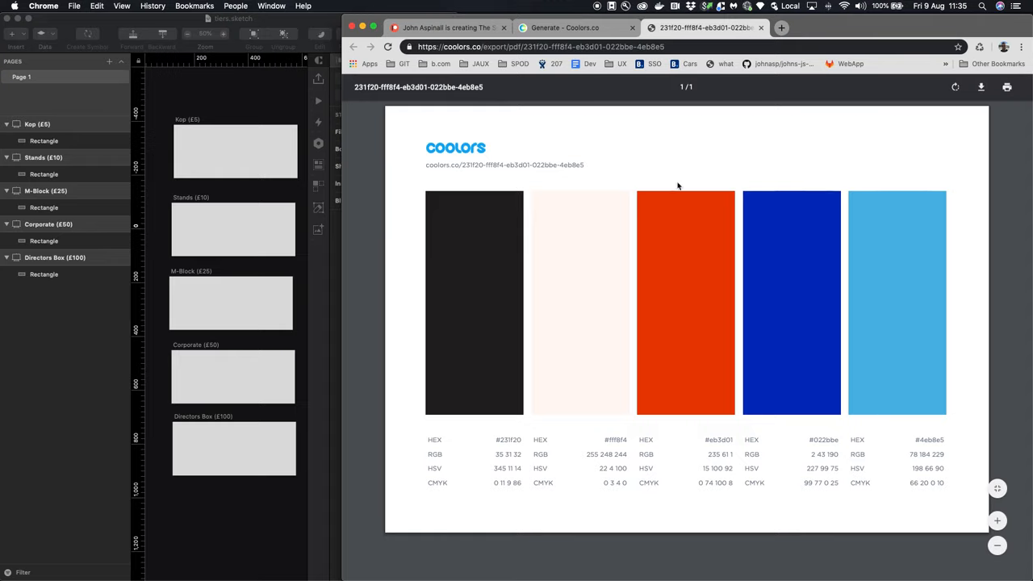
right_click(630, 297)
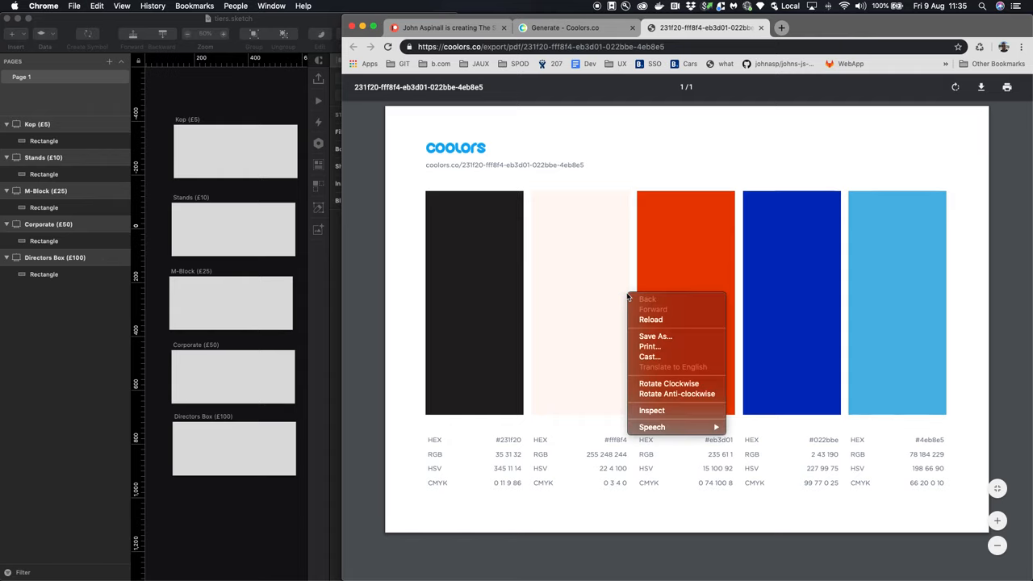
click(656, 336)
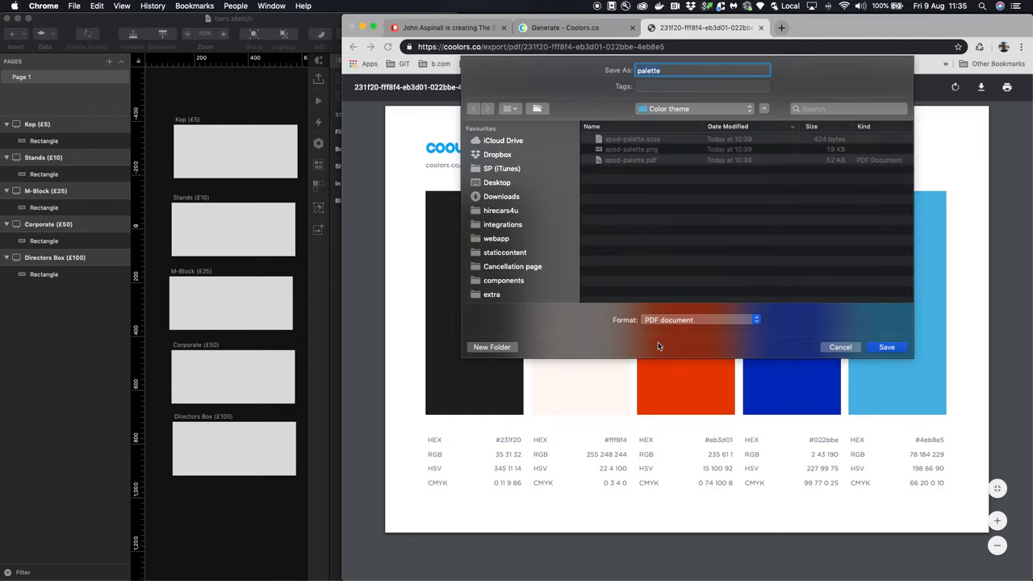
Save the PDF as spod-palette in iCloud Drive > SessionsPodcast > Color theme
click(504, 138)
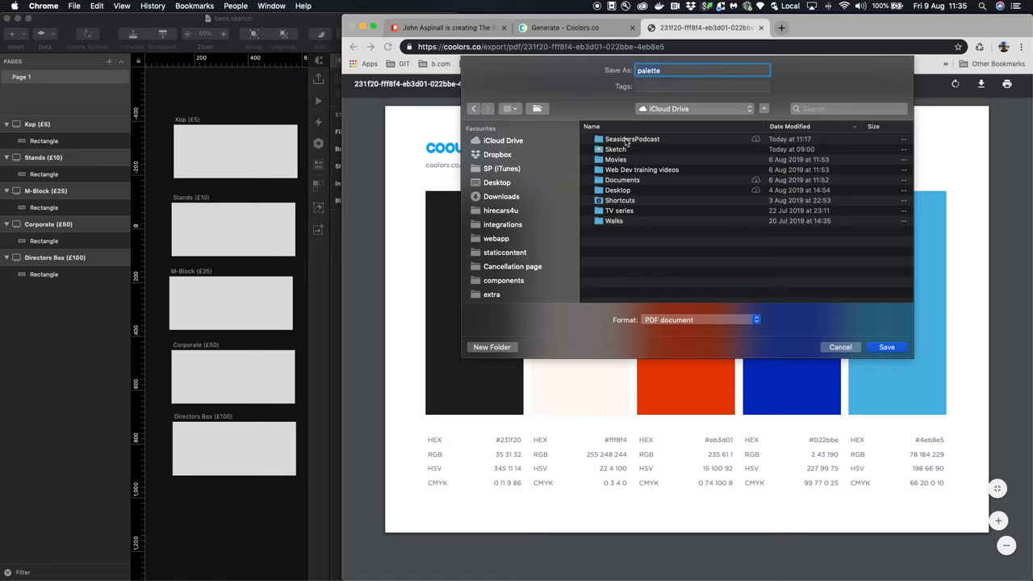
double_click(633, 139)
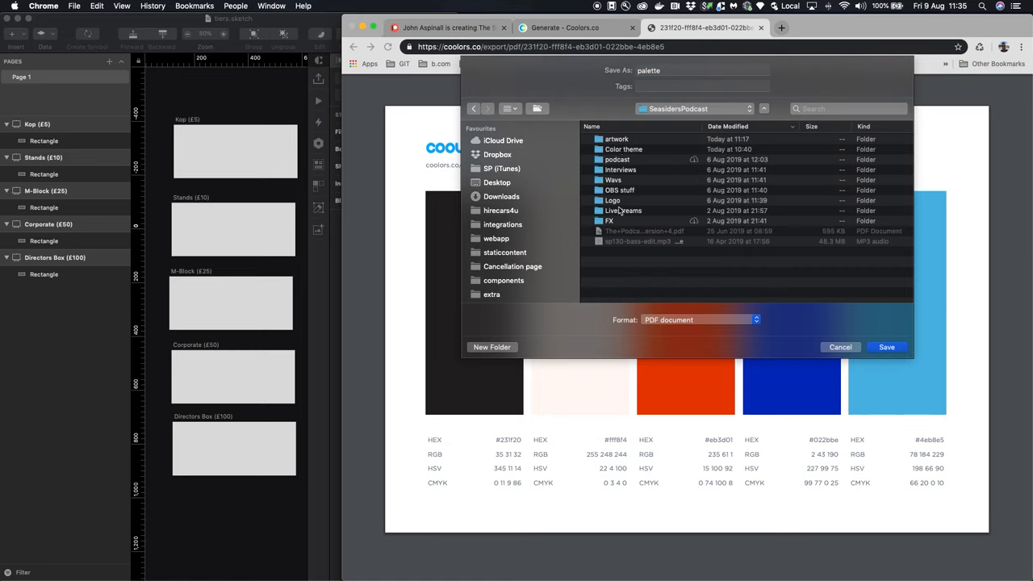
click(623, 149)
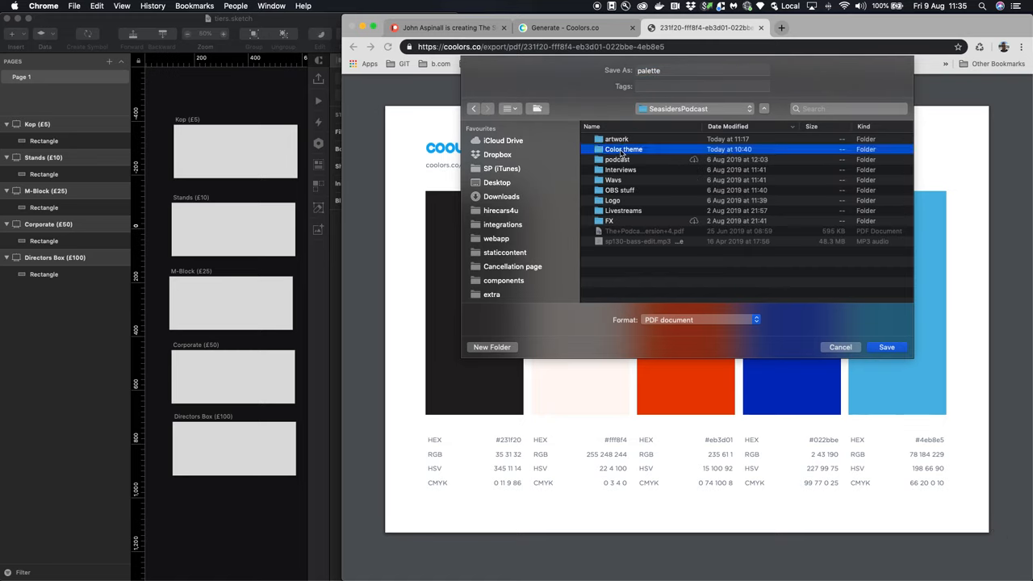
double_click(623, 149)
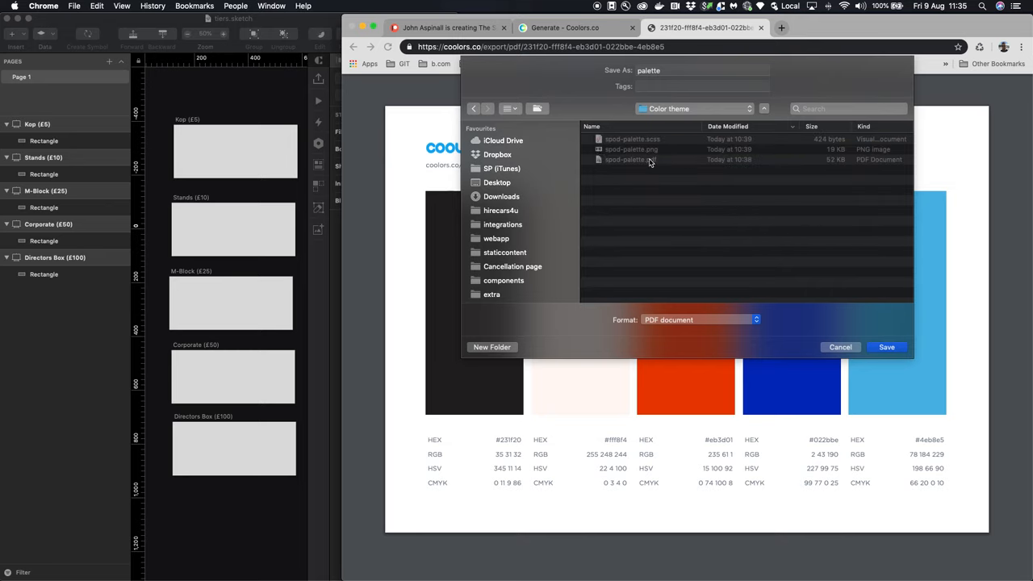
click(631, 160)
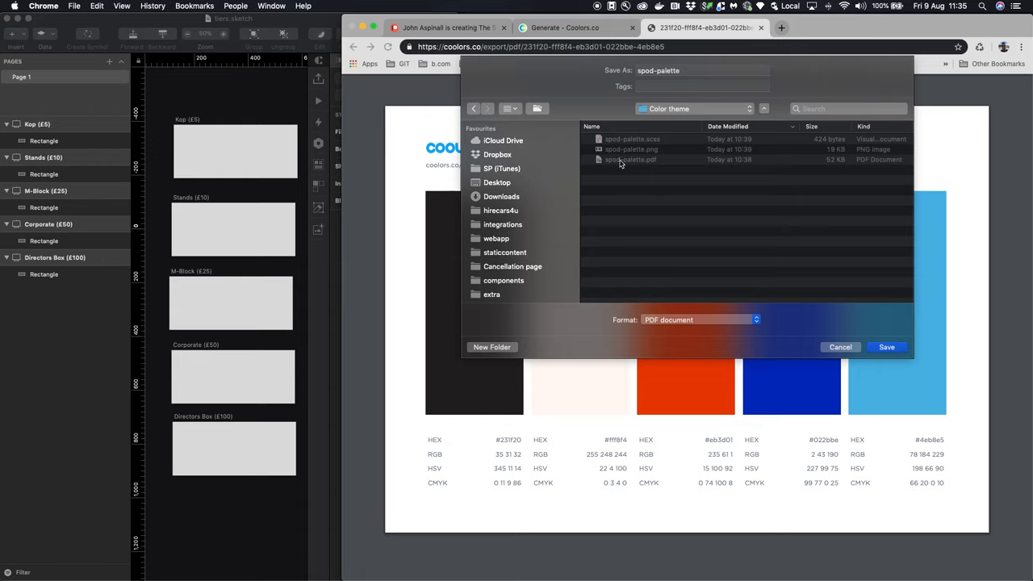
mouse_move(630, 159)
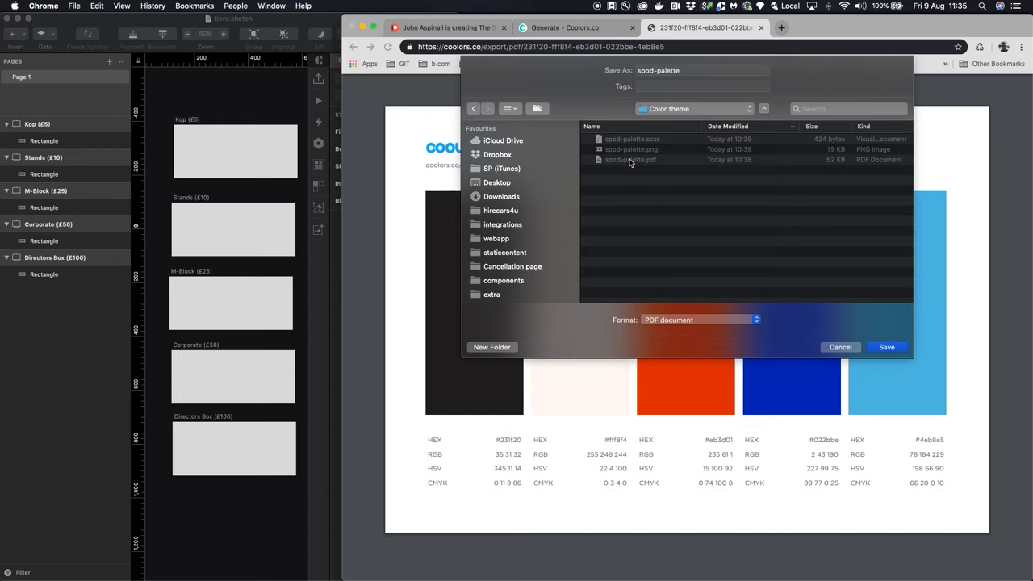
mouse_move(616, 166)
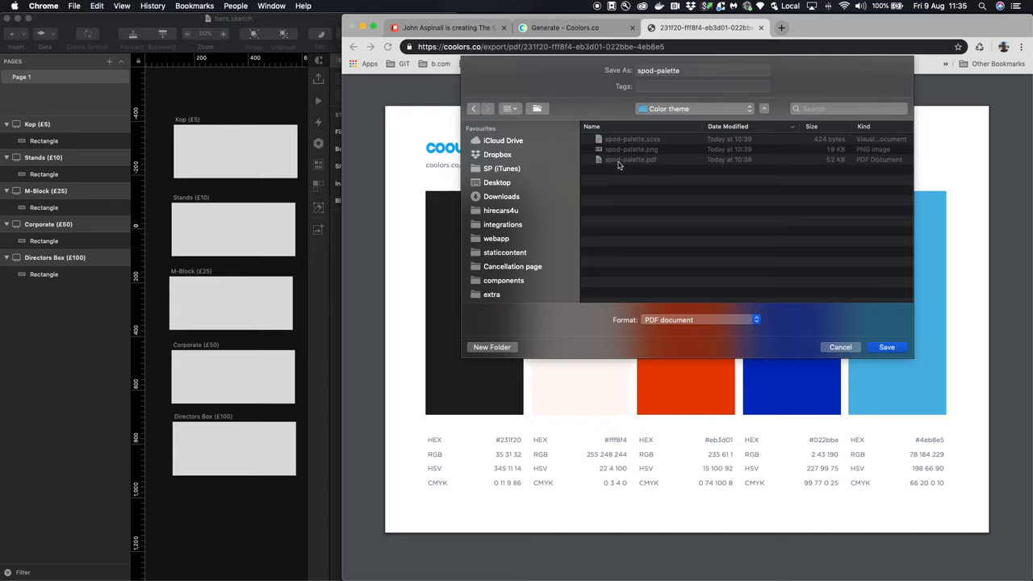
click(887, 347)
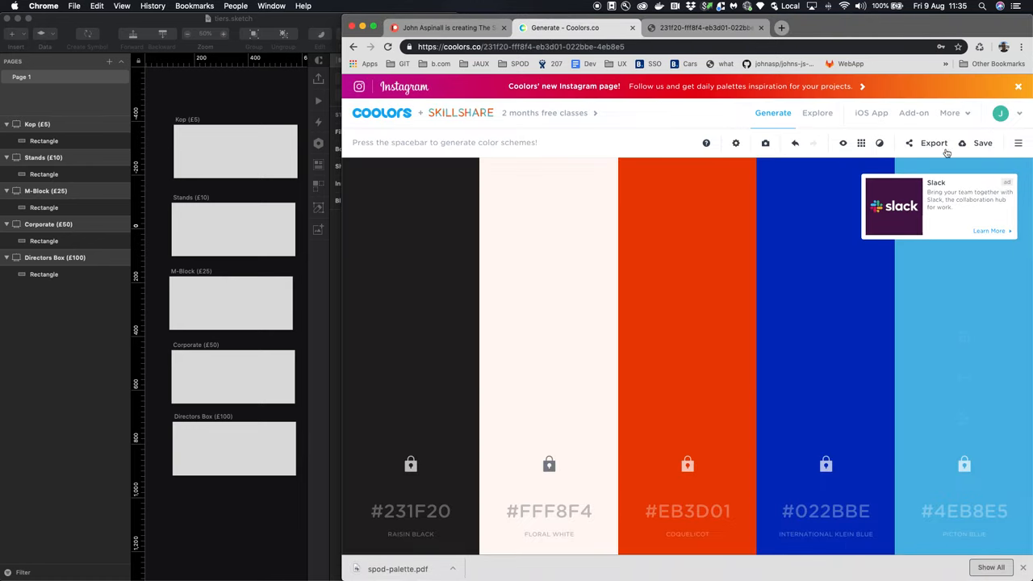
Save the PNG export as spod-palette in Color theme, replacing the existing file
click(933, 142)
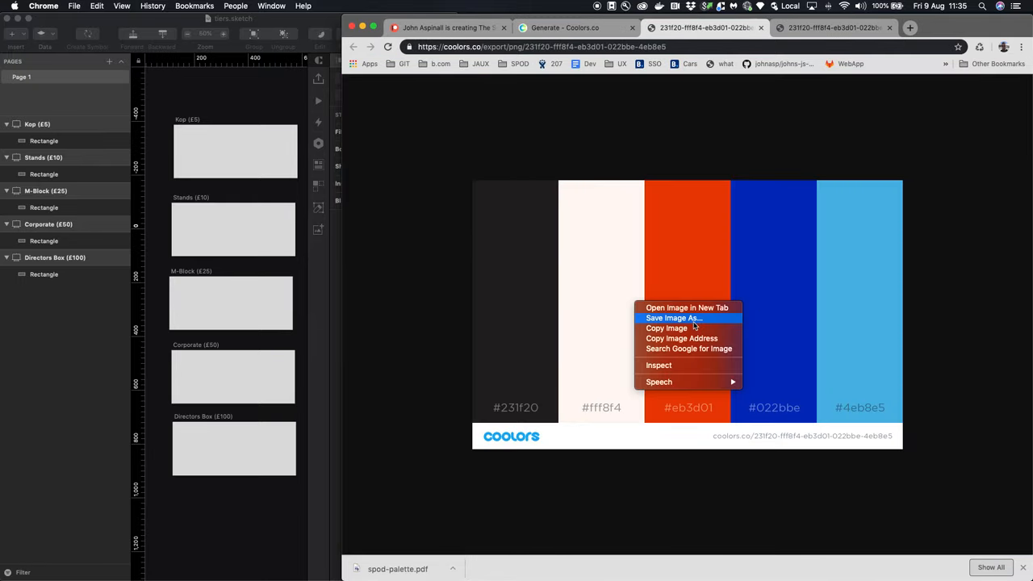
click(674, 316)
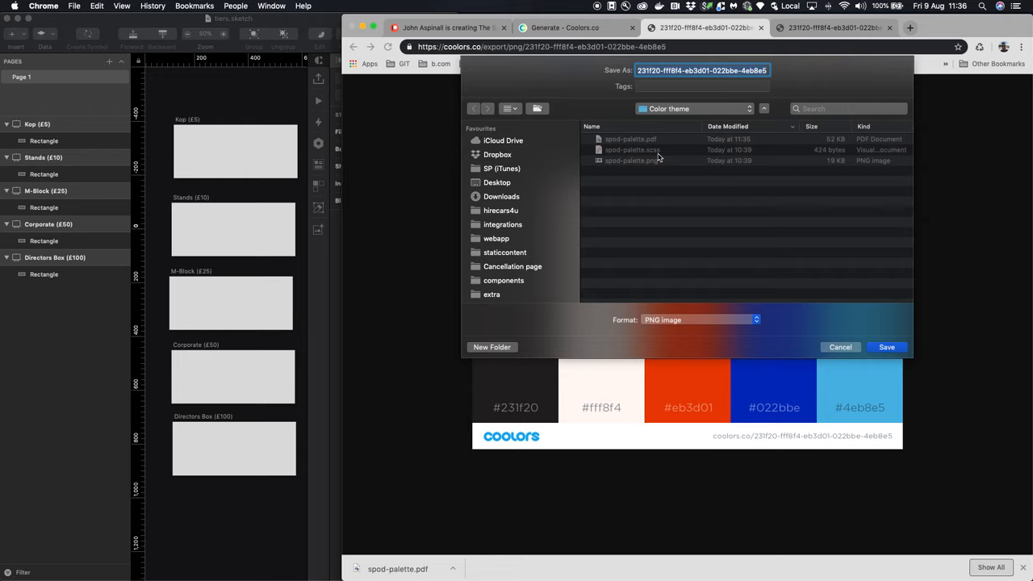
mouse_move(654, 170)
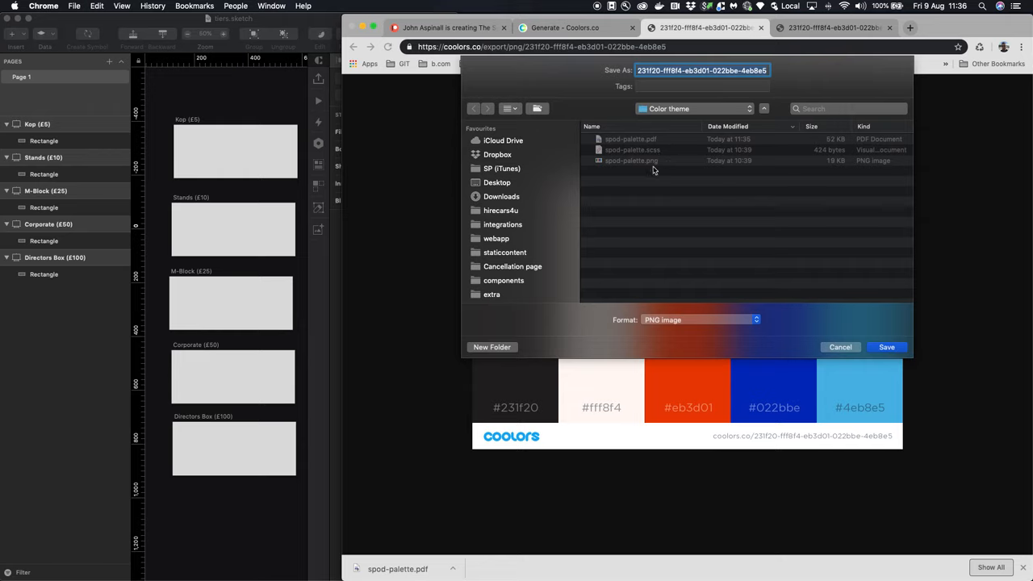
text(spod-palette)
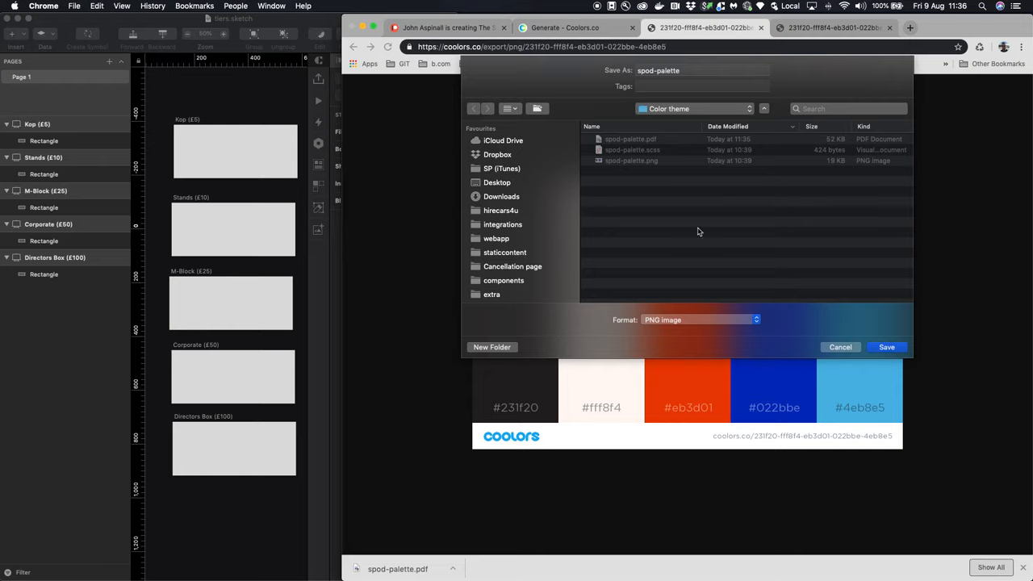
click(887, 347)
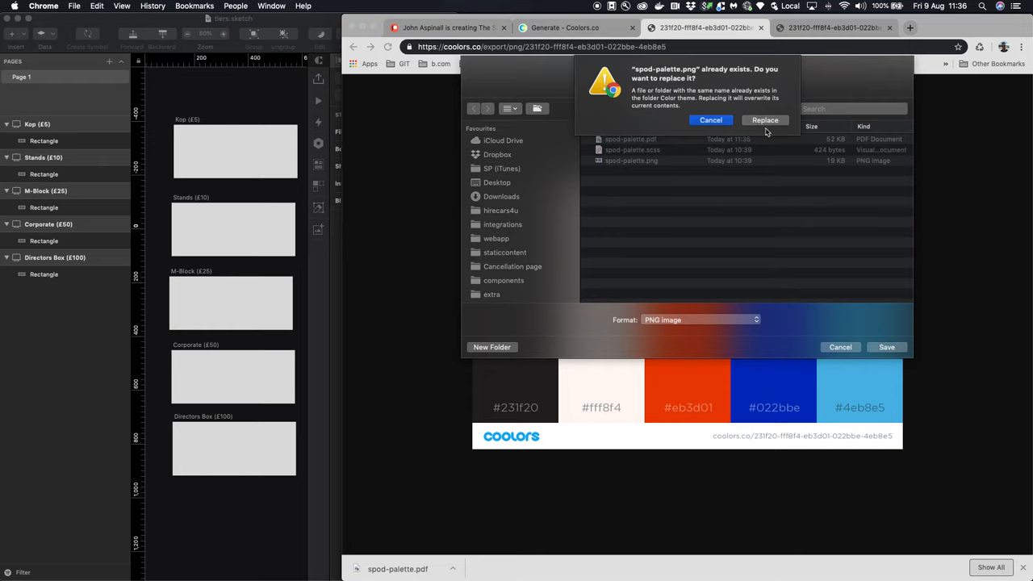
click(765, 119)
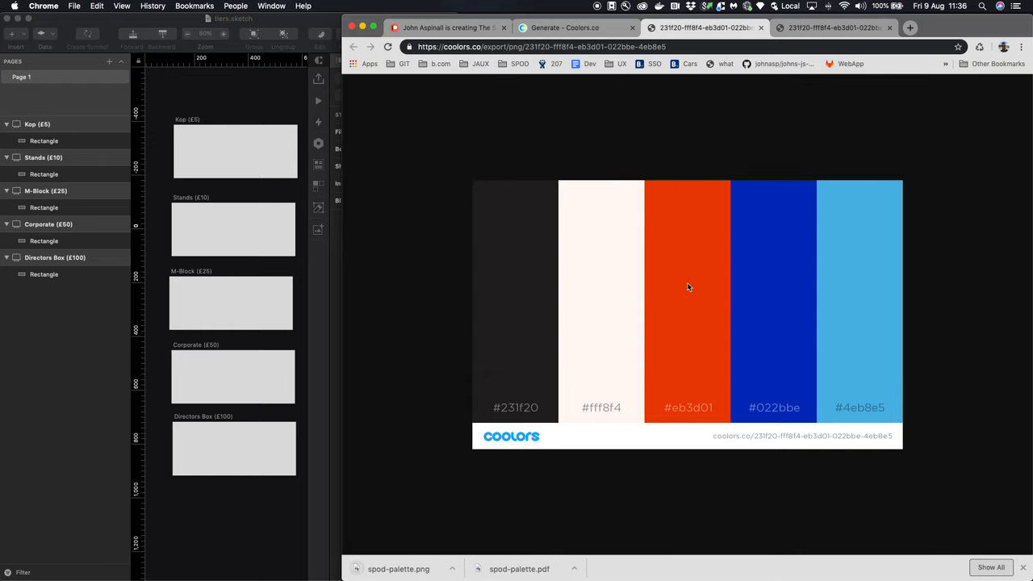
mouse_move(313, 84)
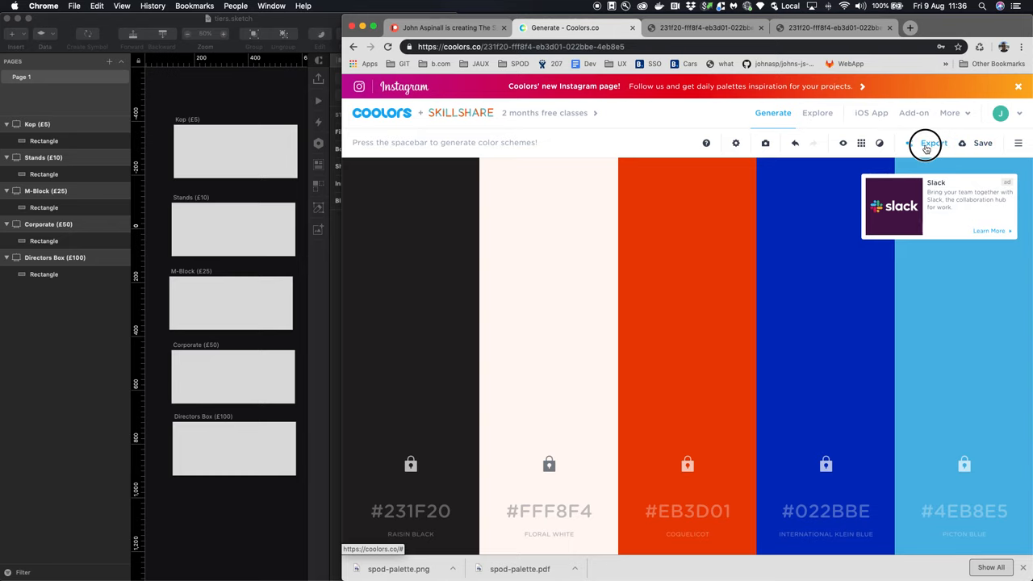
Export the palette as SCSS and reveal the downloaded palette.scss in Finder
click(933, 142)
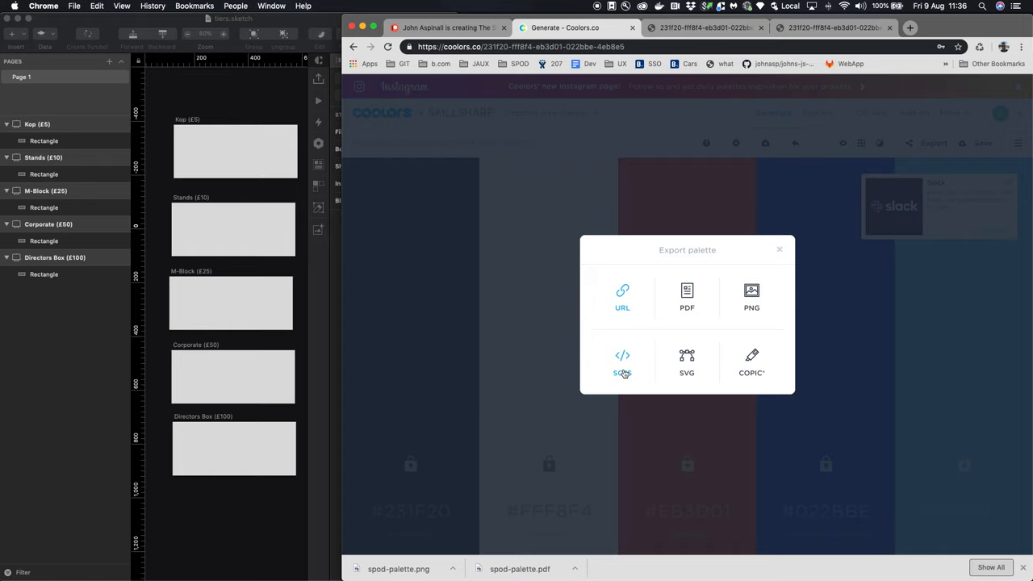
click(623, 361)
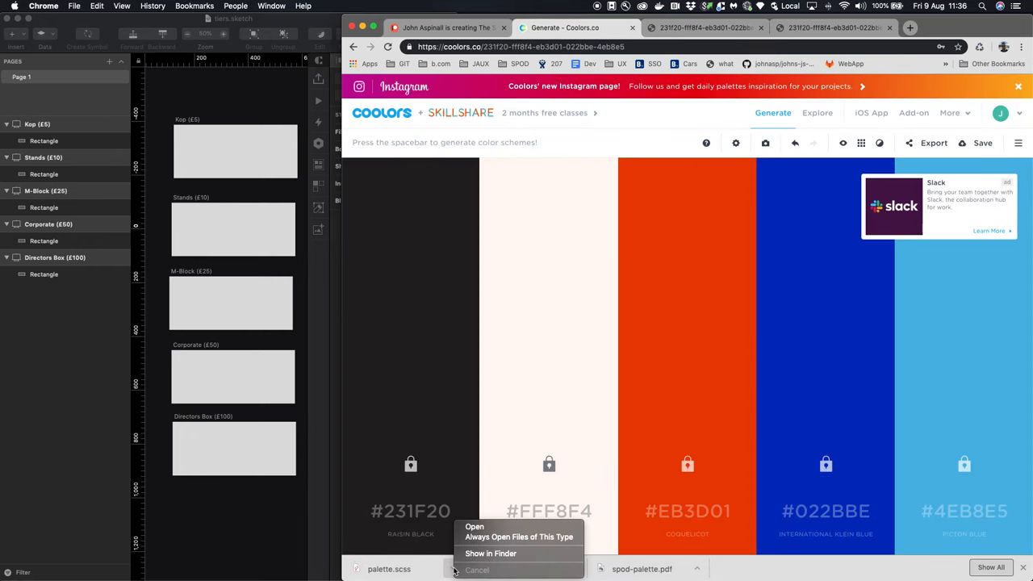
click(491, 552)
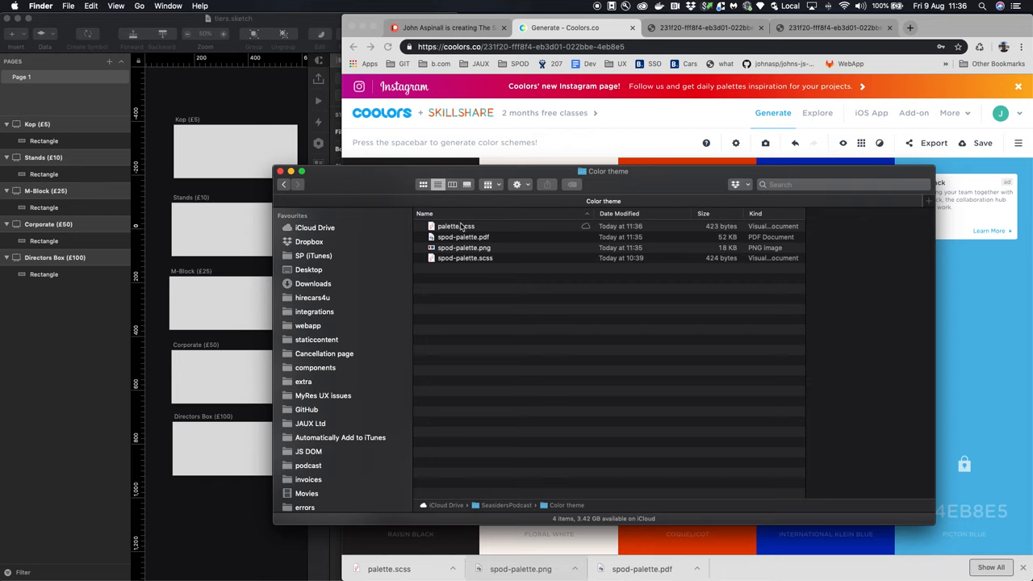
Open palette.scss from Finder in Visual Studio Code to view its colour variables
click(455, 226)
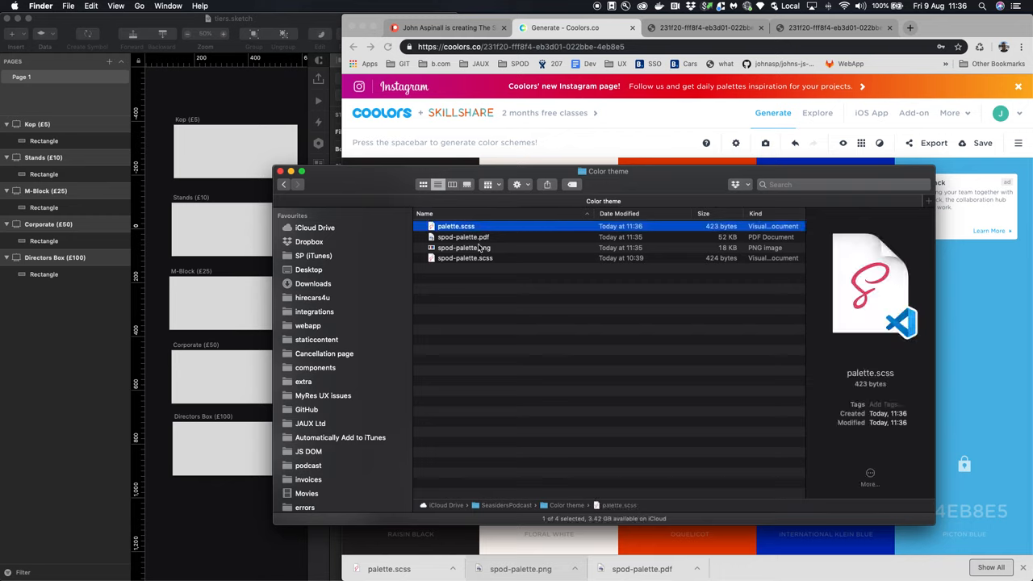
right_click(455, 226)
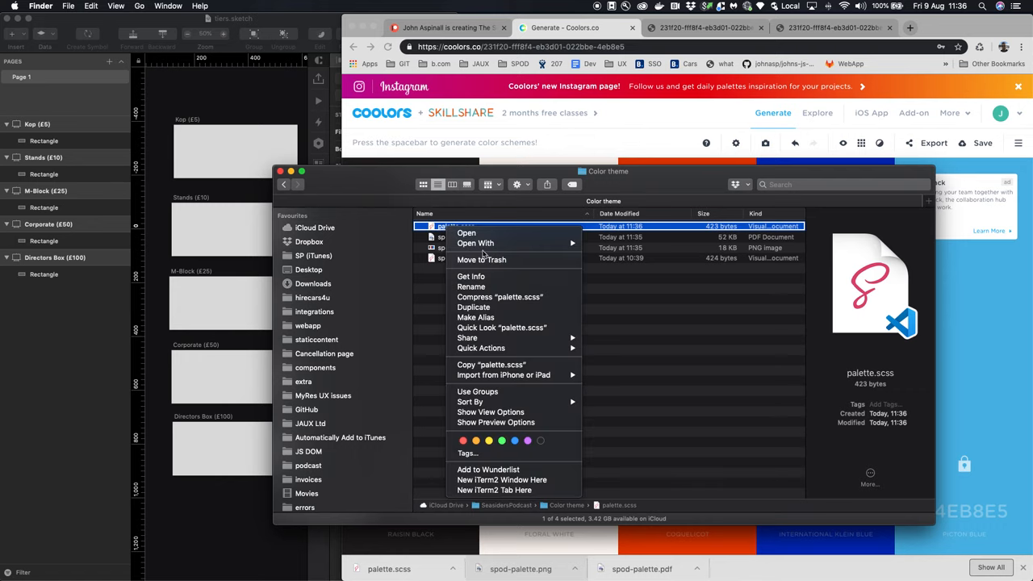
click(638, 299)
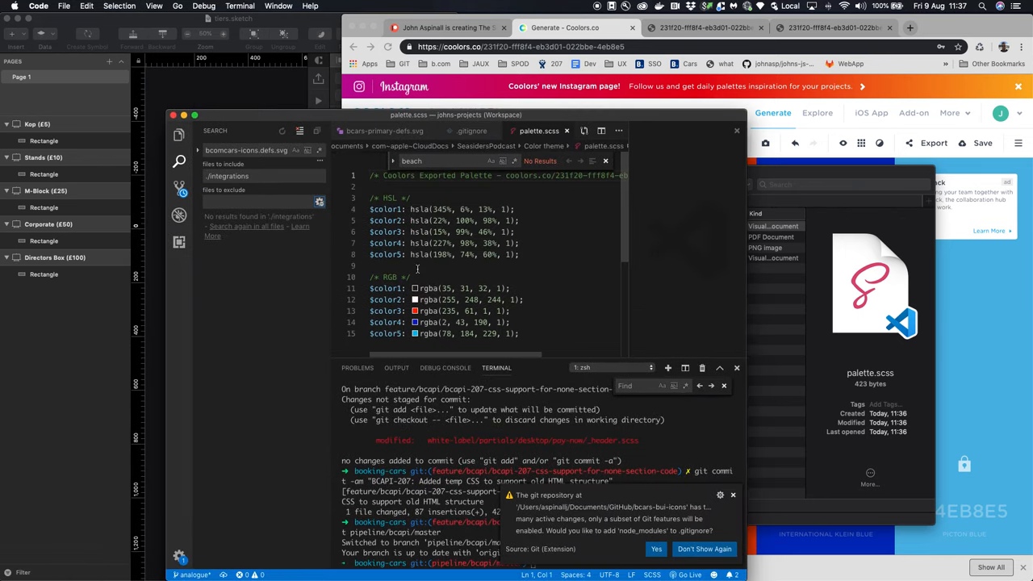
mouse_move(361, 299)
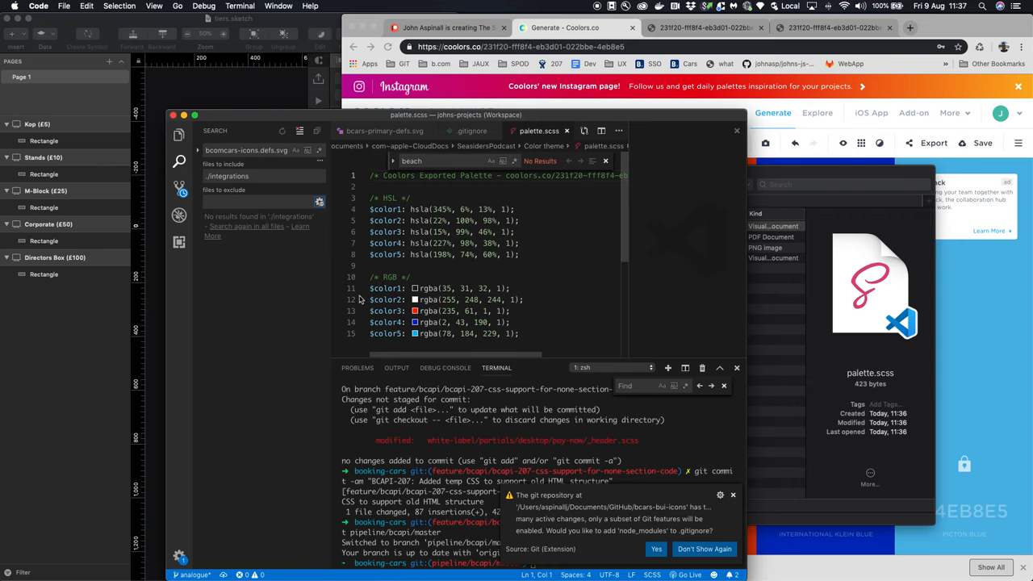
mouse_move(497, 213)
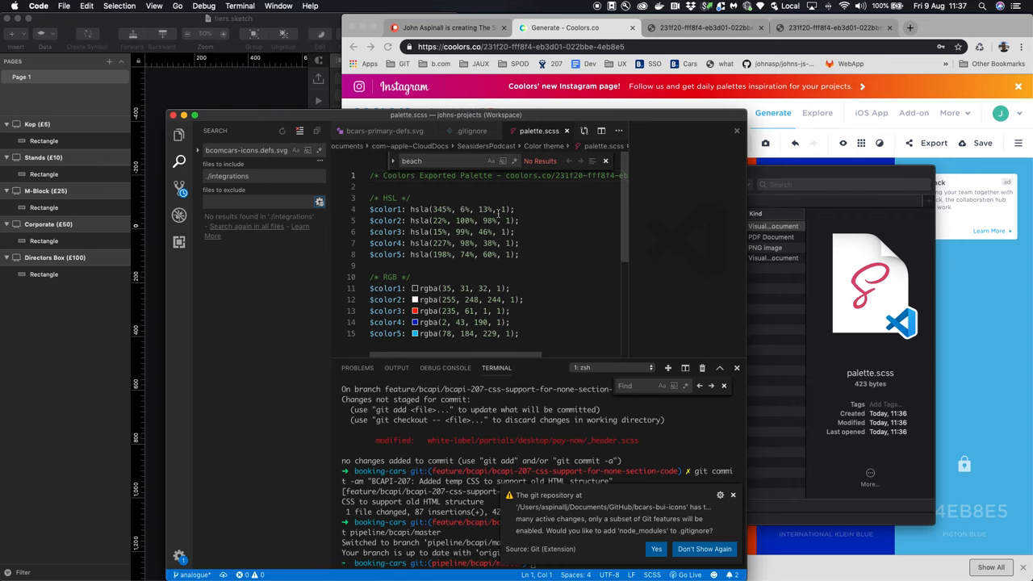
mouse_move(499, 217)
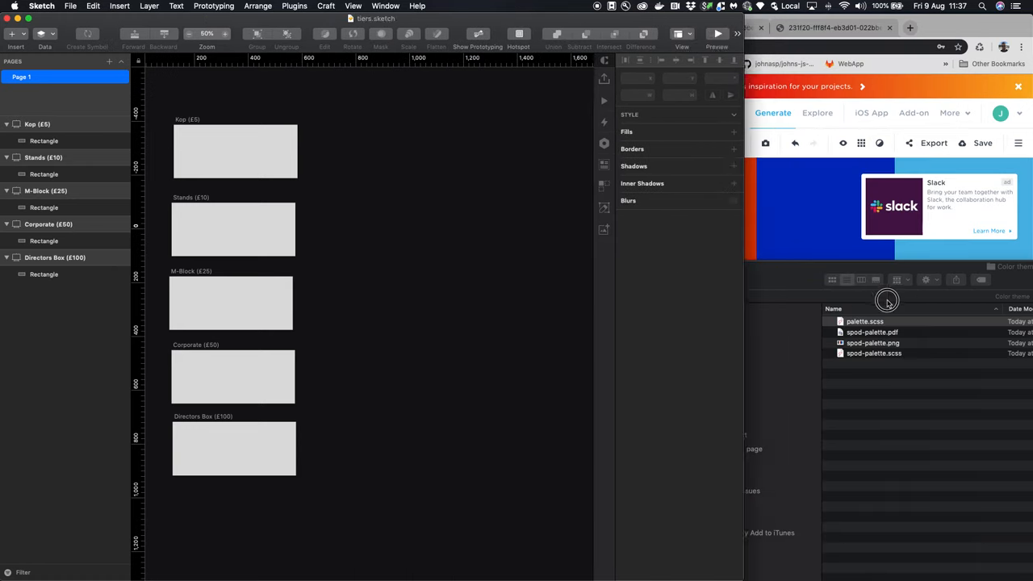
Drag spod-palette.png from the Color theme folder onto the Sketch canvas as an image layer
click(233, 229)
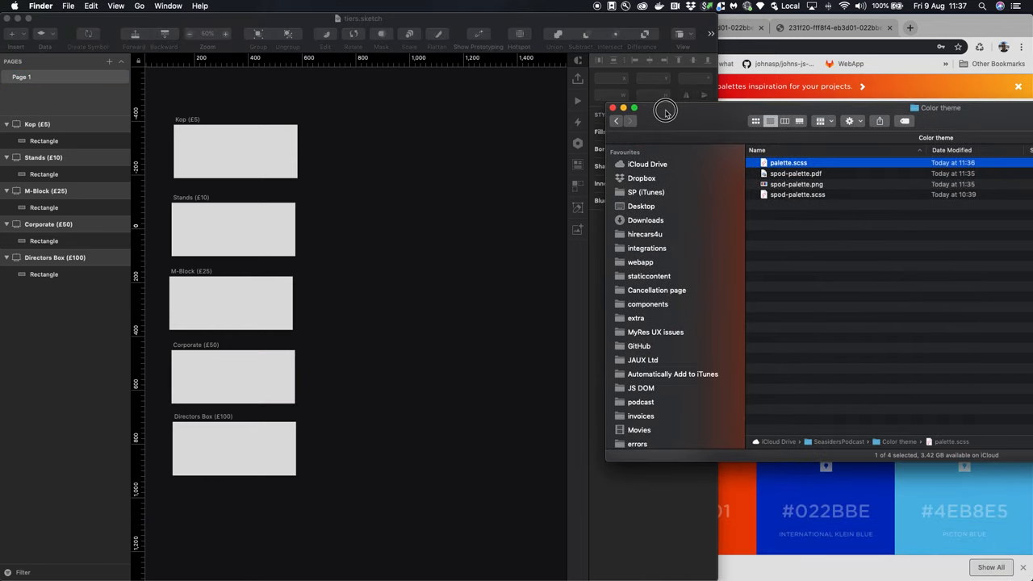
click(796, 184)
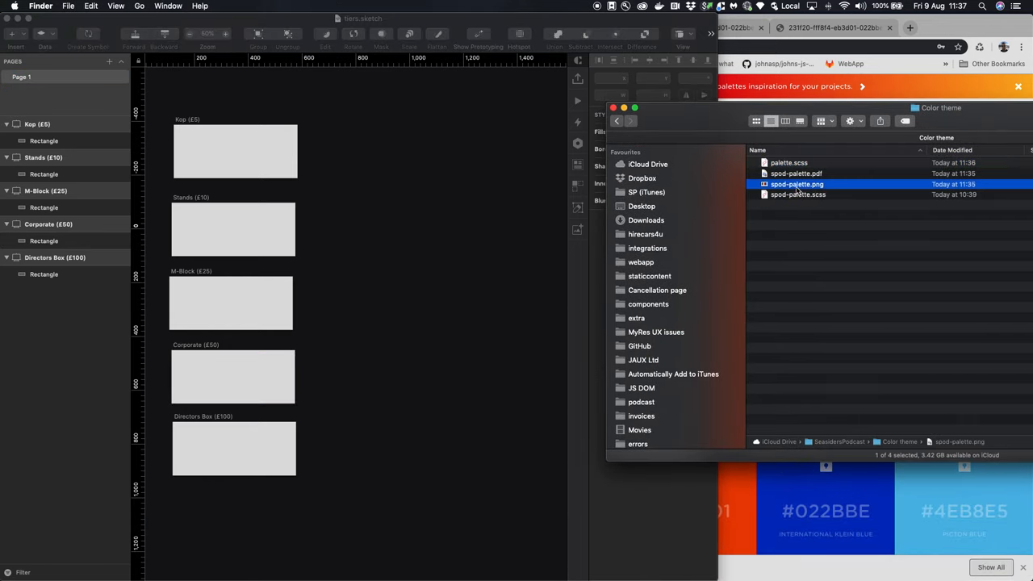
drag(798, 184, 397, 210)
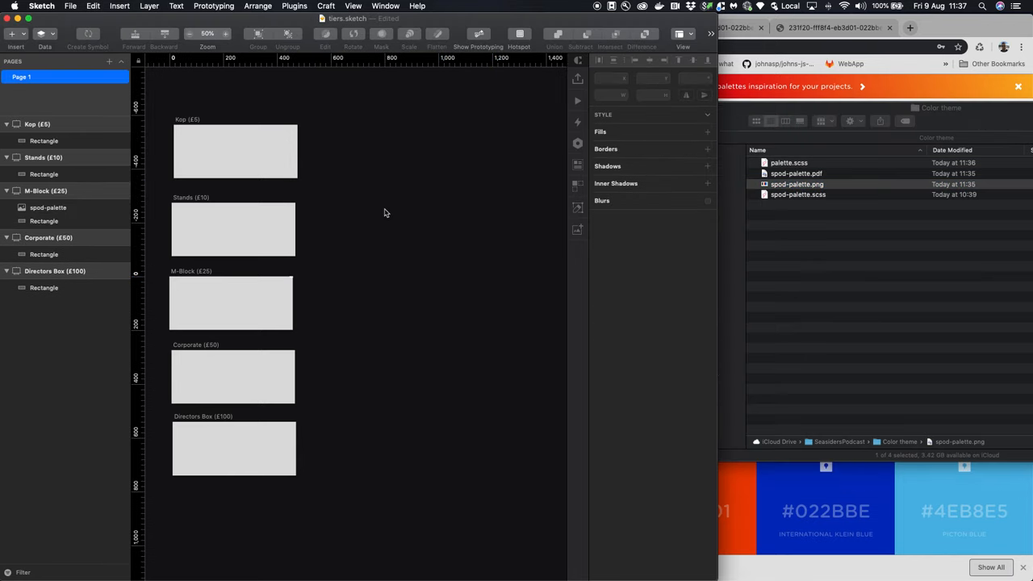
click(35, 124)
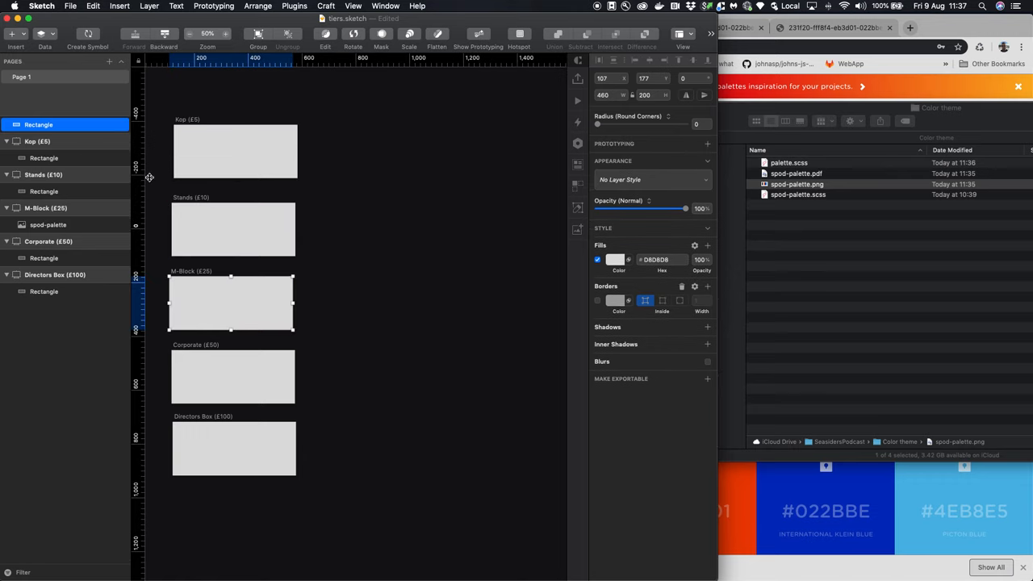
click(294, 7)
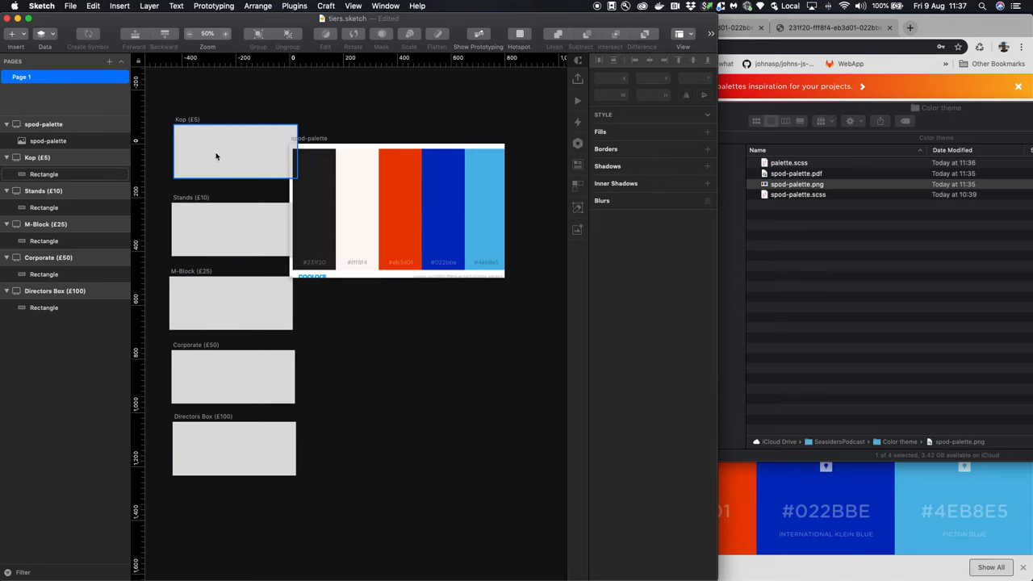
Fill the Kip, Stands and M-Block rectangles with orange, royal blue and sky blue from the palette
click(234, 152)
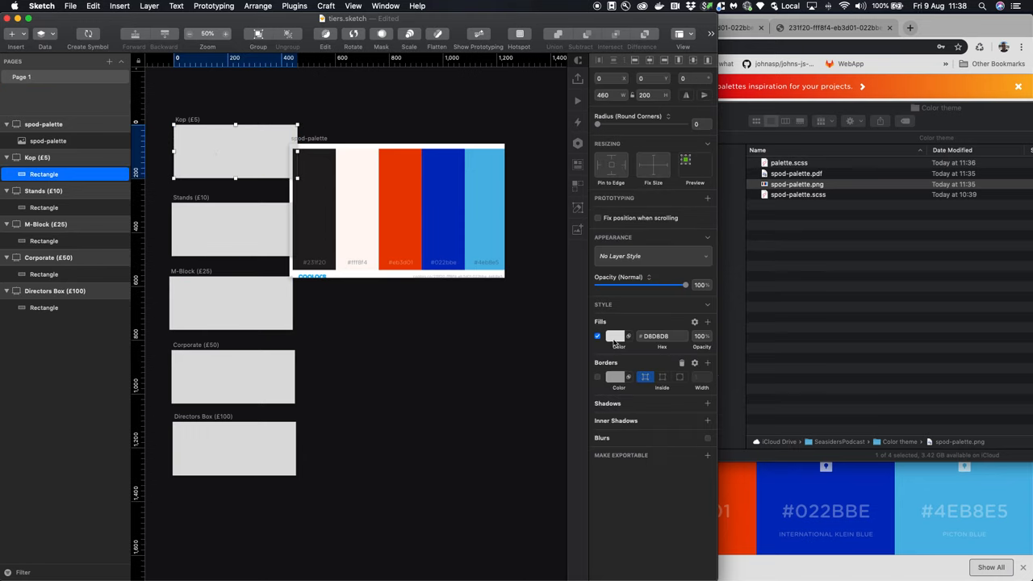
click(613, 336)
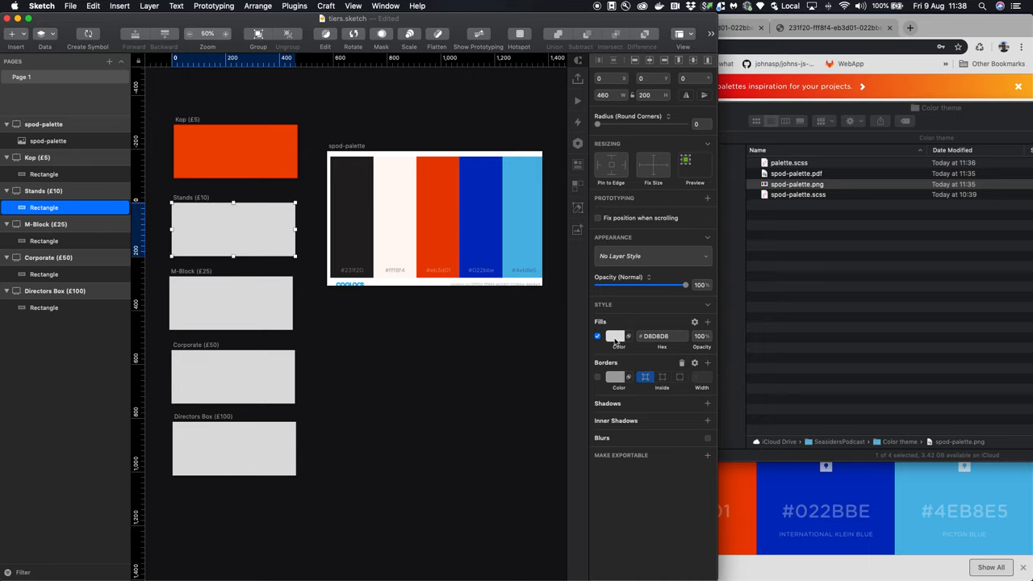
click(615, 336)
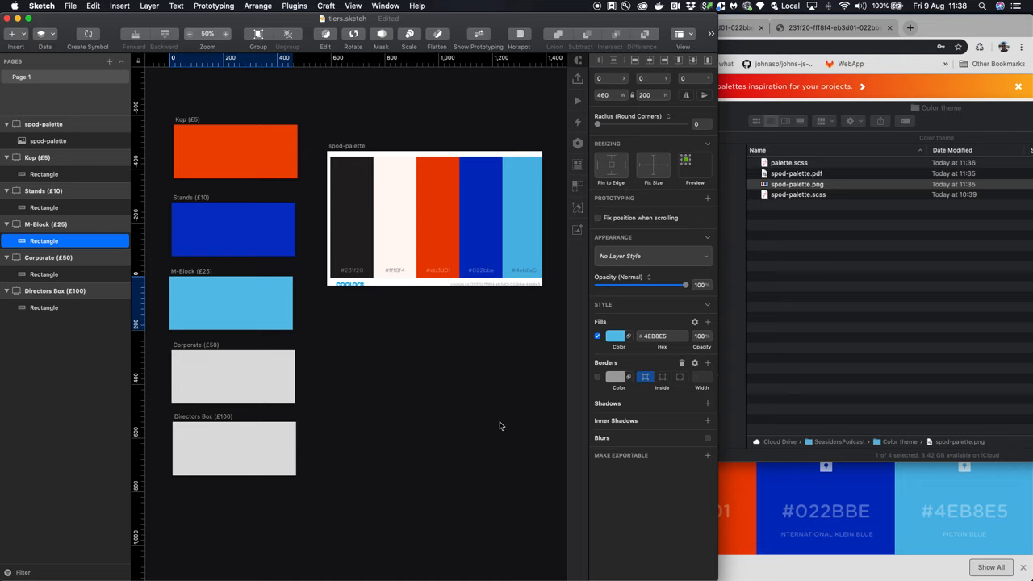
click(231, 304)
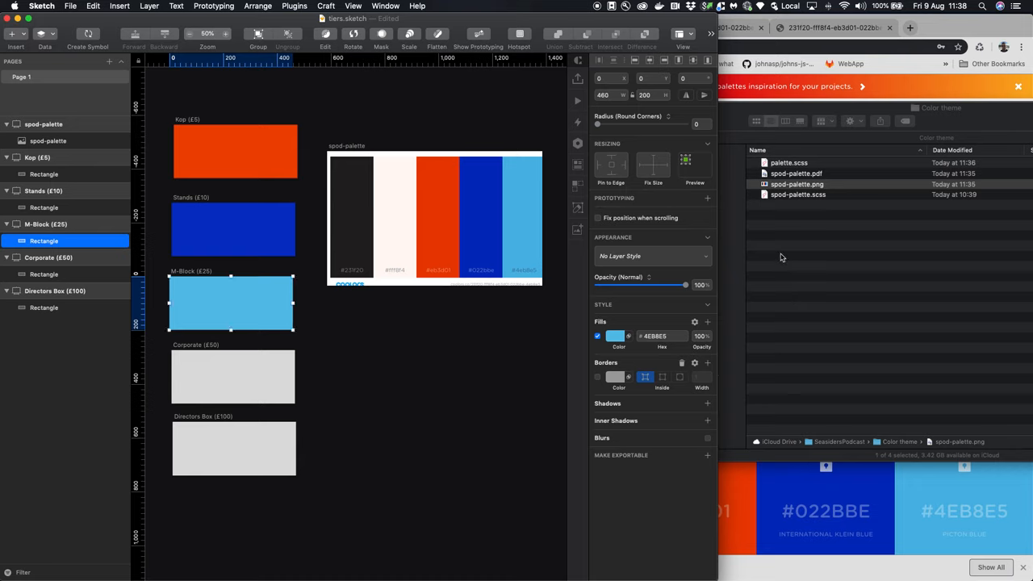
mouse_move(779, 265)
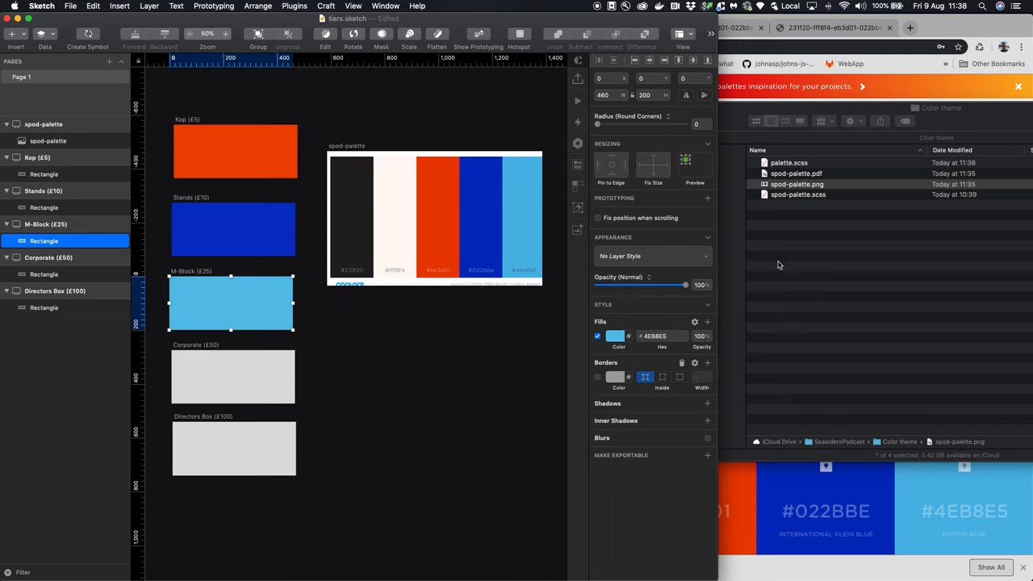
mouse_move(833, 50)
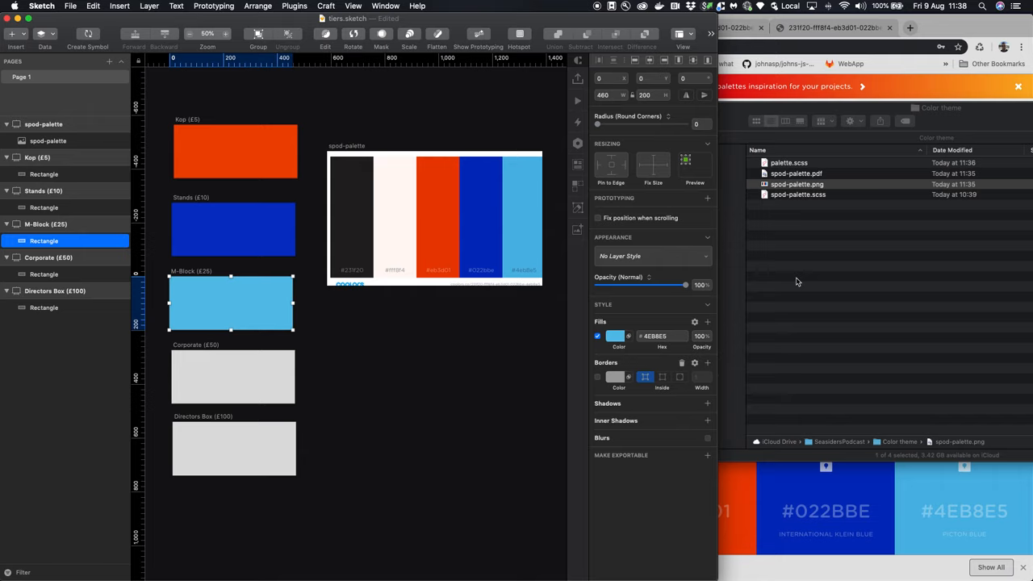
mouse_move(782, 246)
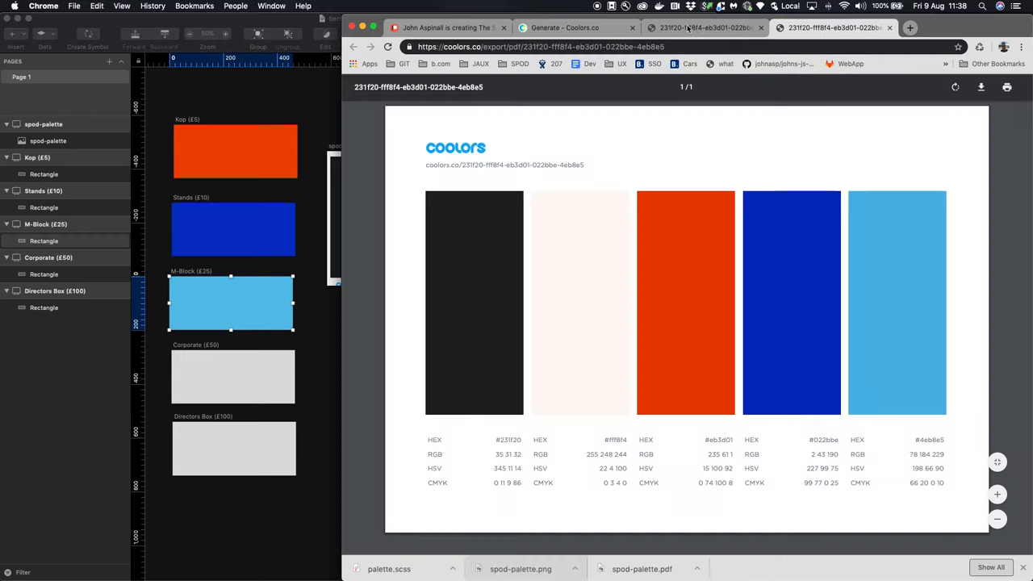
Return to the Coolors generator tab showing the finished five-colour palette
click(565, 28)
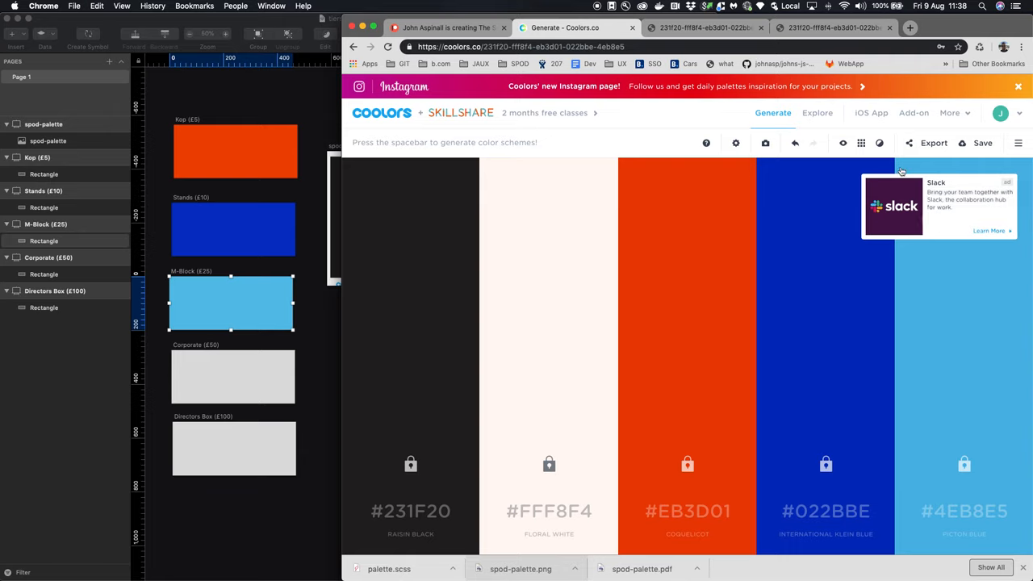
click(933, 143)
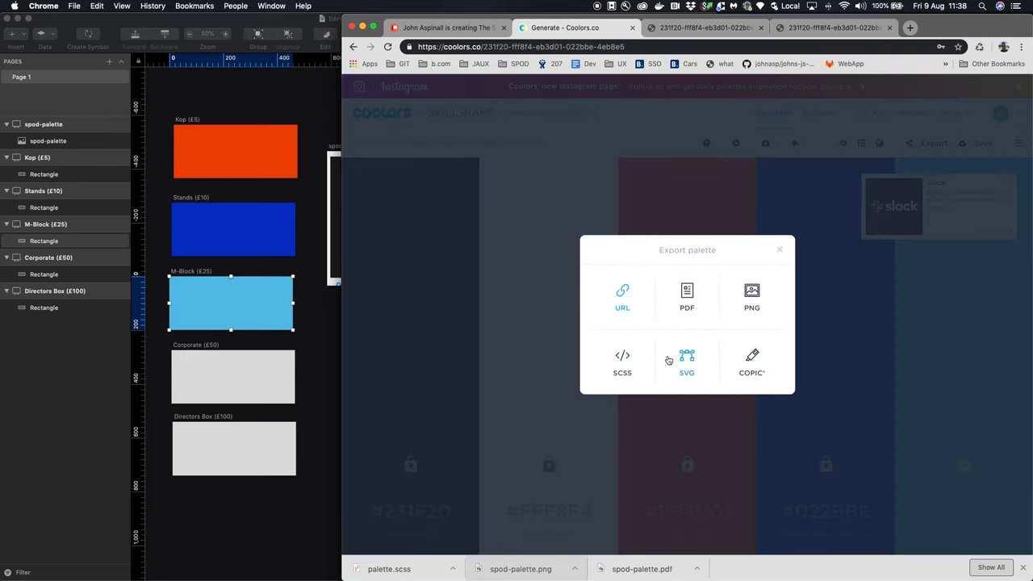
mouse_move(751, 364)
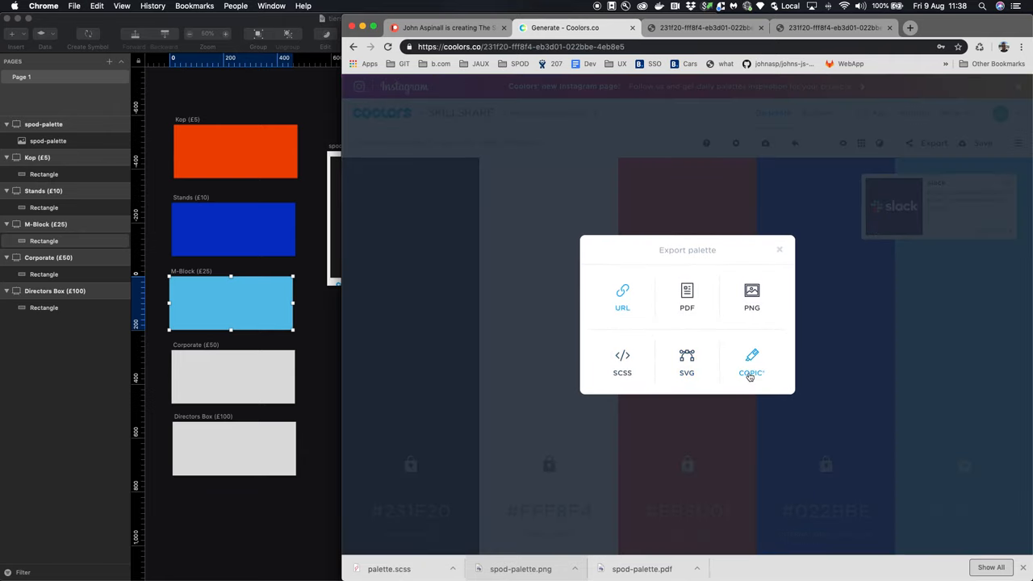
mouse_move(623, 297)
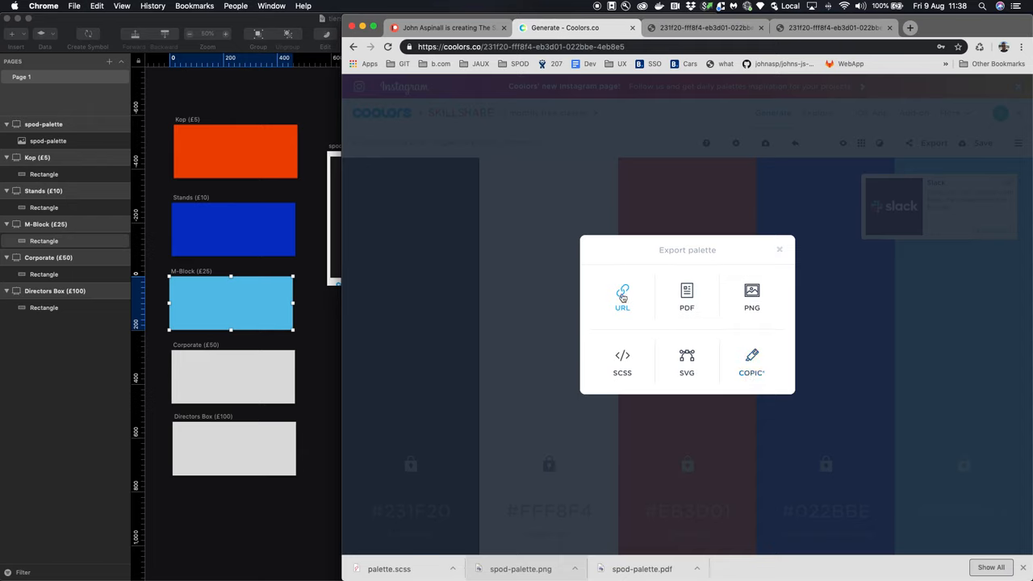
mouse_move(827, 166)
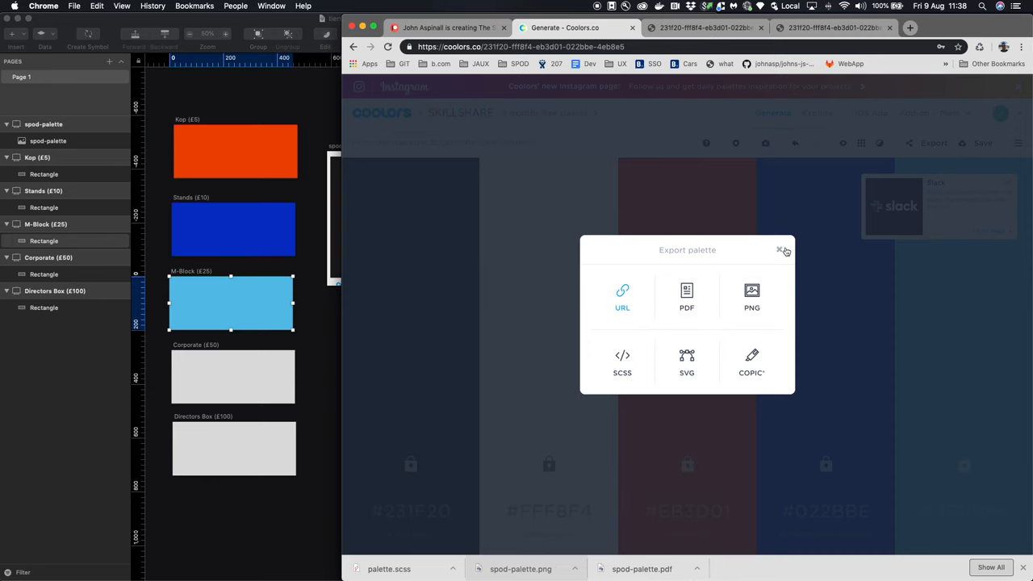
click(780, 249)
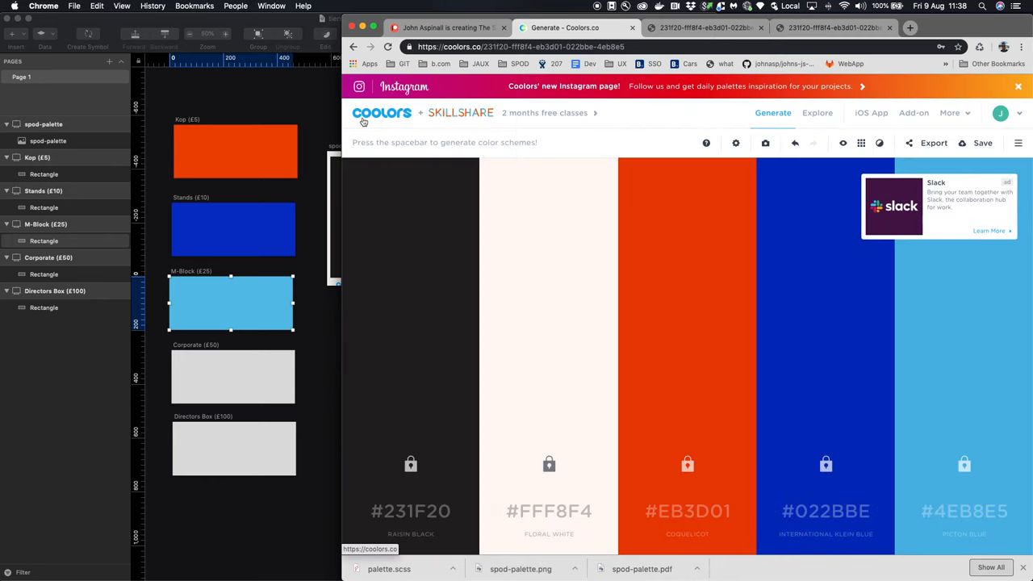